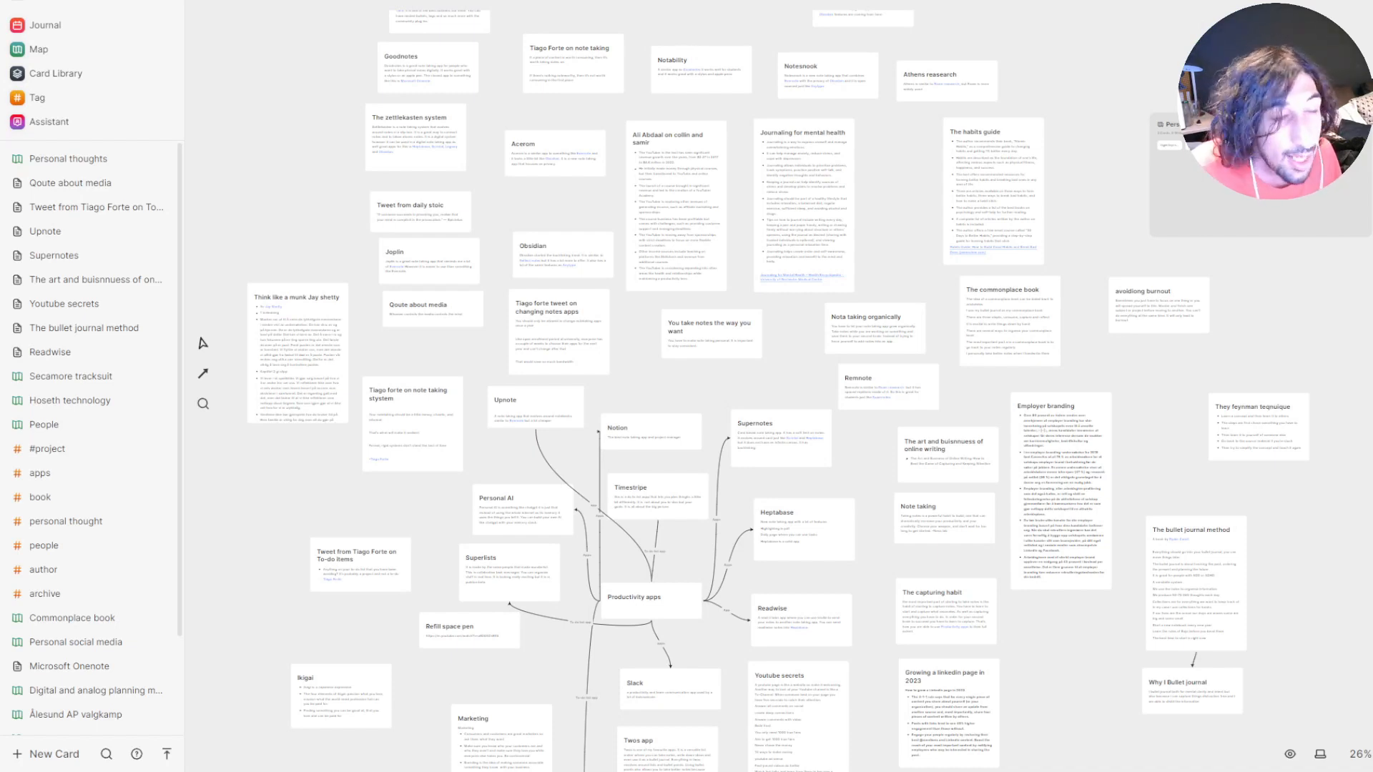
# Show the Map overview of all whiteboards from the sidebar
pyautogui.click(48, 449)
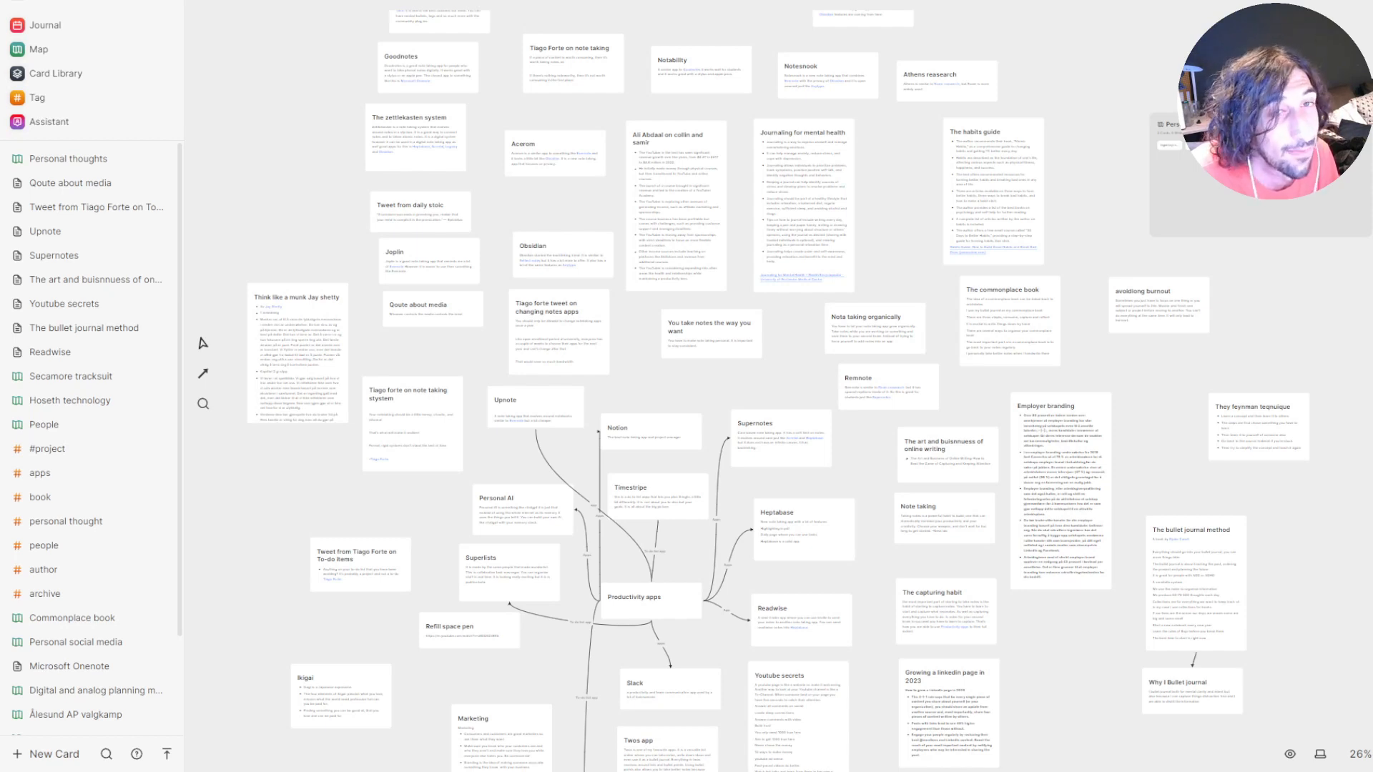
pyautogui.click(31, 49)
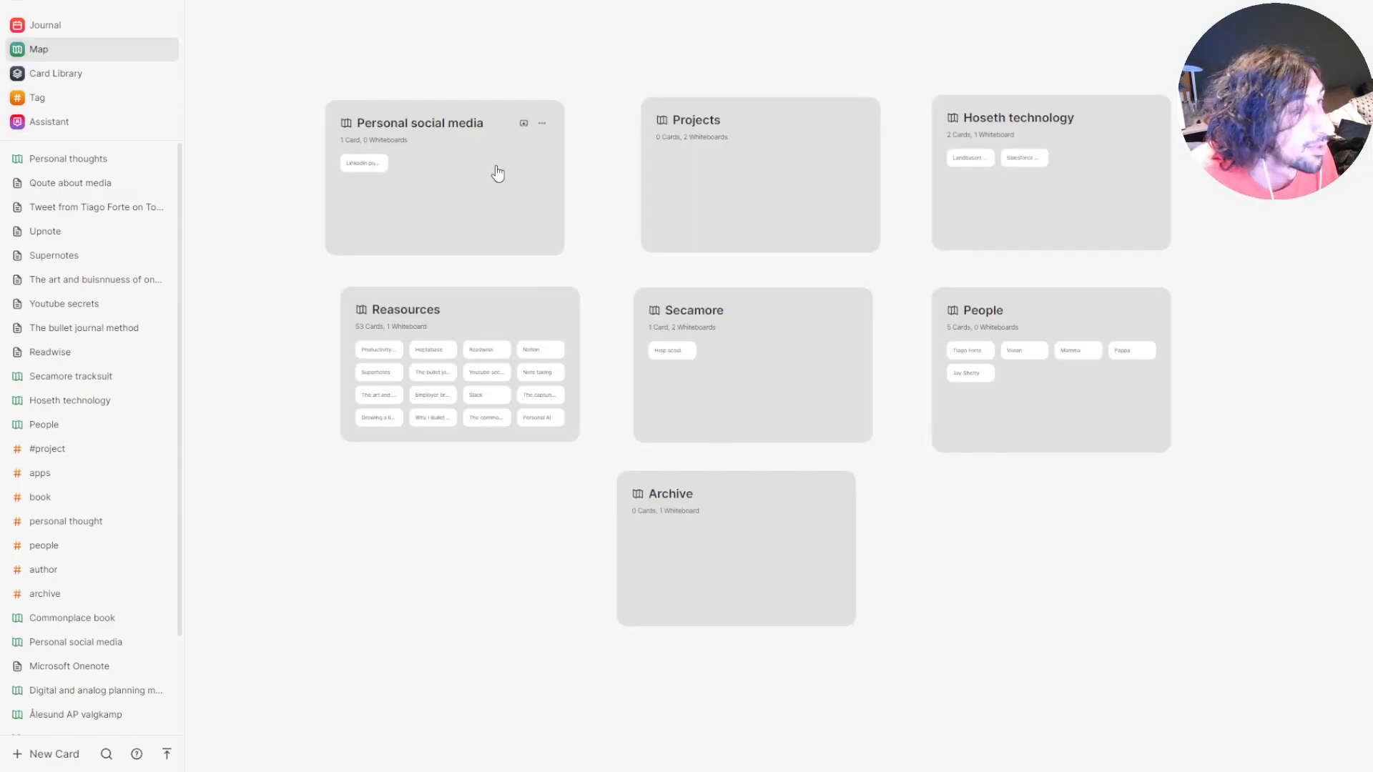
pyautogui.moveTo(498, 173)
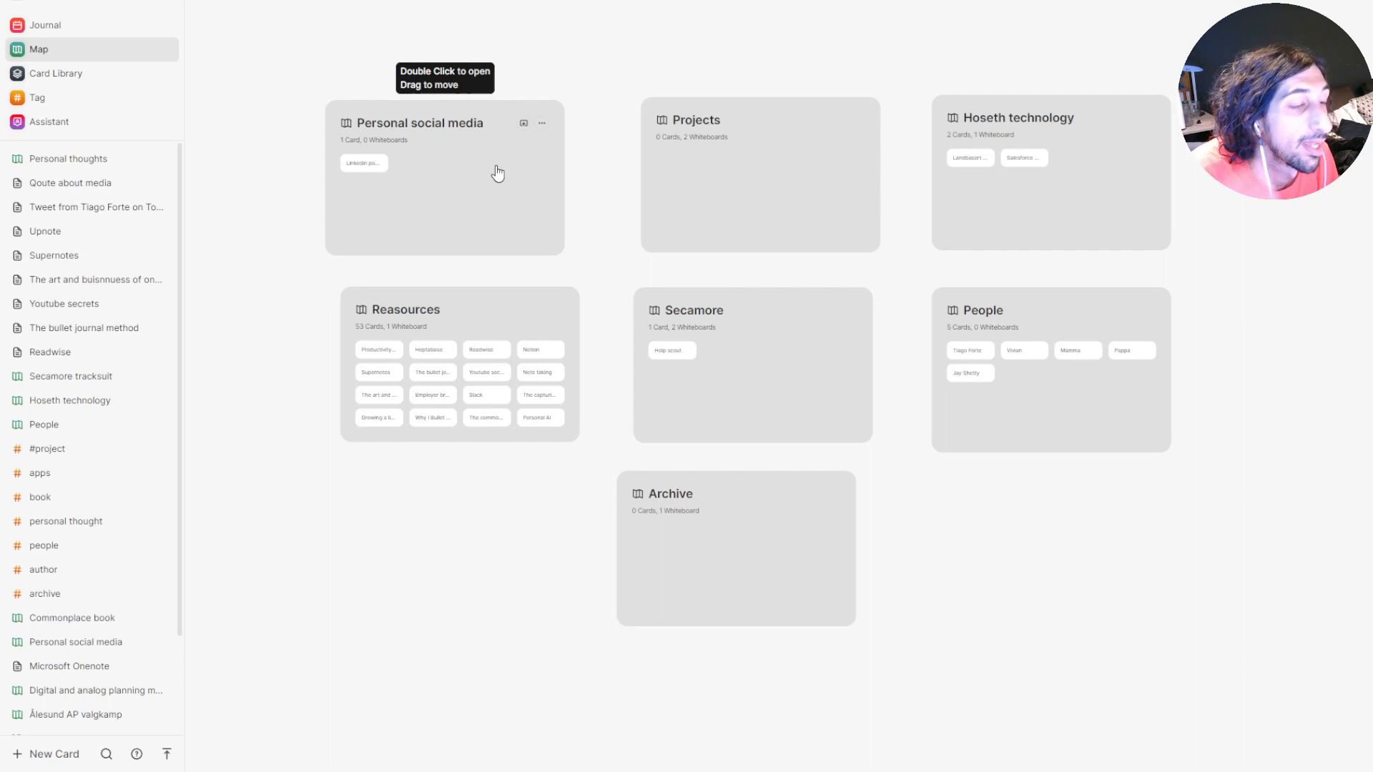
pyautogui.moveTo(666, 239)
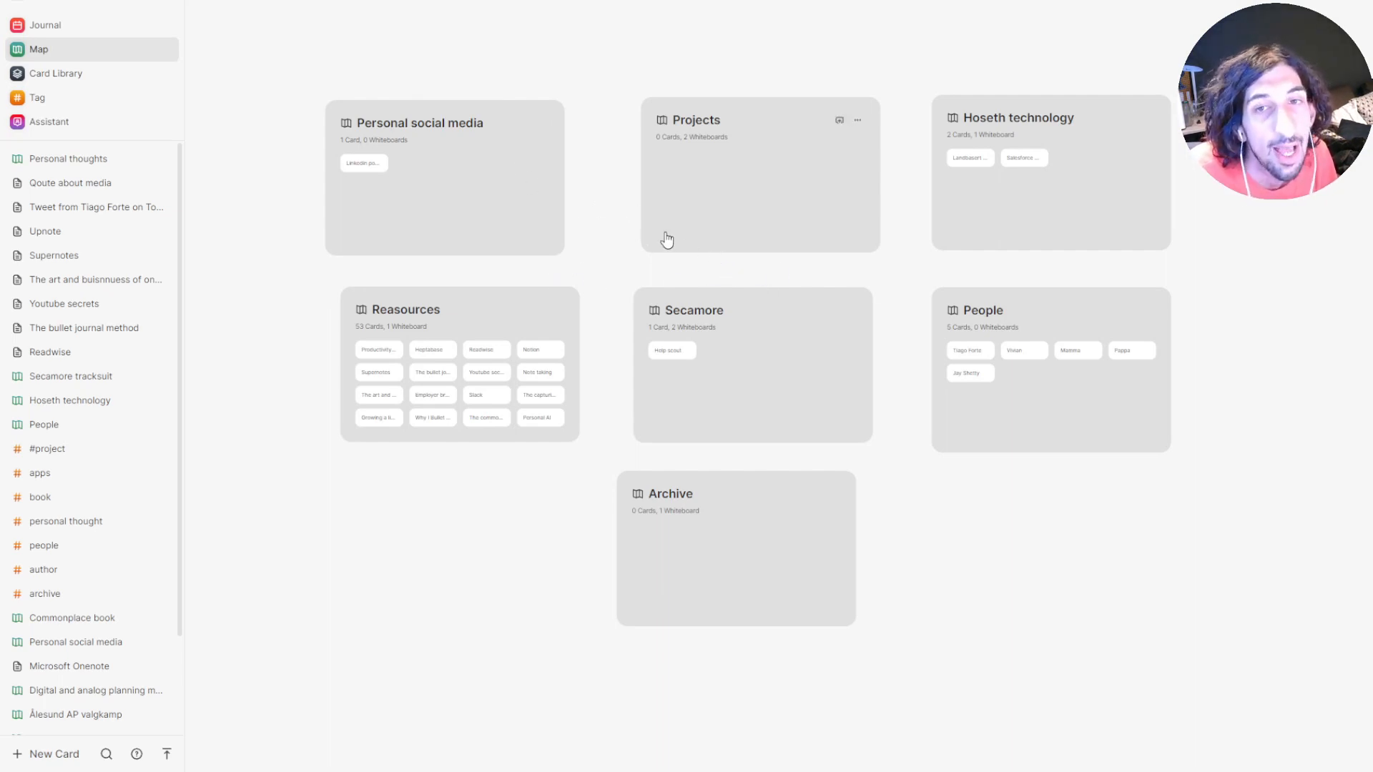
pyautogui.moveTo(604, 173)
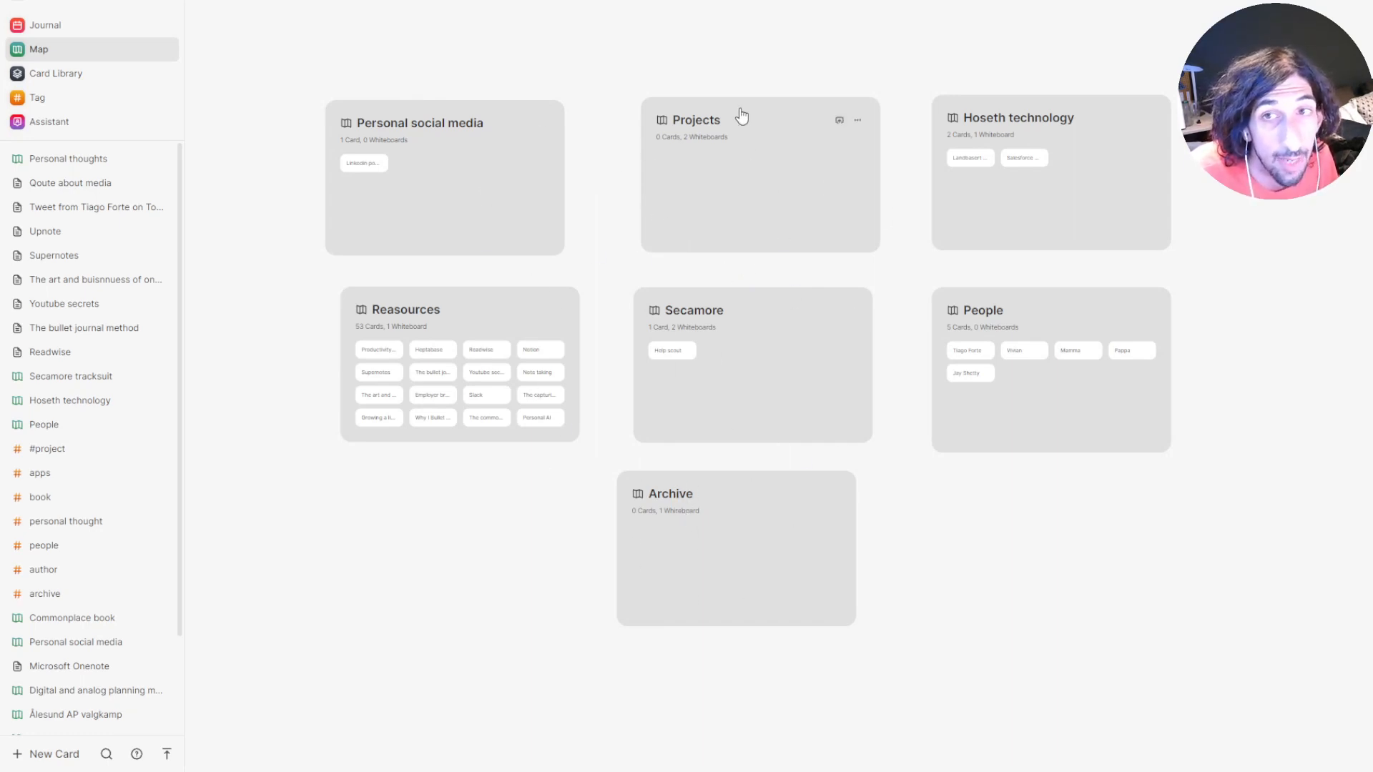
pyautogui.moveTo(695, 561)
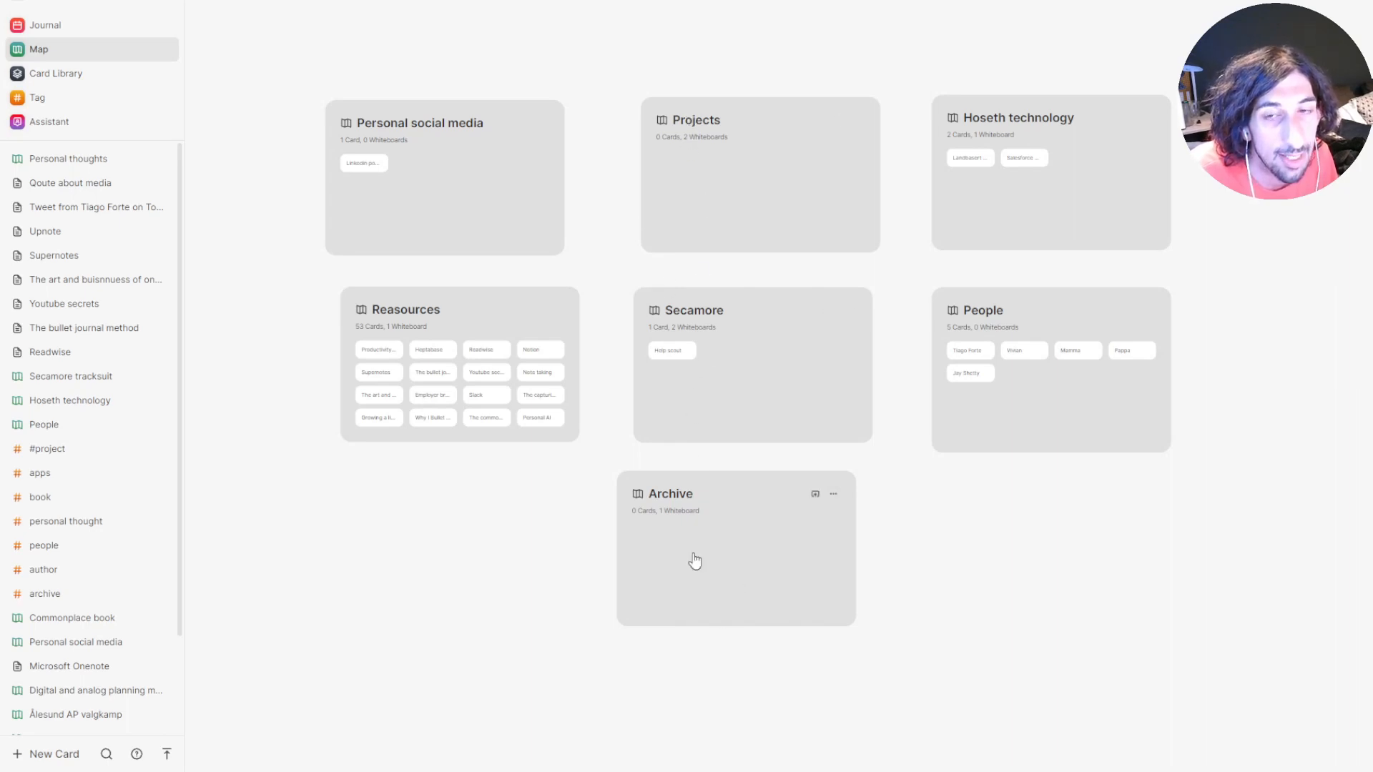
pyautogui.moveTo(703, 223)
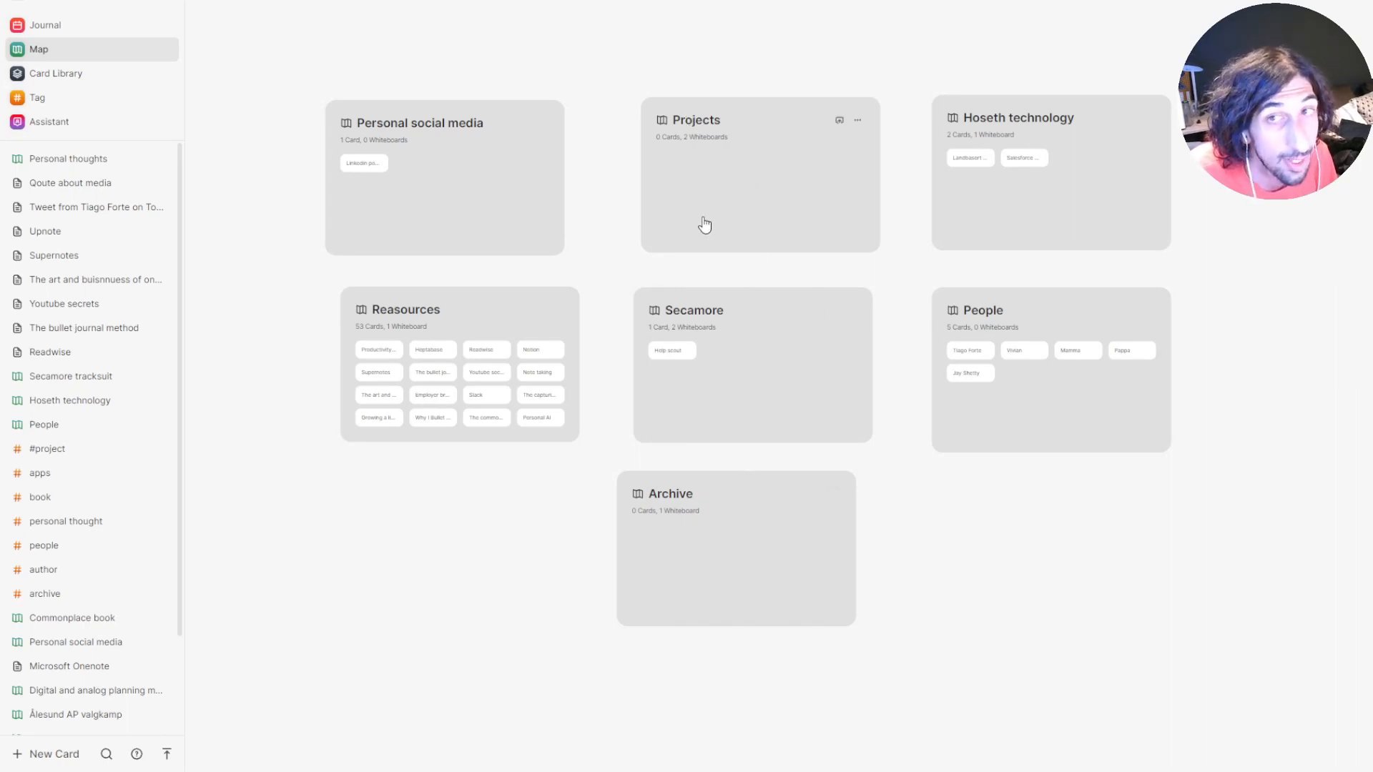
pyautogui.moveTo(715, 516)
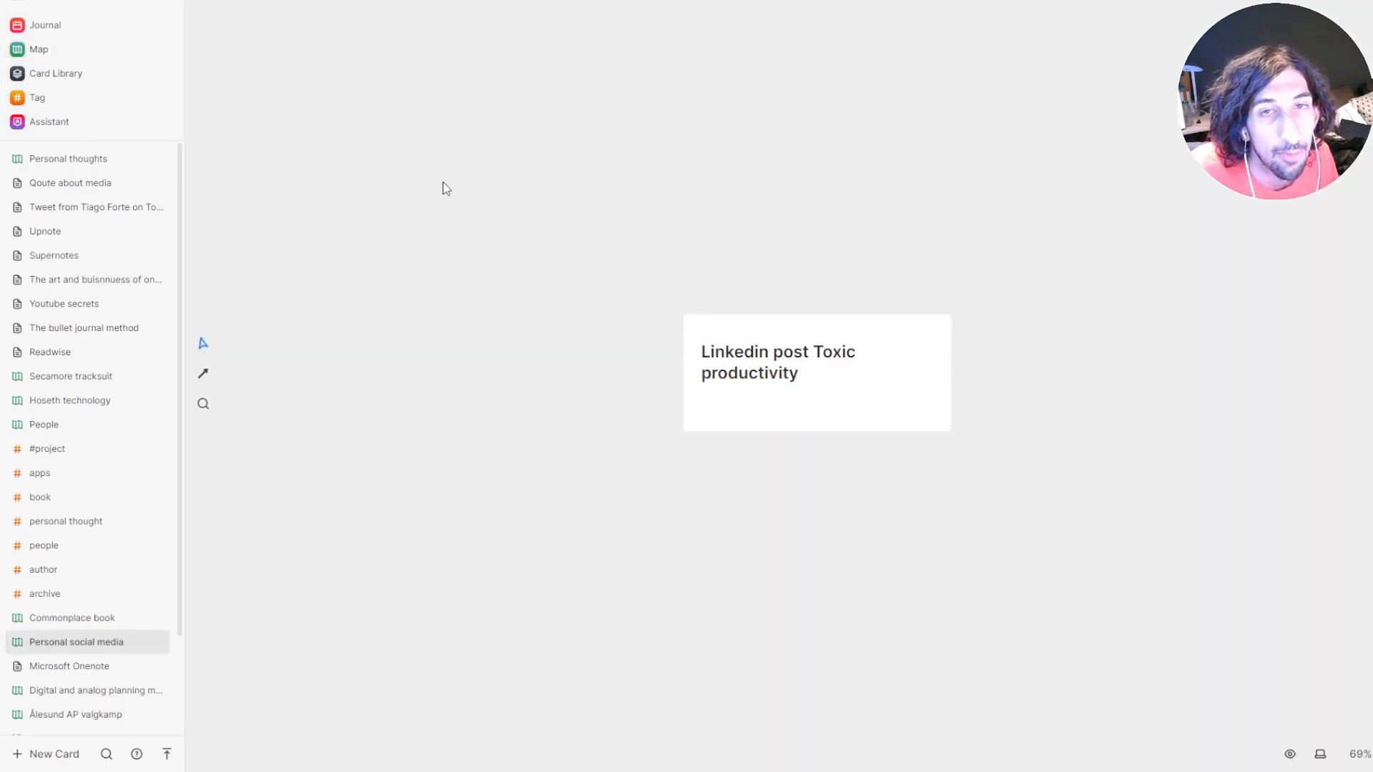
# Reposition the Linkedin post card, revisit Personal social media, and return to the Map
pyautogui.moveTo(814, 372); pyautogui.dragTo(648, 252)
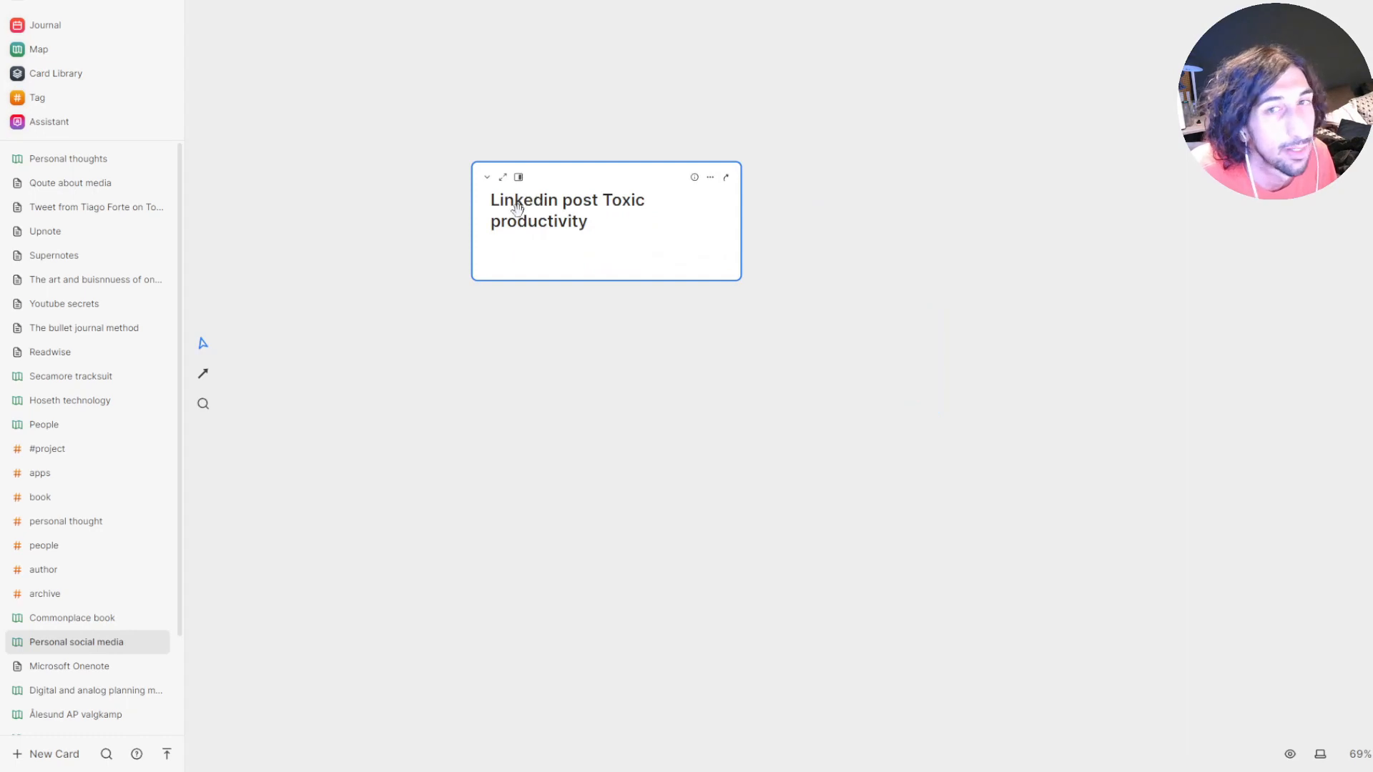
pyautogui.moveTo(643, 182)
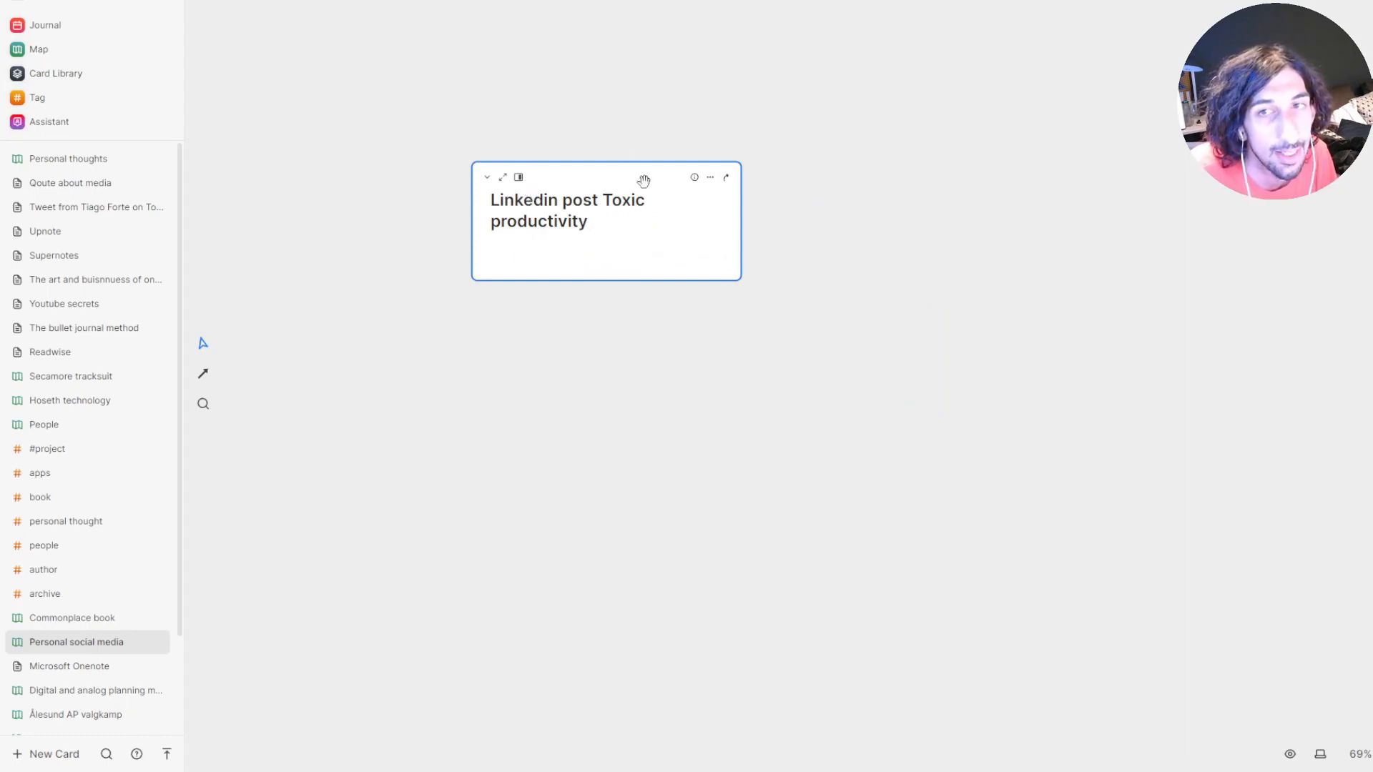
pyautogui.click(31, 48)
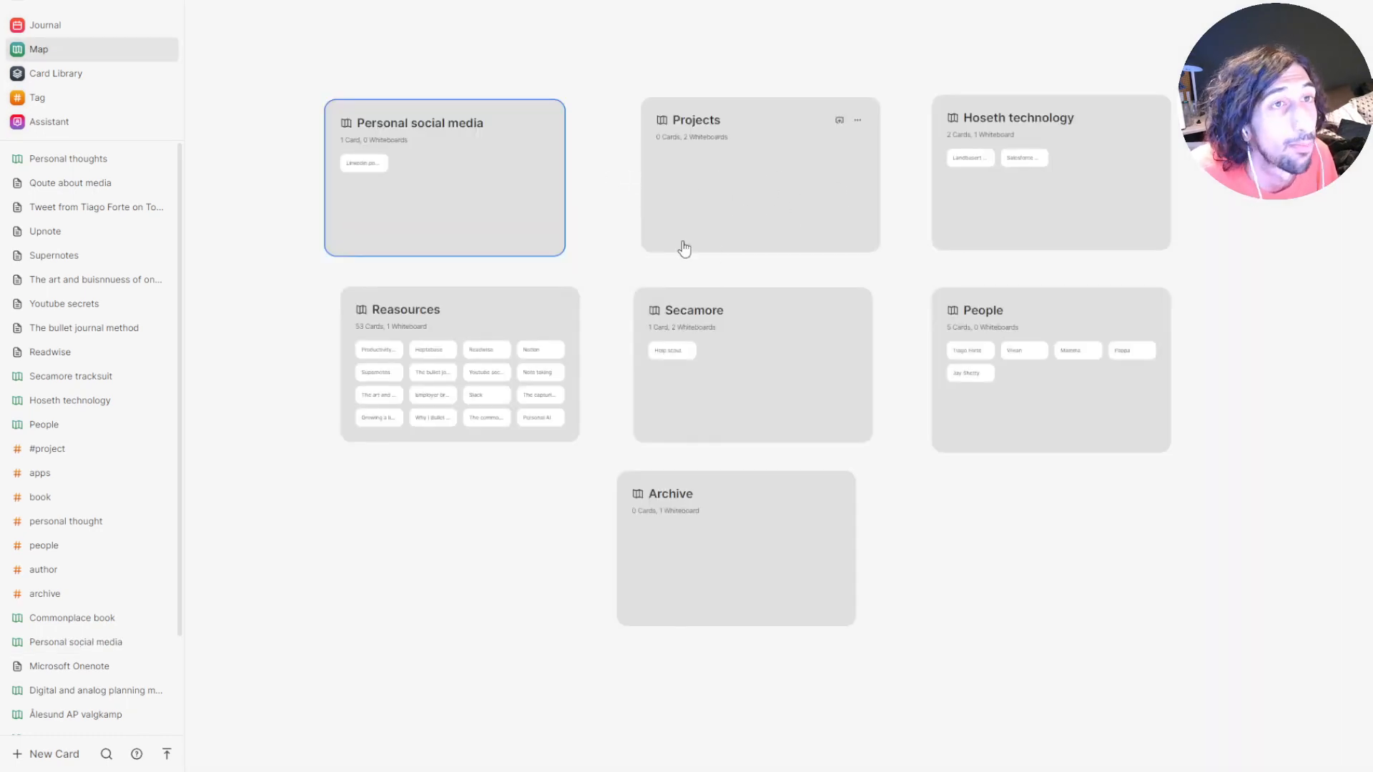
pyautogui.moveTo(676, 226)
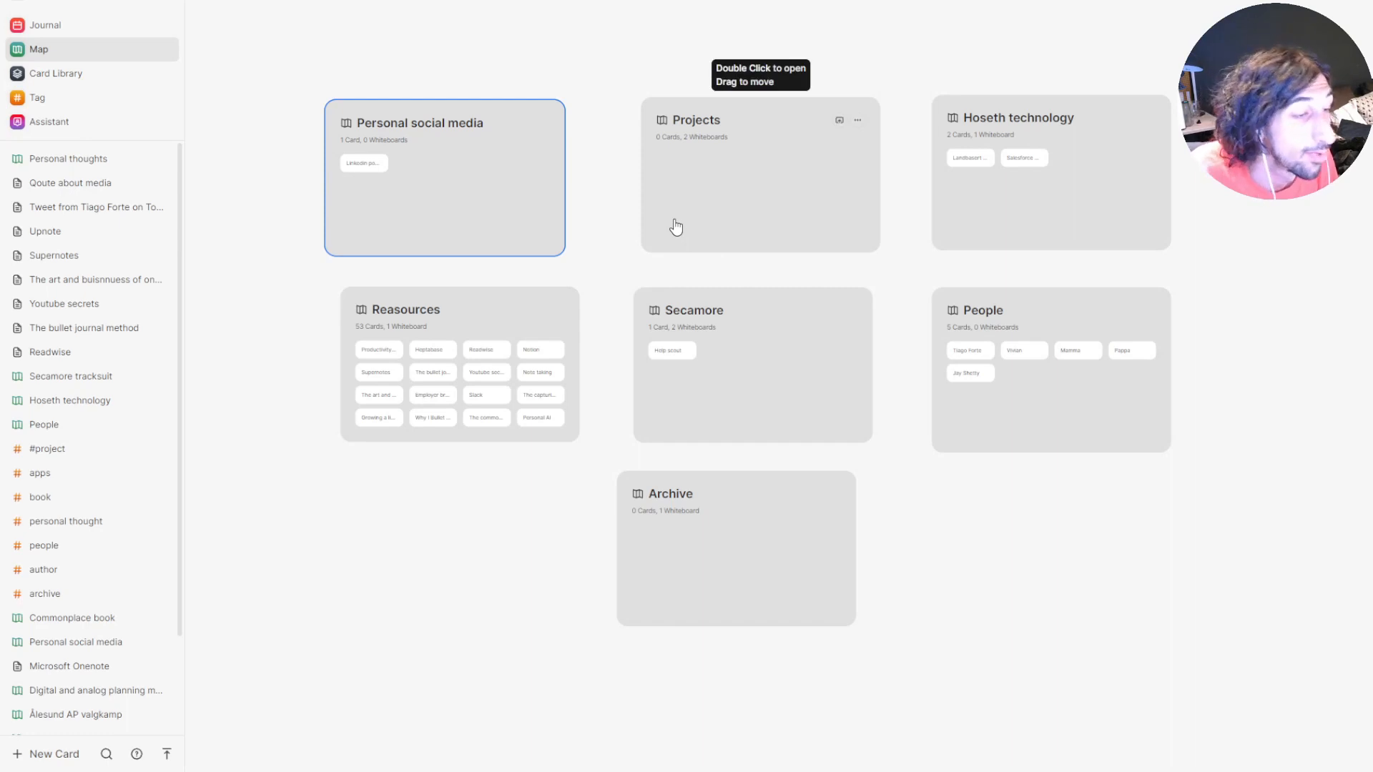
pyautogui.doubleClick(444, 186)
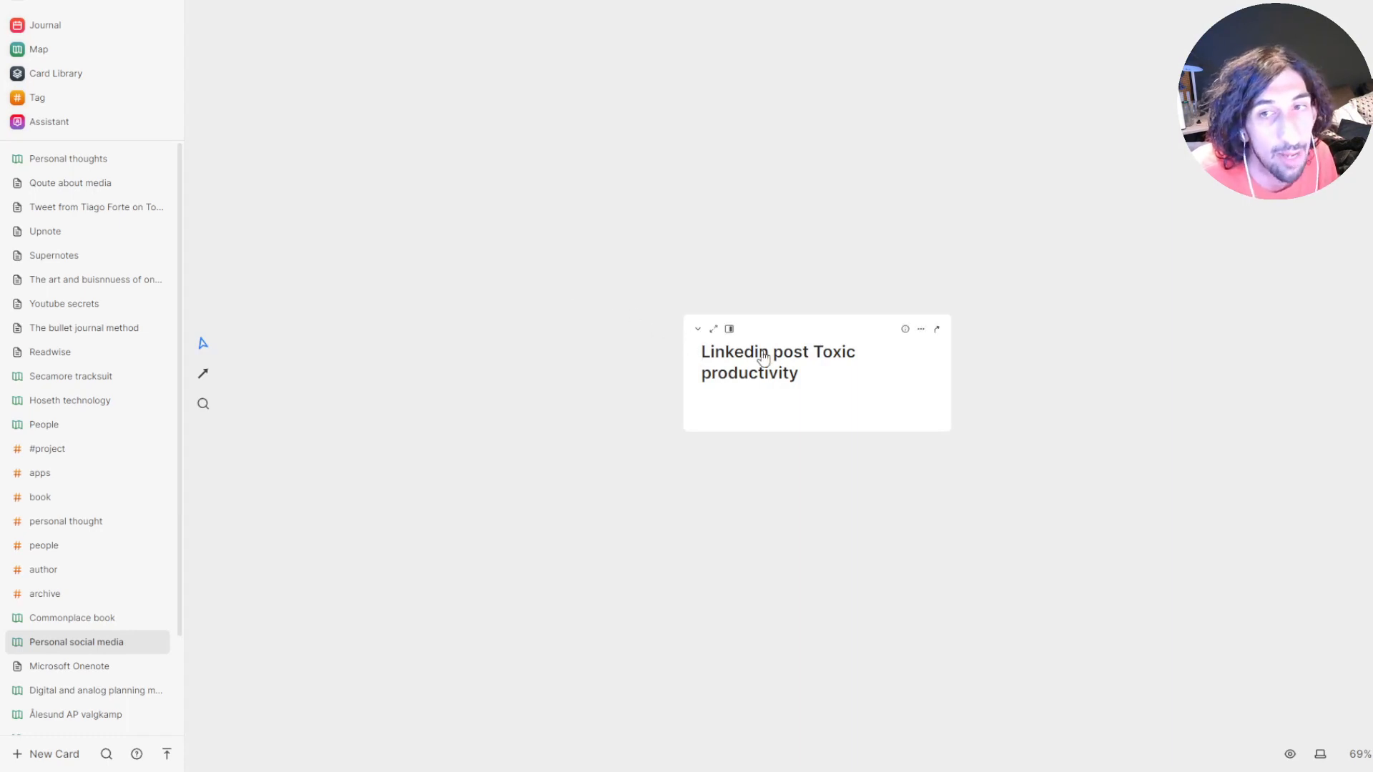
pyautogui.moveTo(755, 403)
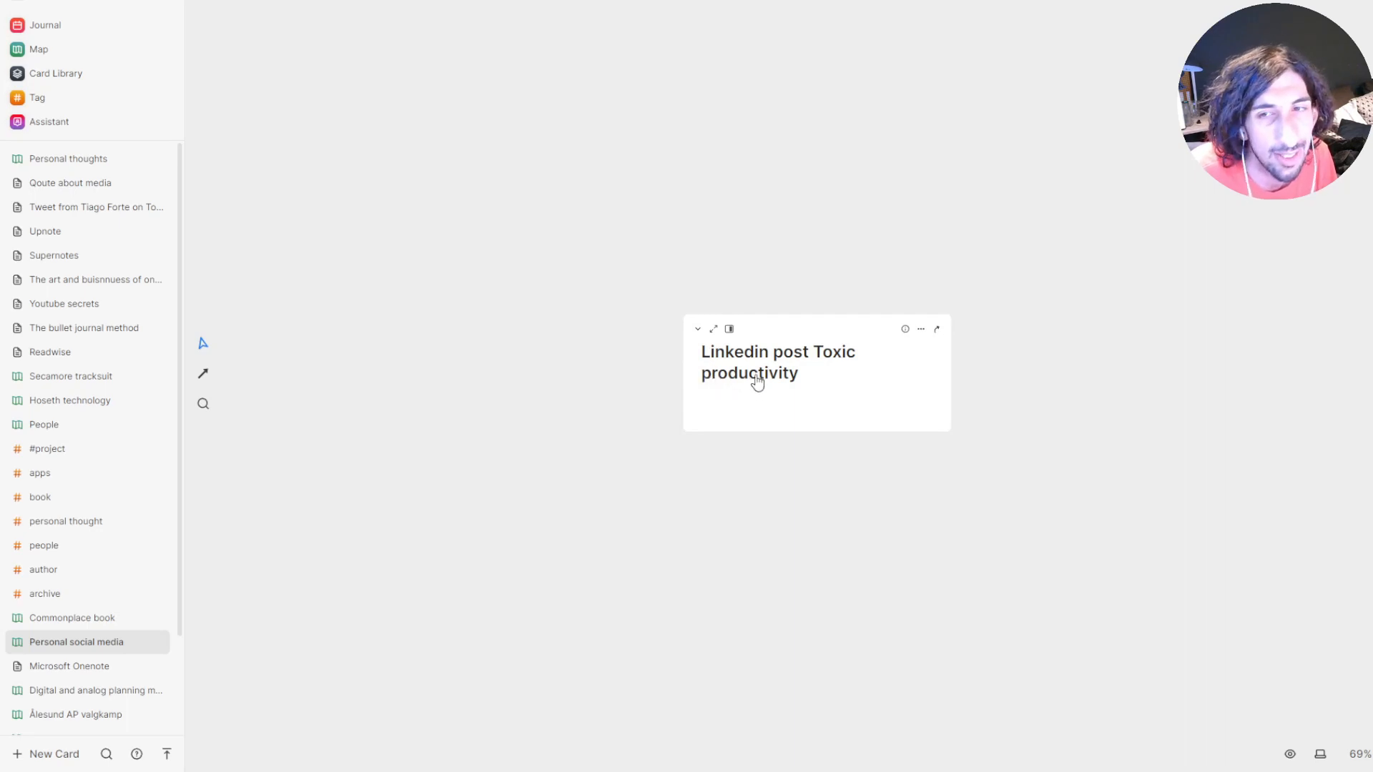
pyautogui.click(32, 48)
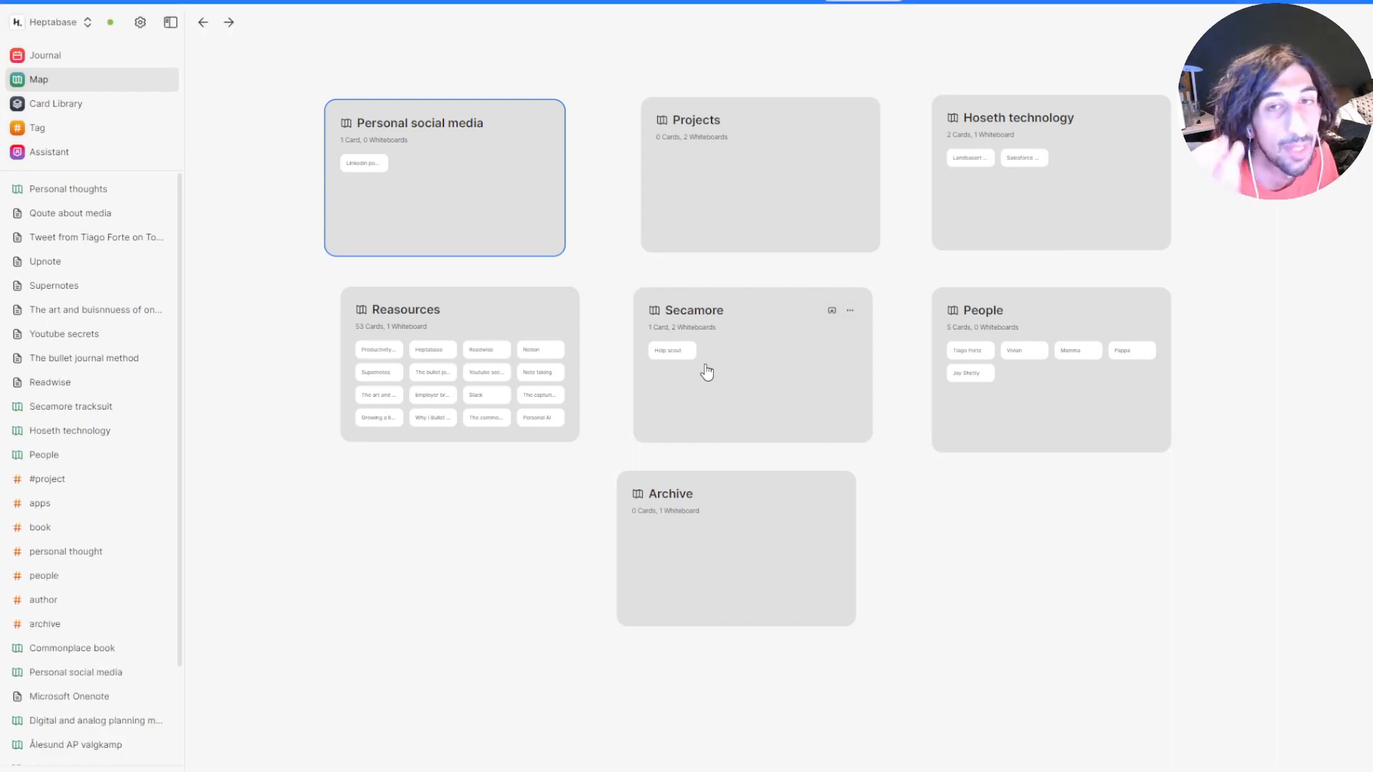
pyautogui.moveTo(641, 267)
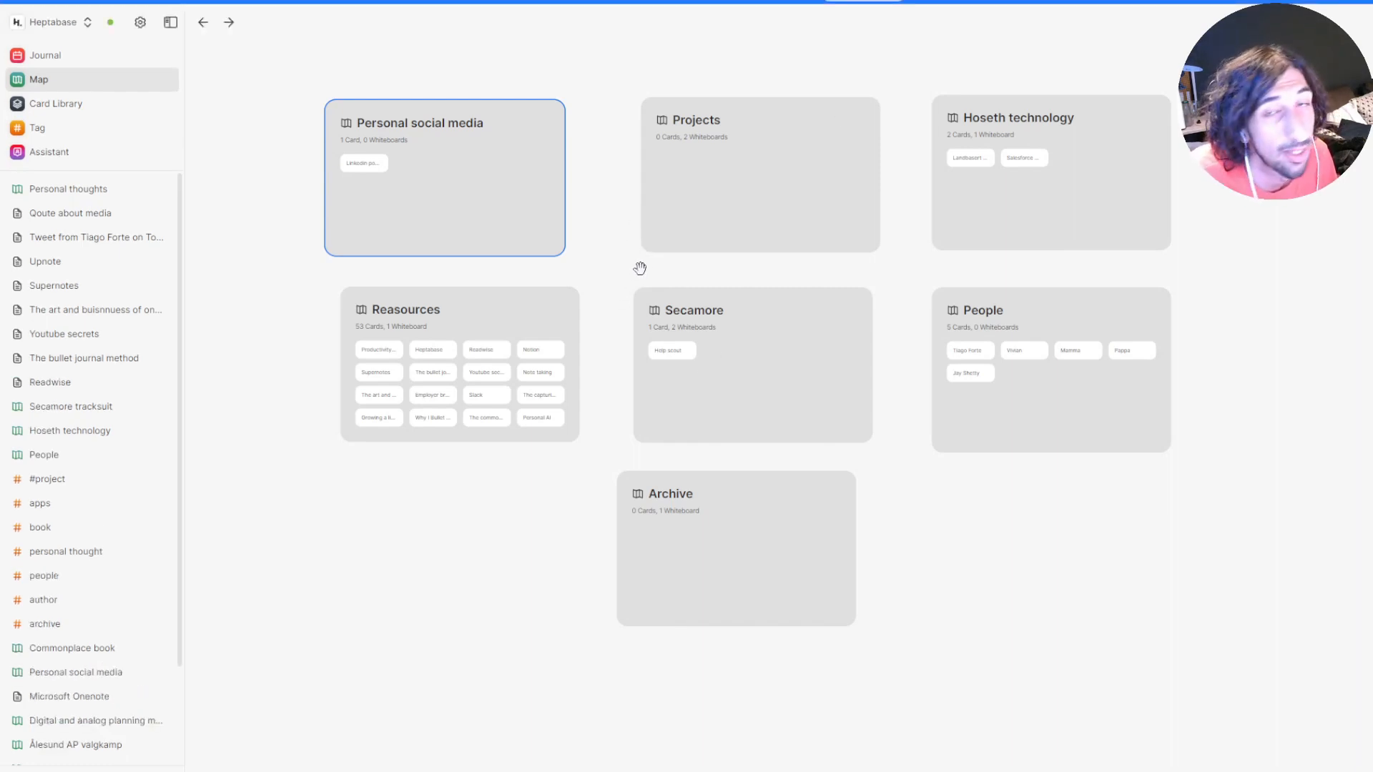
pyautogui.moveTo(648, 259)
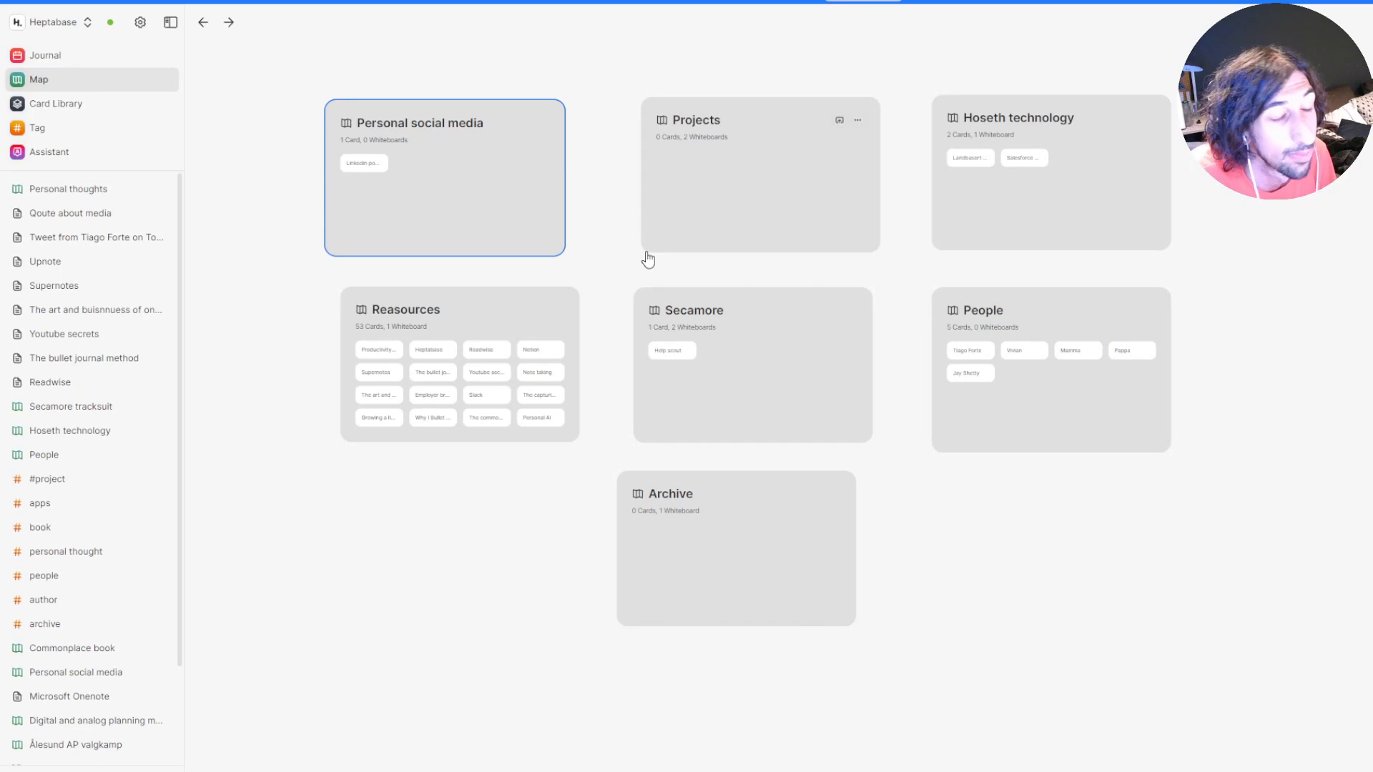
pyautogui.moveTo(756, 187)
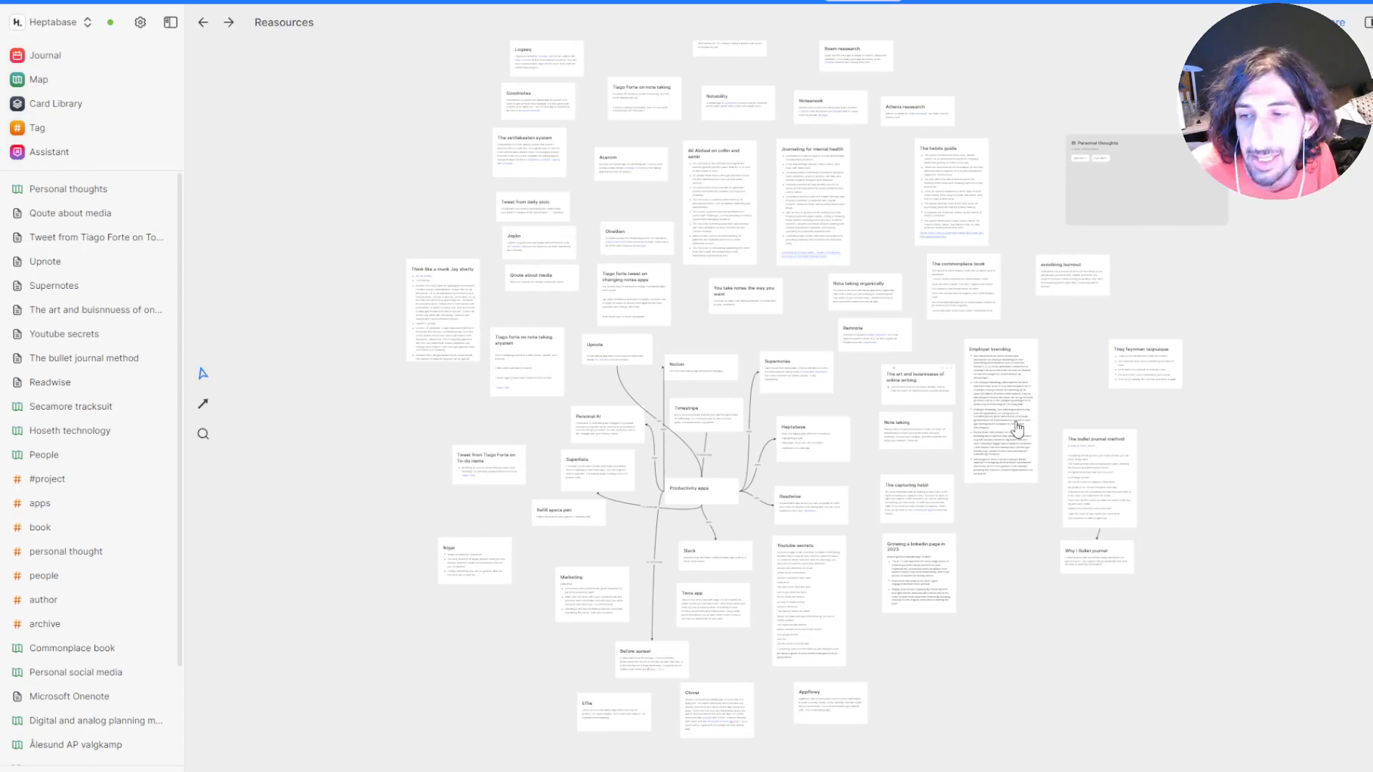
pyautogui.moveTo(993, 506)
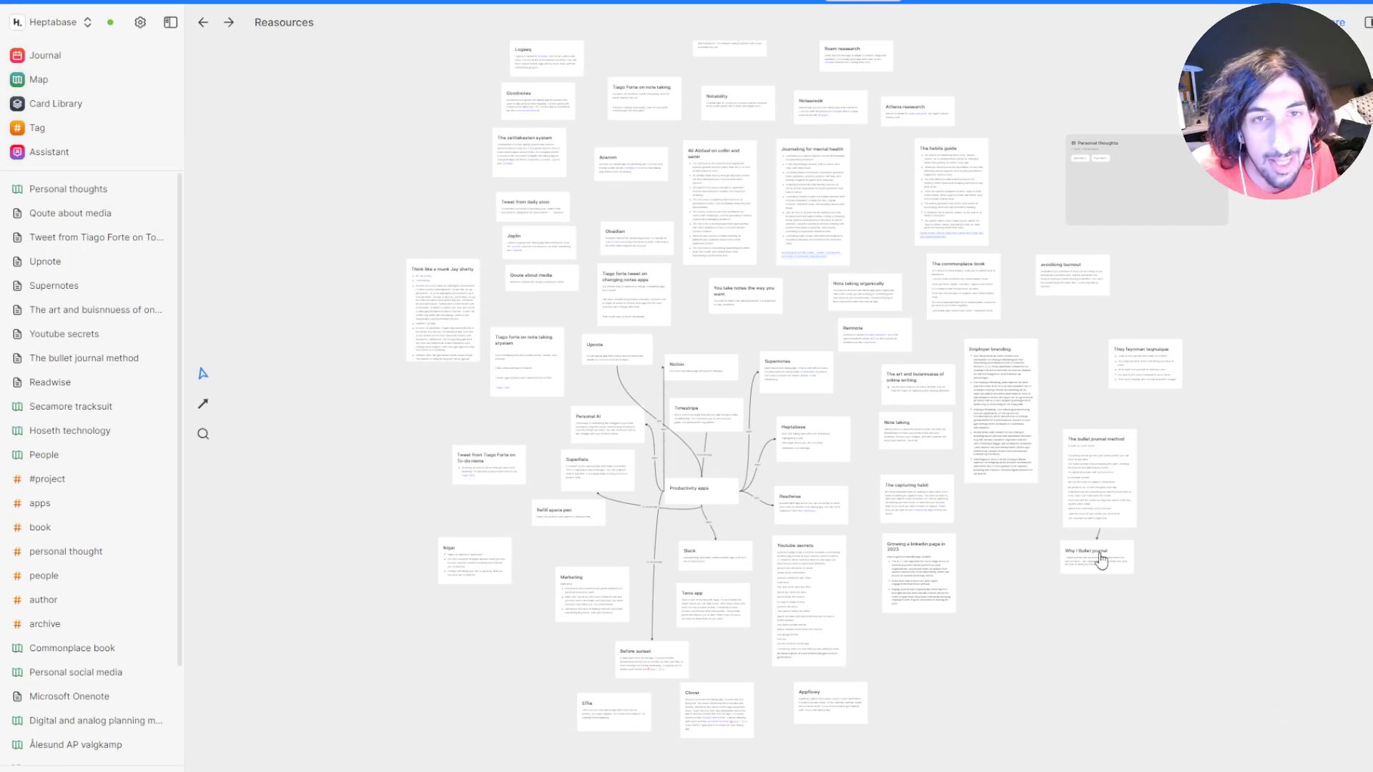
pyautogui.moveTo(530, 340)
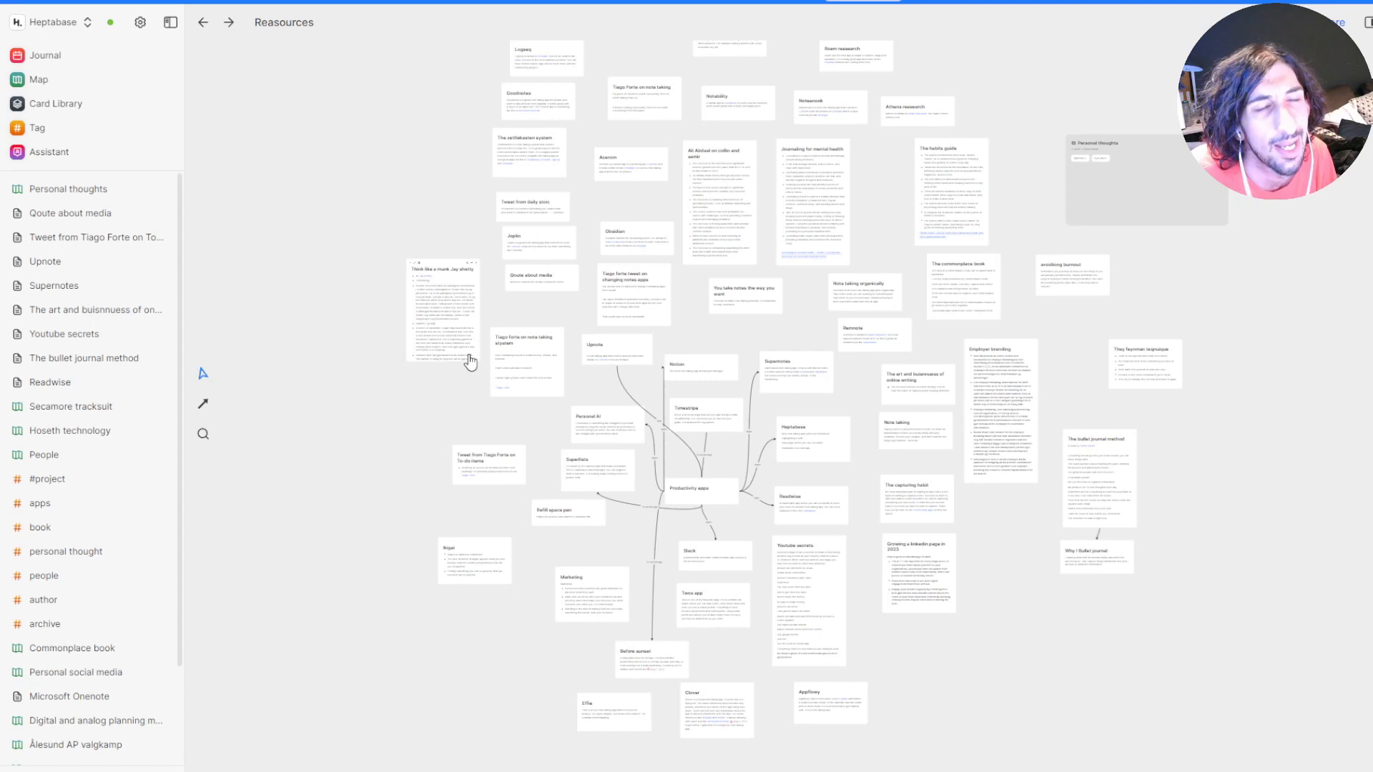
pyautogui.moveTo(642, 240)
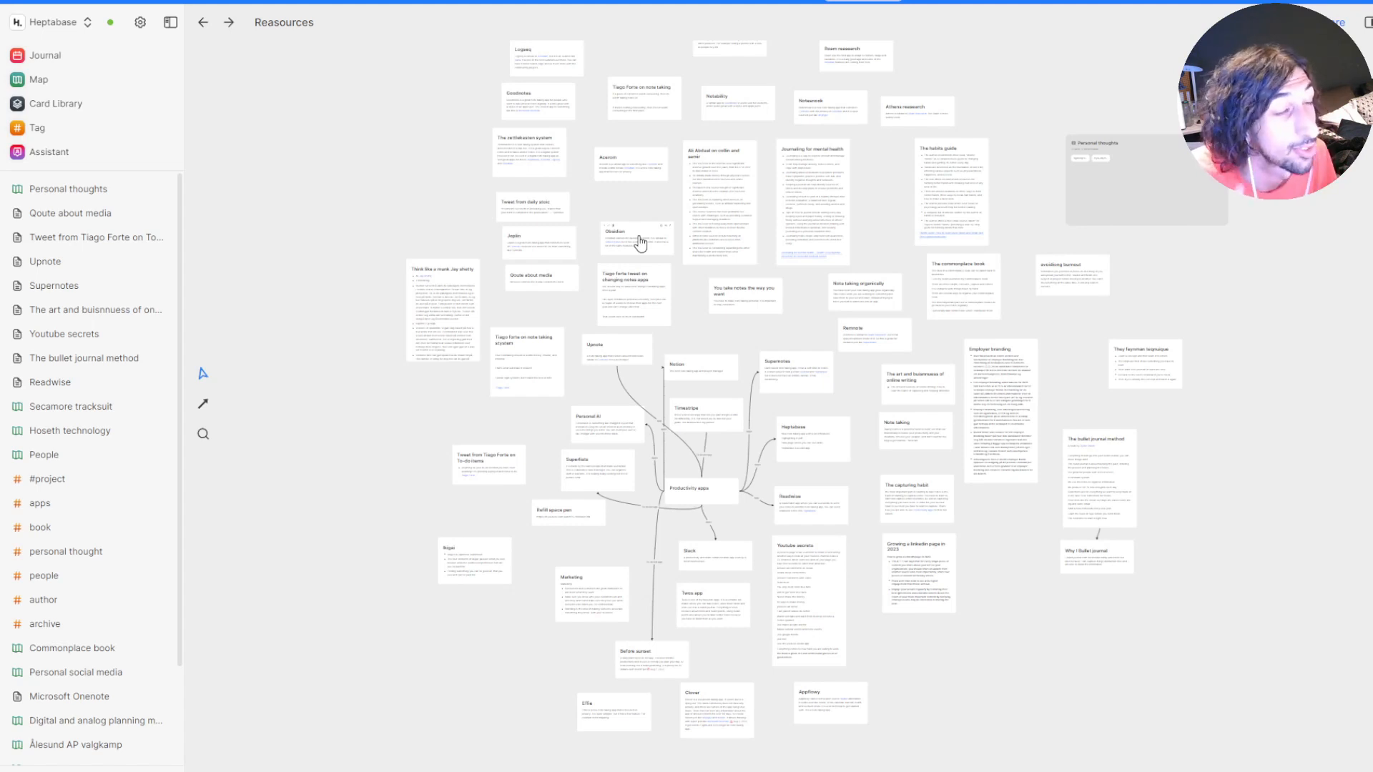
pyautogui.moveTo(641, 243)
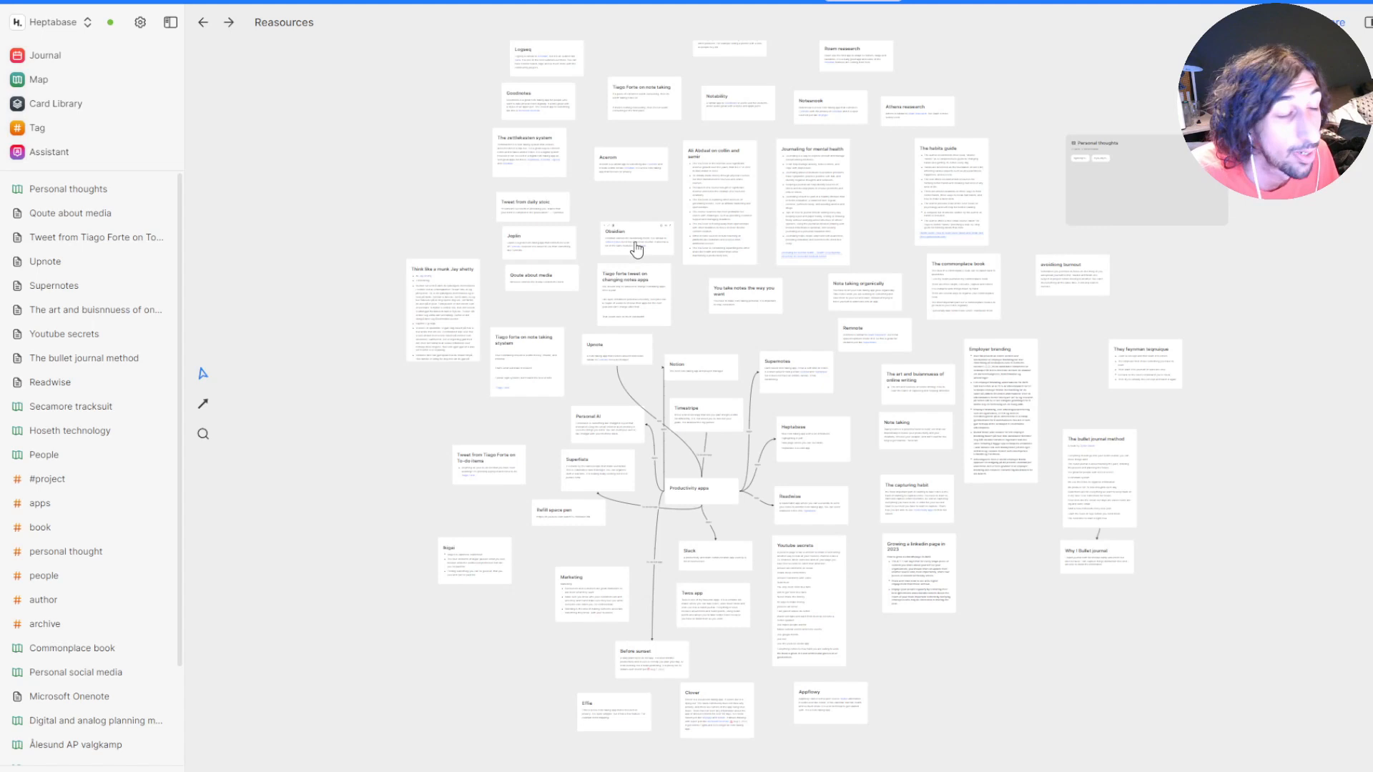
pyautogui.moveTo(1150, 145)
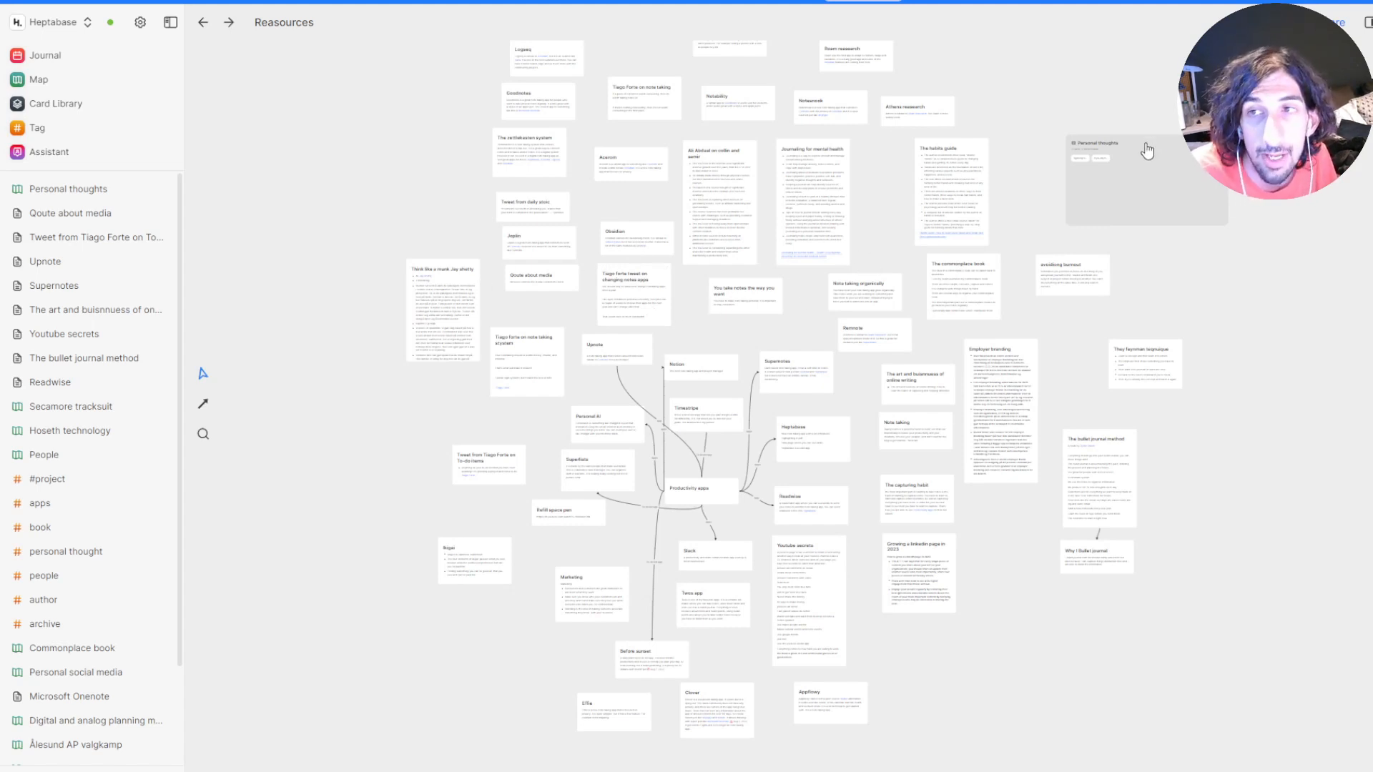
# Look inside the nested Personal thoughts whiteboard, then go back to Reasources
pyautogui.click(1096, 142)
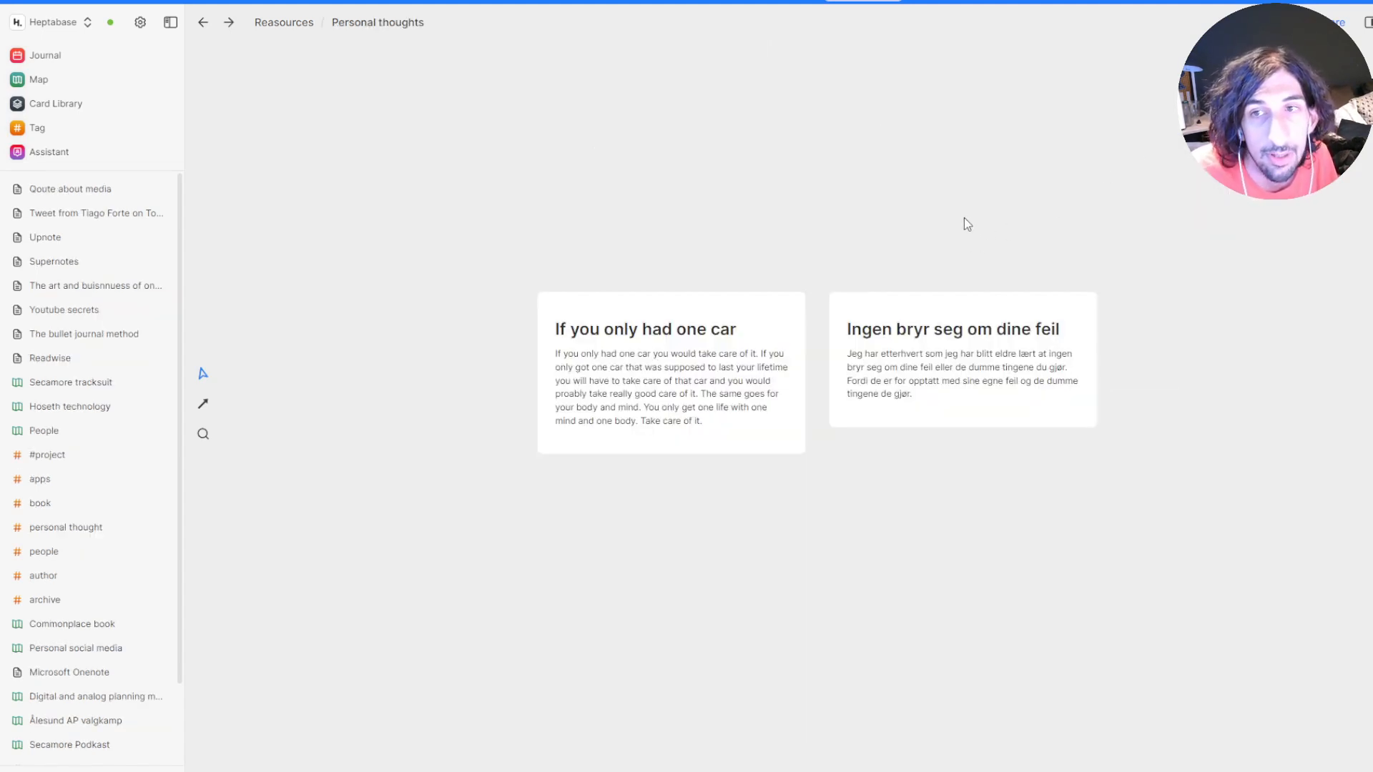
pyautogui.moveTo(686, 60)
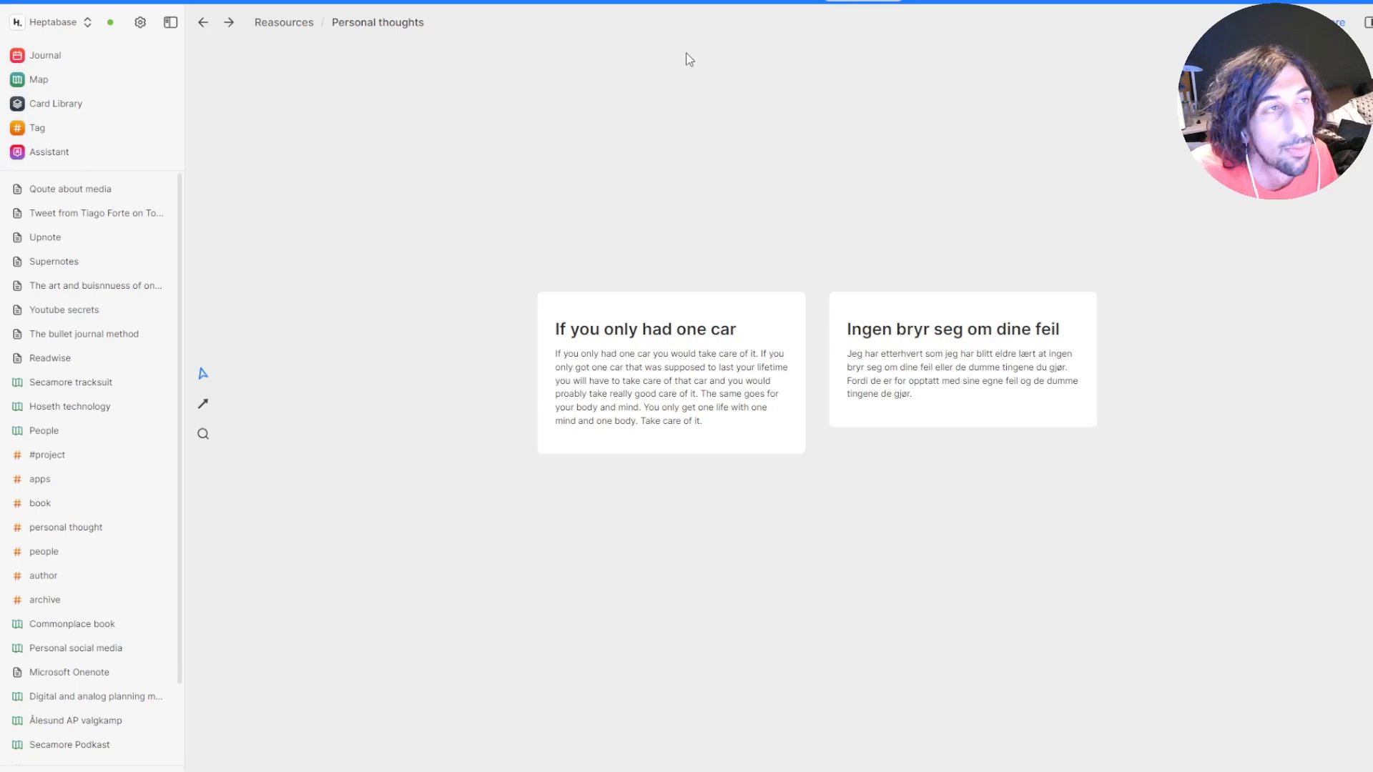
pyautogui.click(284, 23)
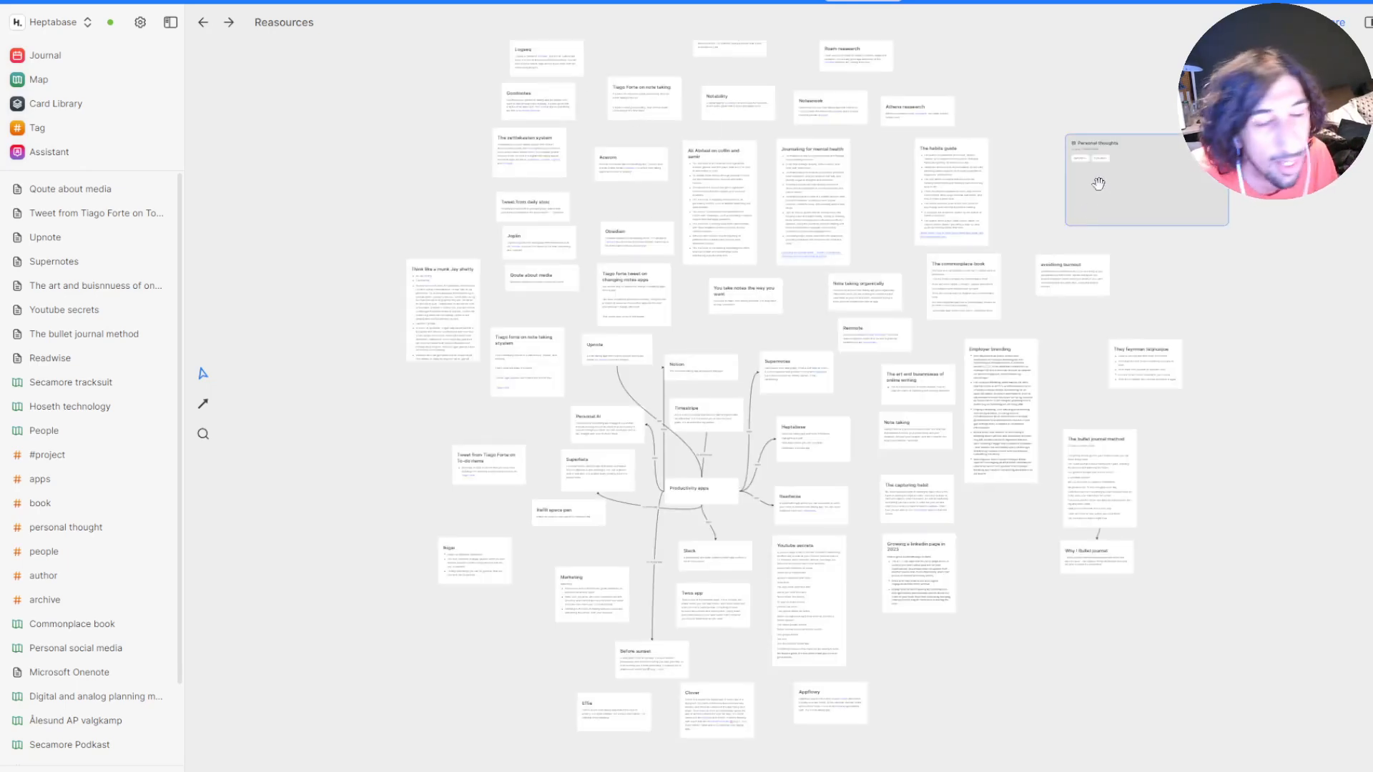
pyautogui.moveTo(824, 103)
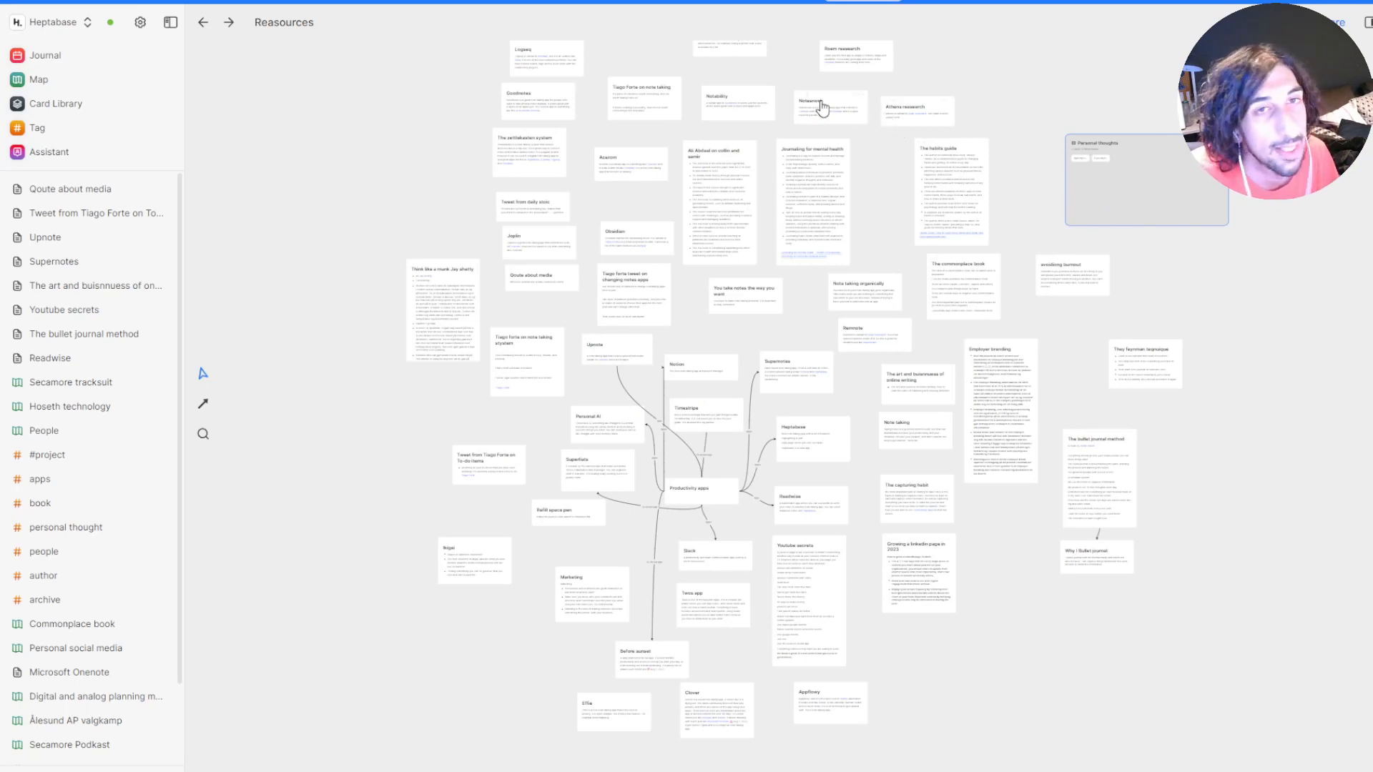
pyautogui.moveTo(784, 123)
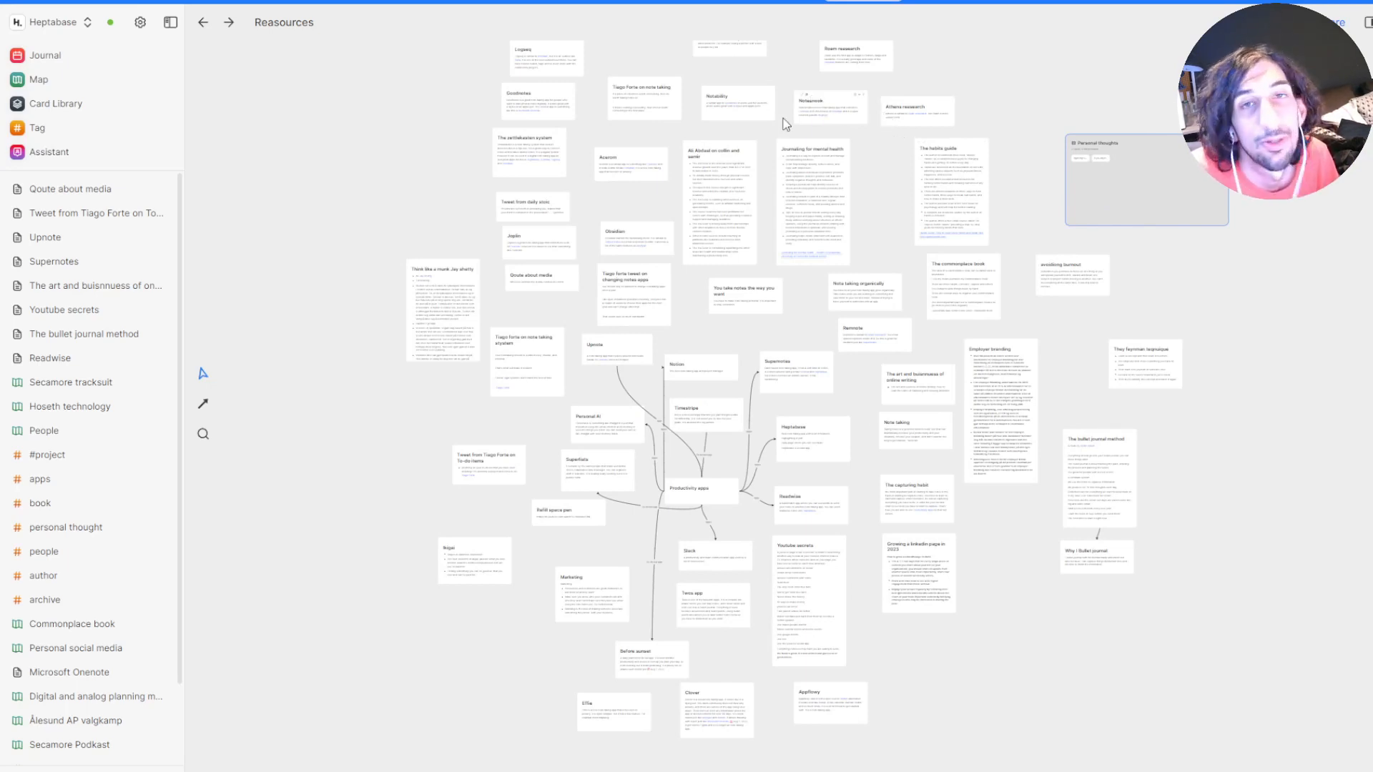
pyautogui.moveTo(60, 80)
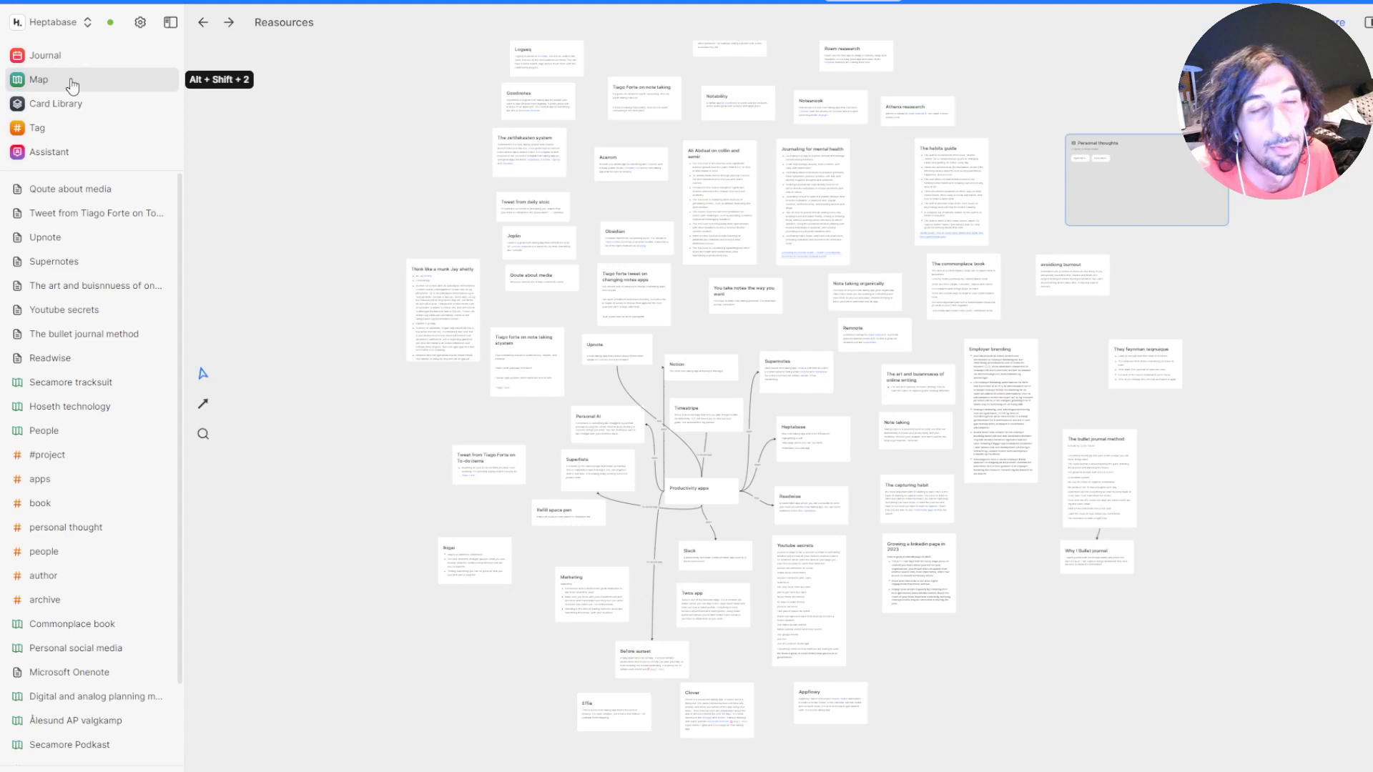
# Go to the map and enter the Youtube videos whiteboard inside Projects
pyautogui.doubleClick(1094, 143)
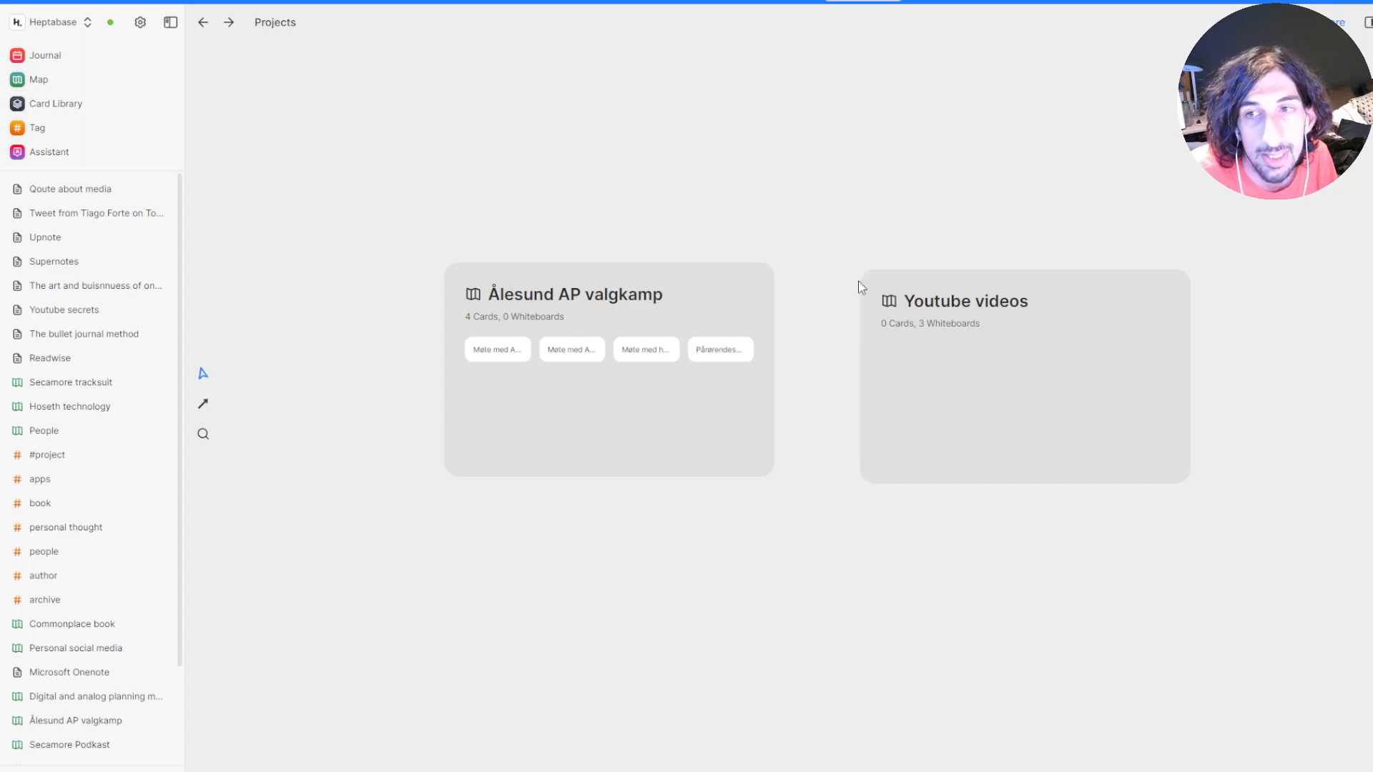
pyautogui.moveTo(970, 306)
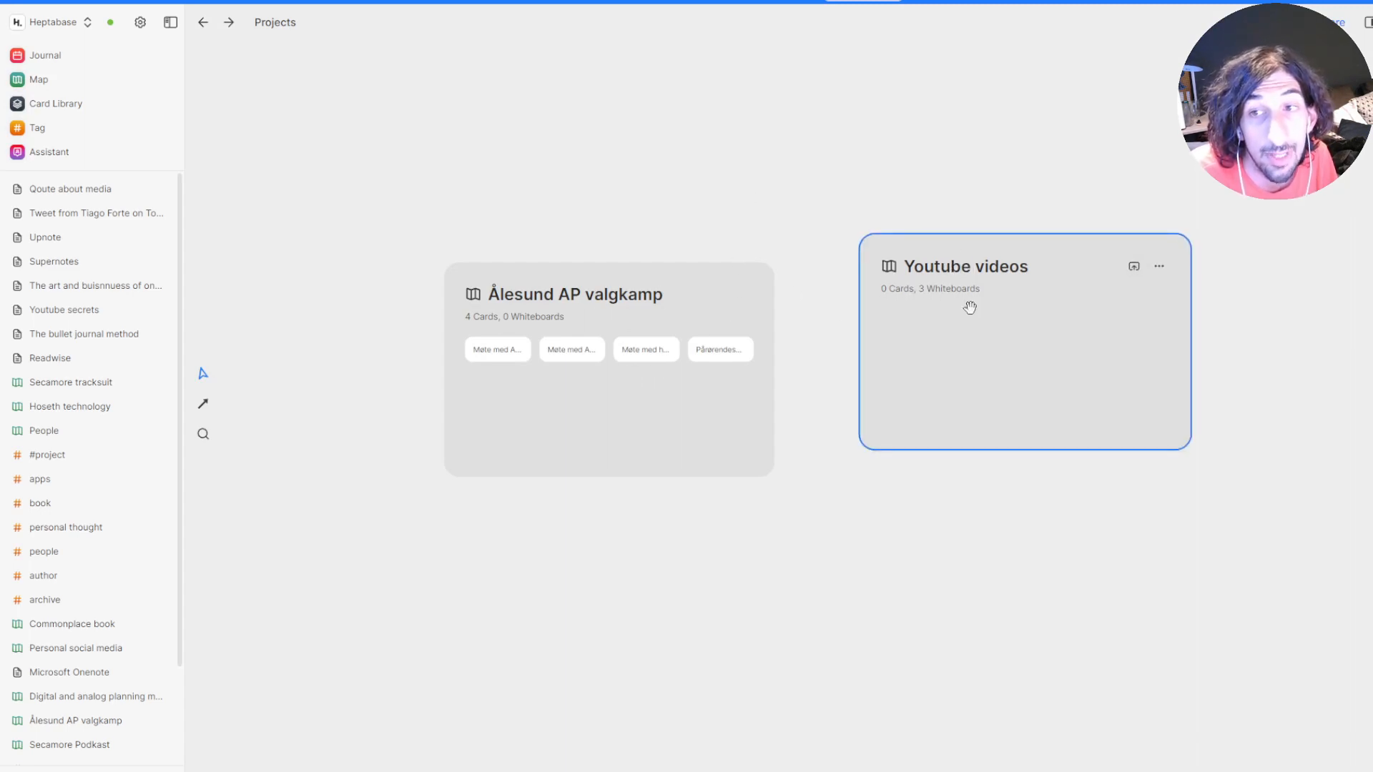
pyautogui.moveTo(979, 277)
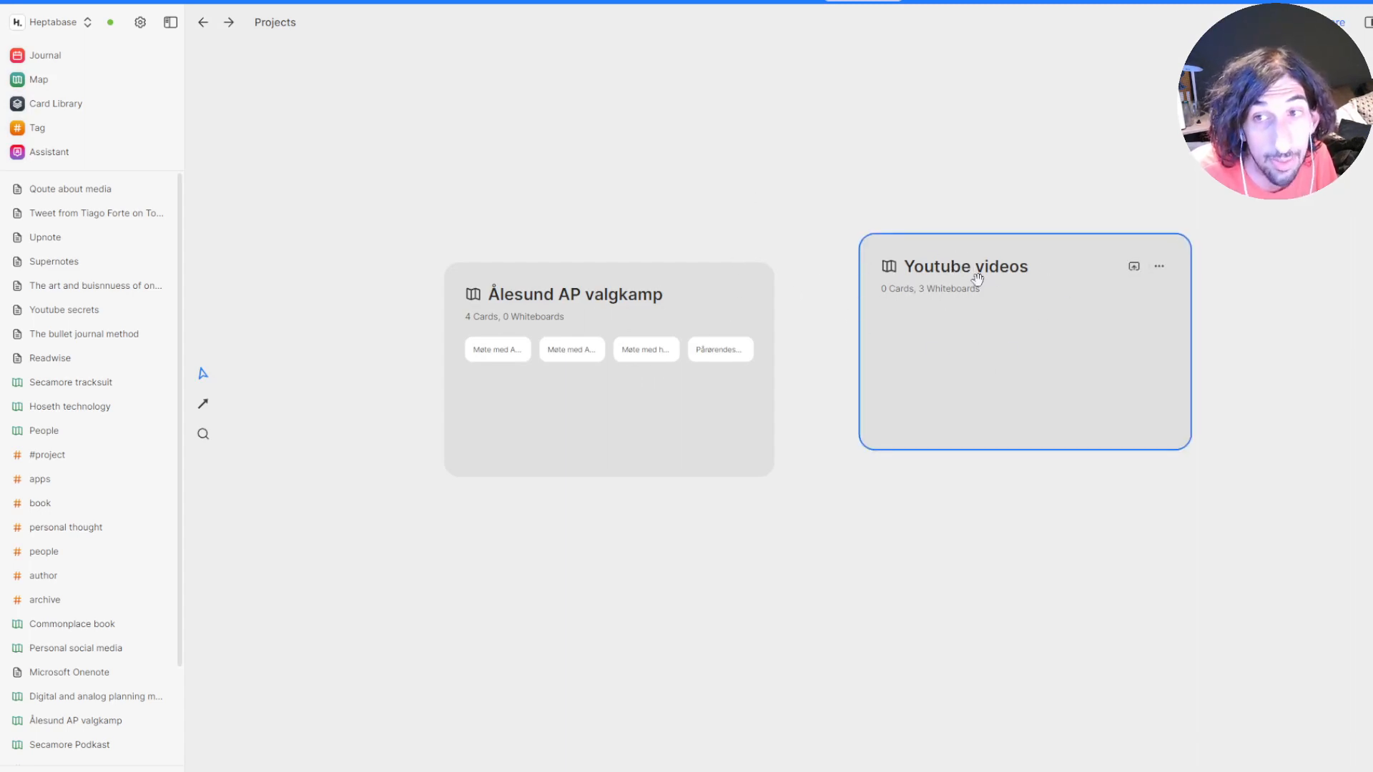
pyautogui.click(965, 266)
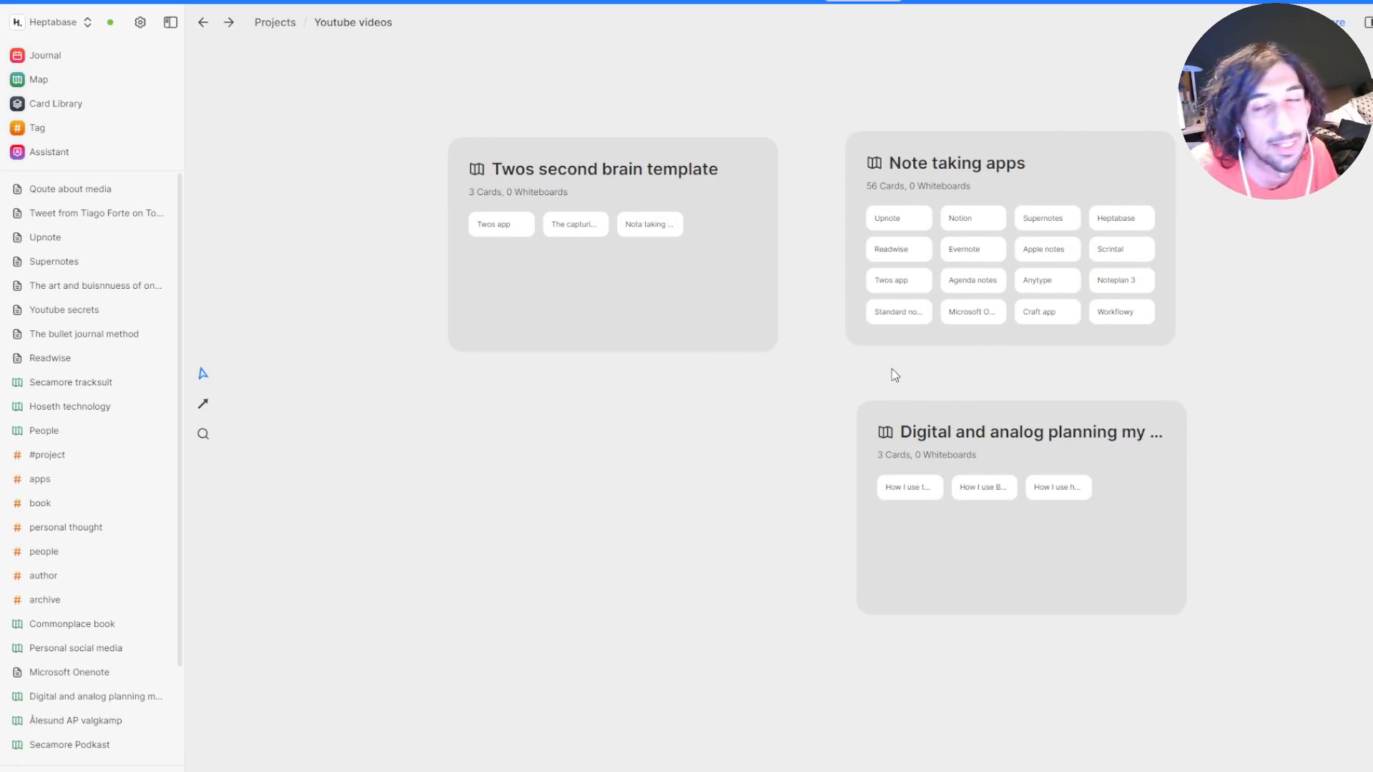
pyautogui.moveTo(720, 303)
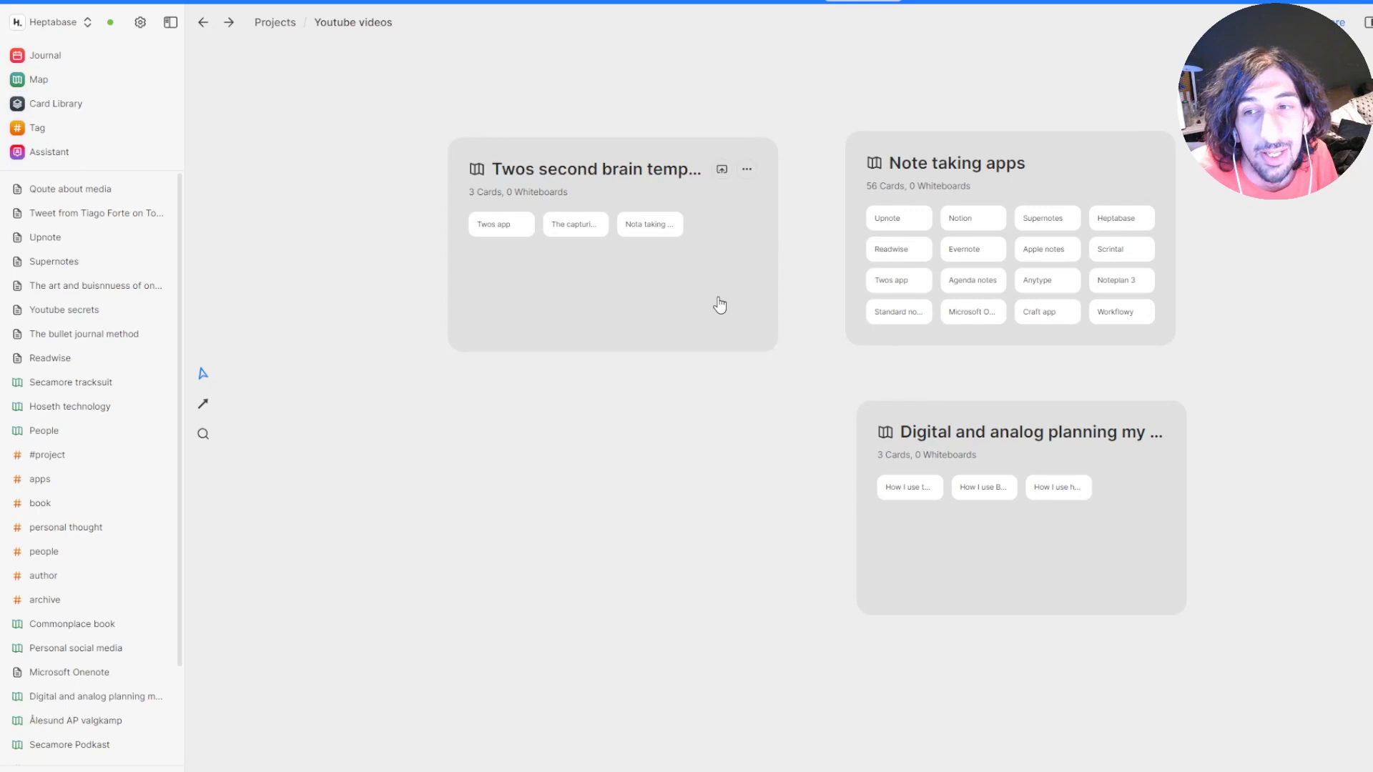
pyautogui.moveTo(749, 311)
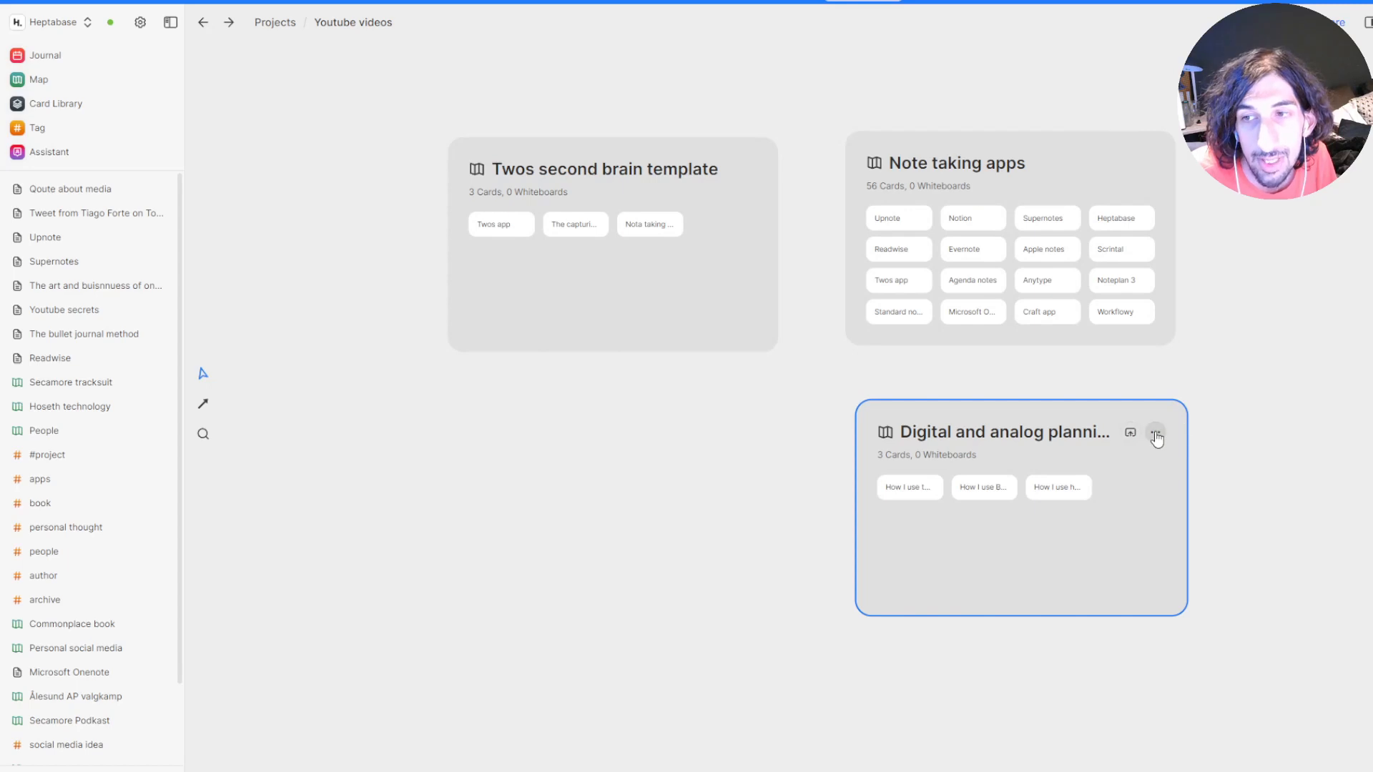
# Move the Digital and analog planning whiteboard to Archive via Move to whiteboard
pyautogui.click(1155, 433)
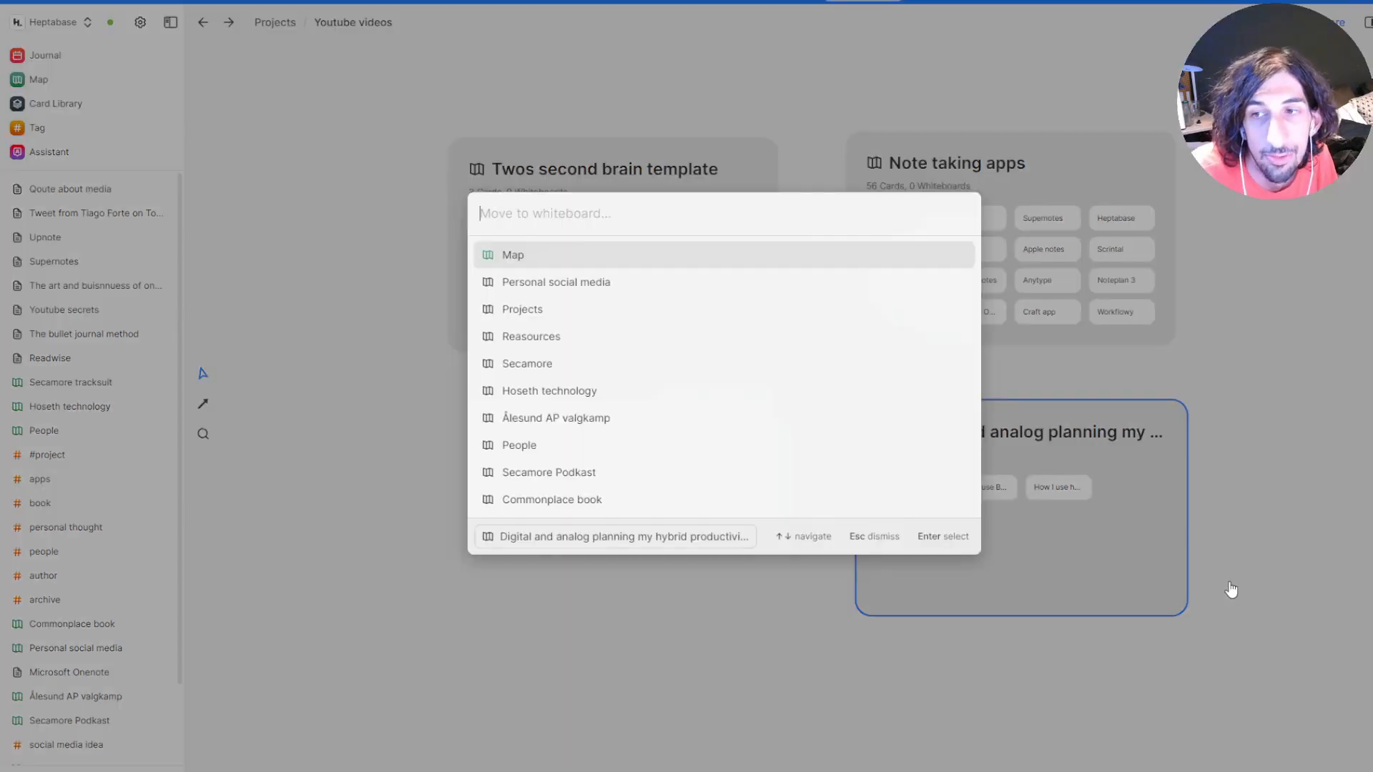
pyautogui.moveTo(658, 255)
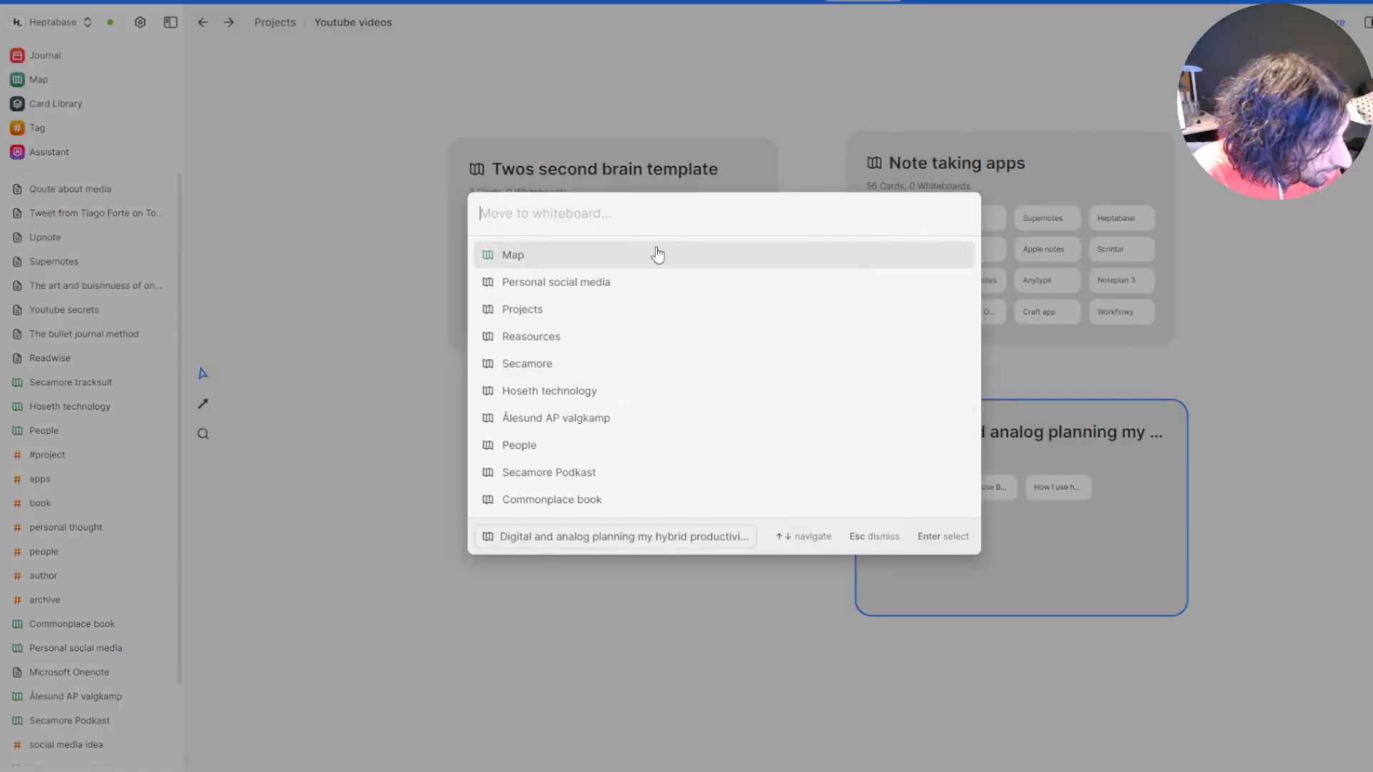
pyautogui.write('ARCHIV')
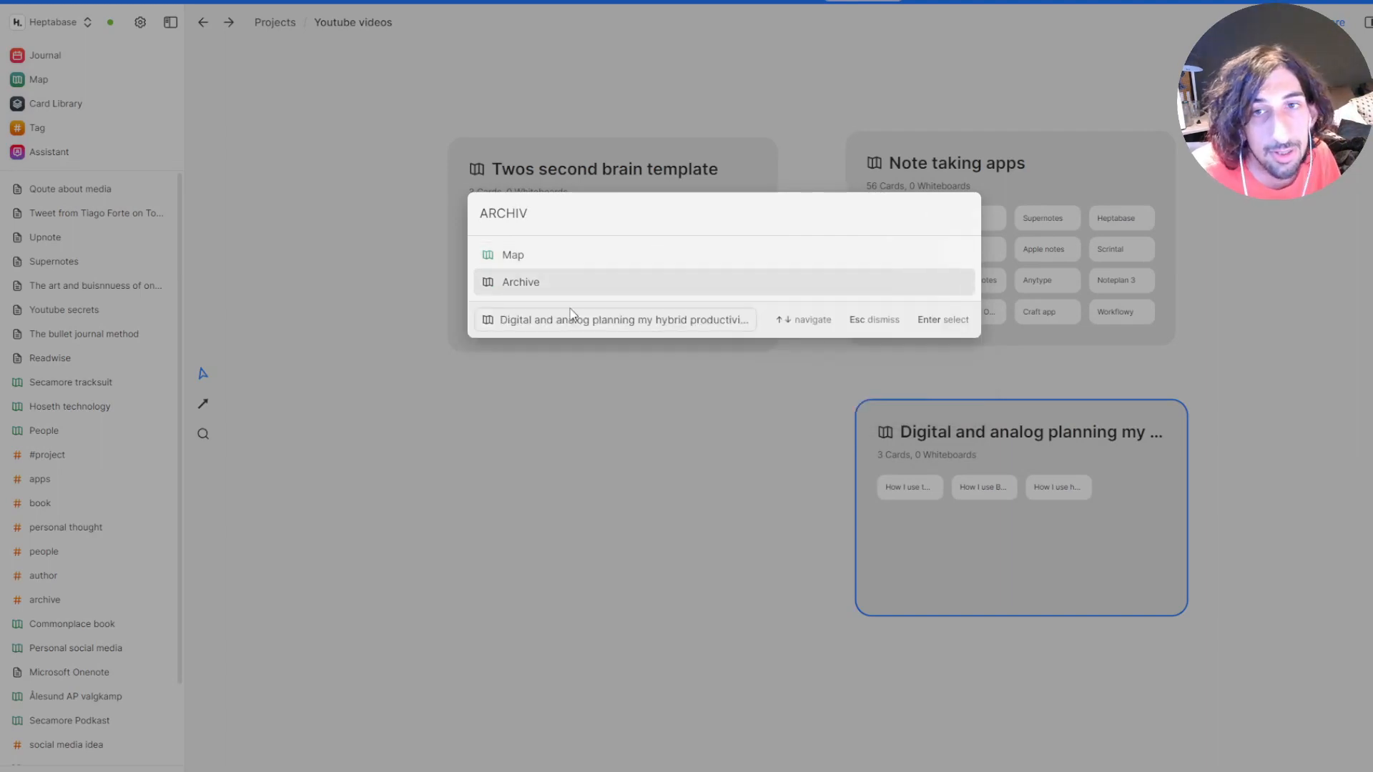
pyautogui.click(521, 282)
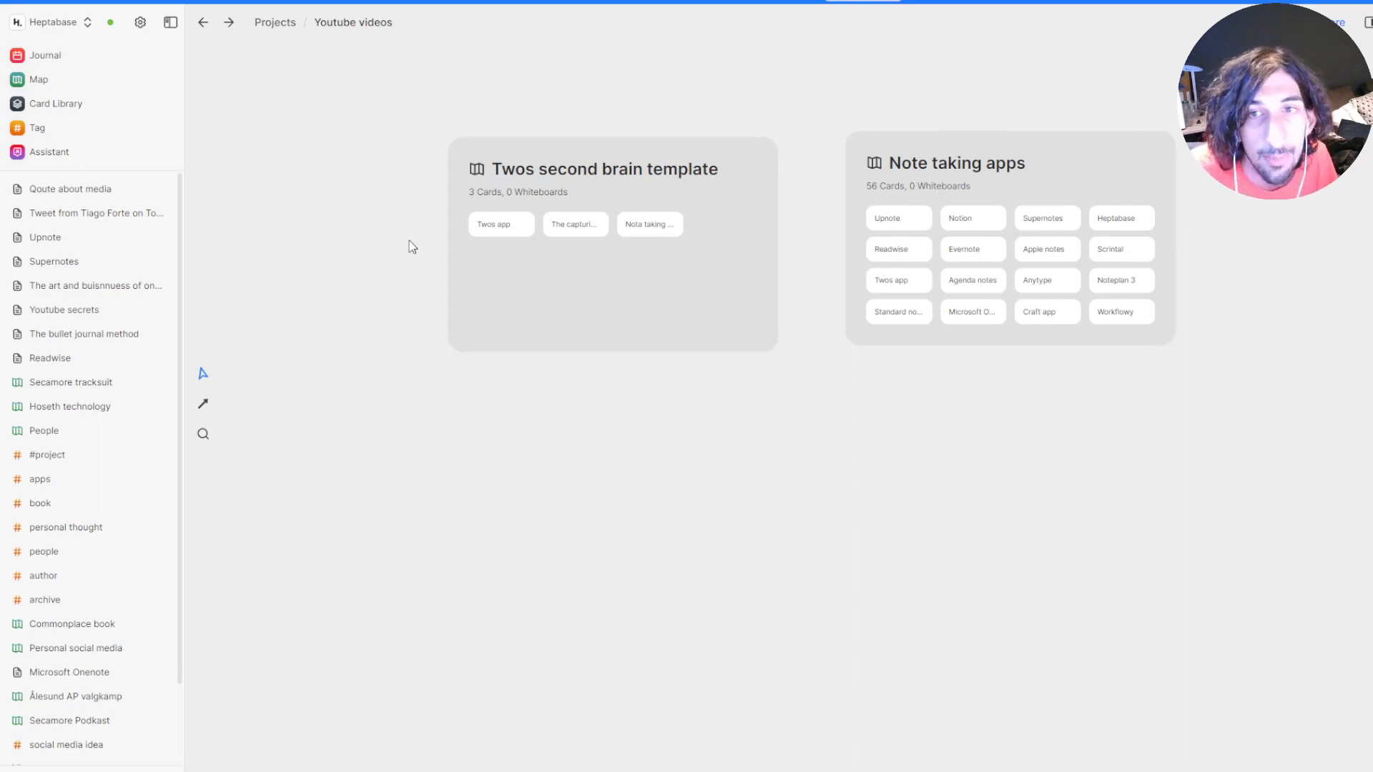
pyautogui.moveTo(581, 257)
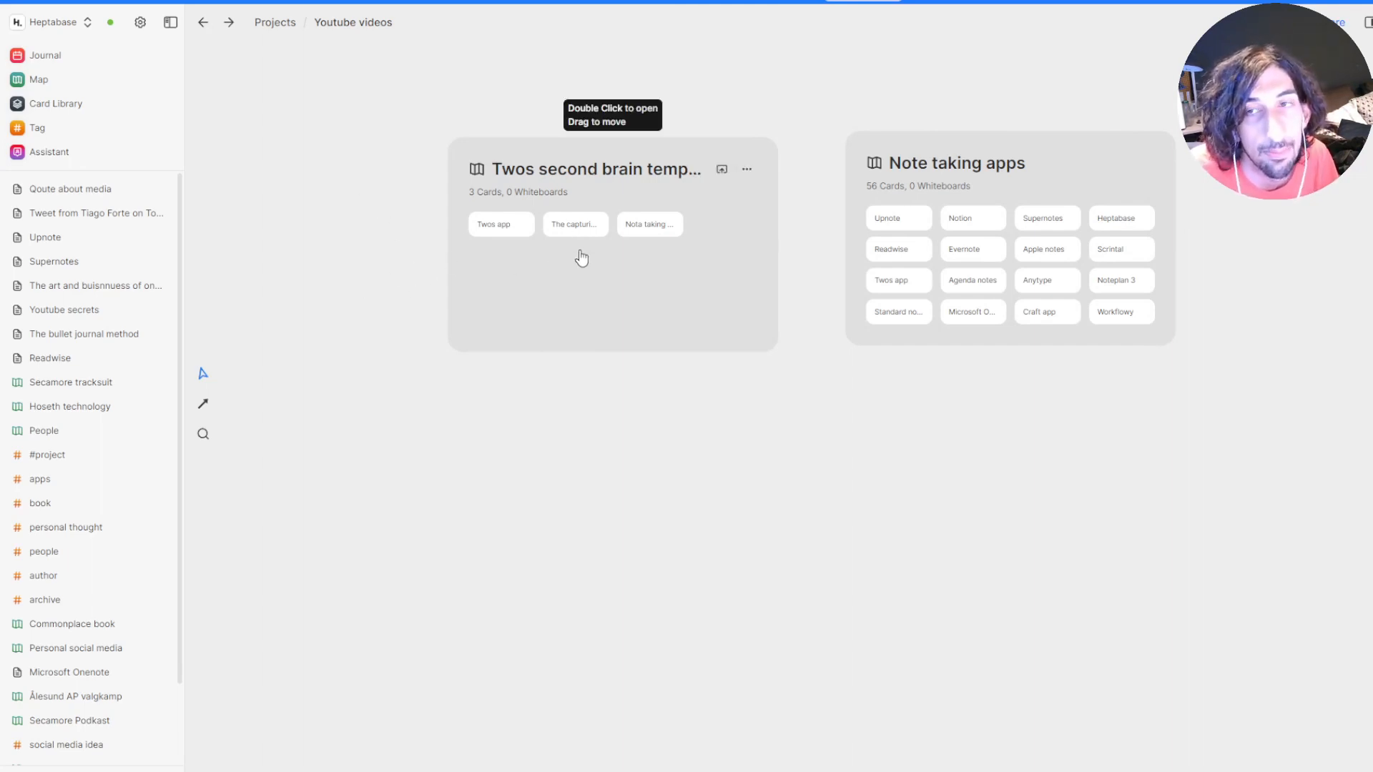
# Enter the Note taking apps whiteboard and briefly try Search This Whiteboard
pyautogui.doubleClick(958, 163)
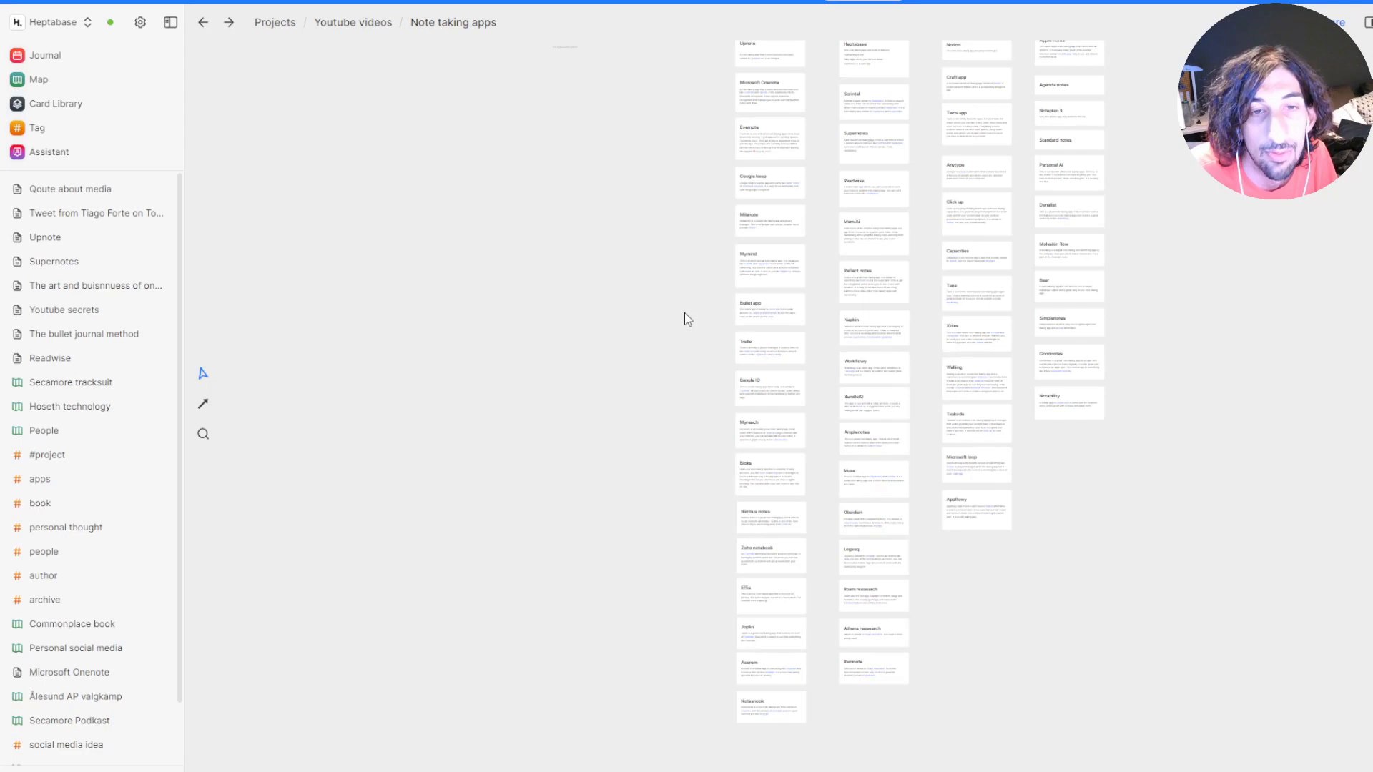
pyautogui.moveTo(349, 412)
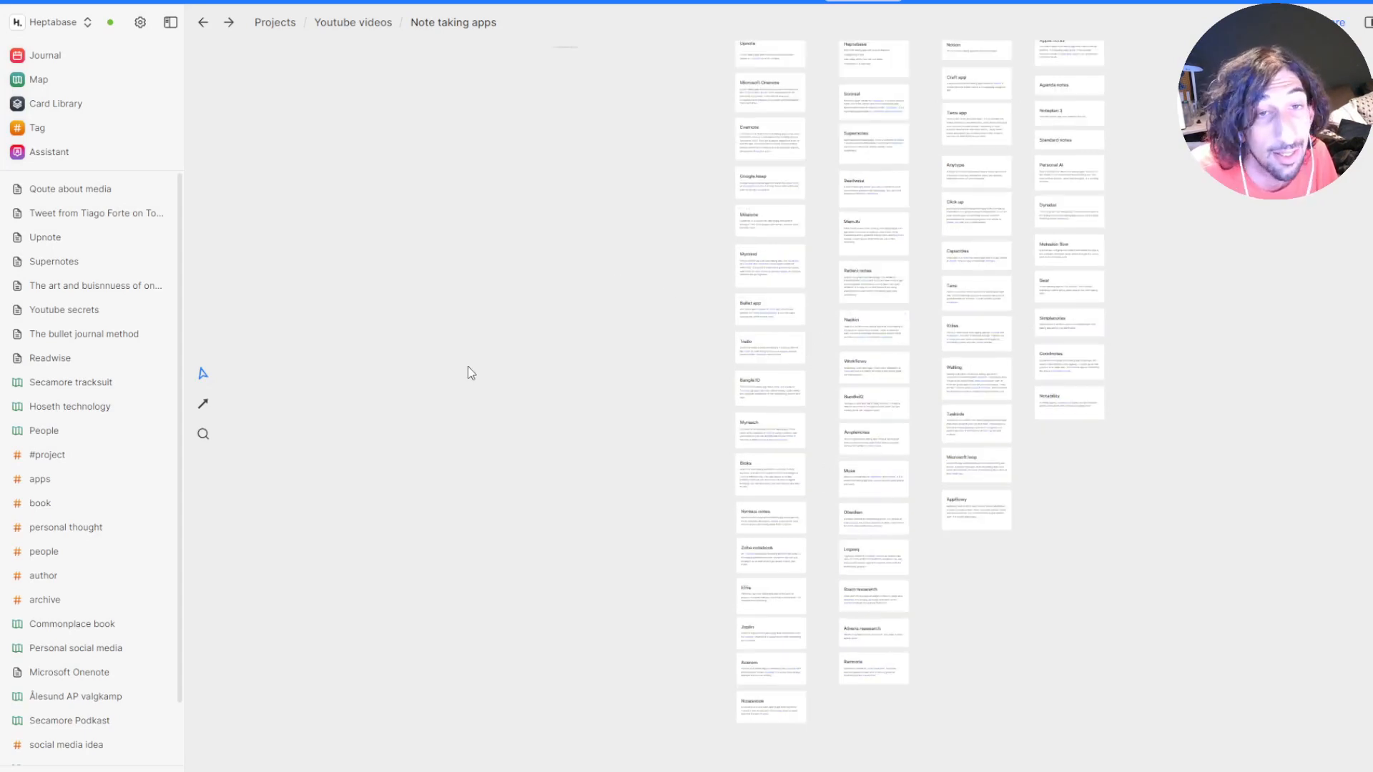
pyautogui.moveTo(203, 433)
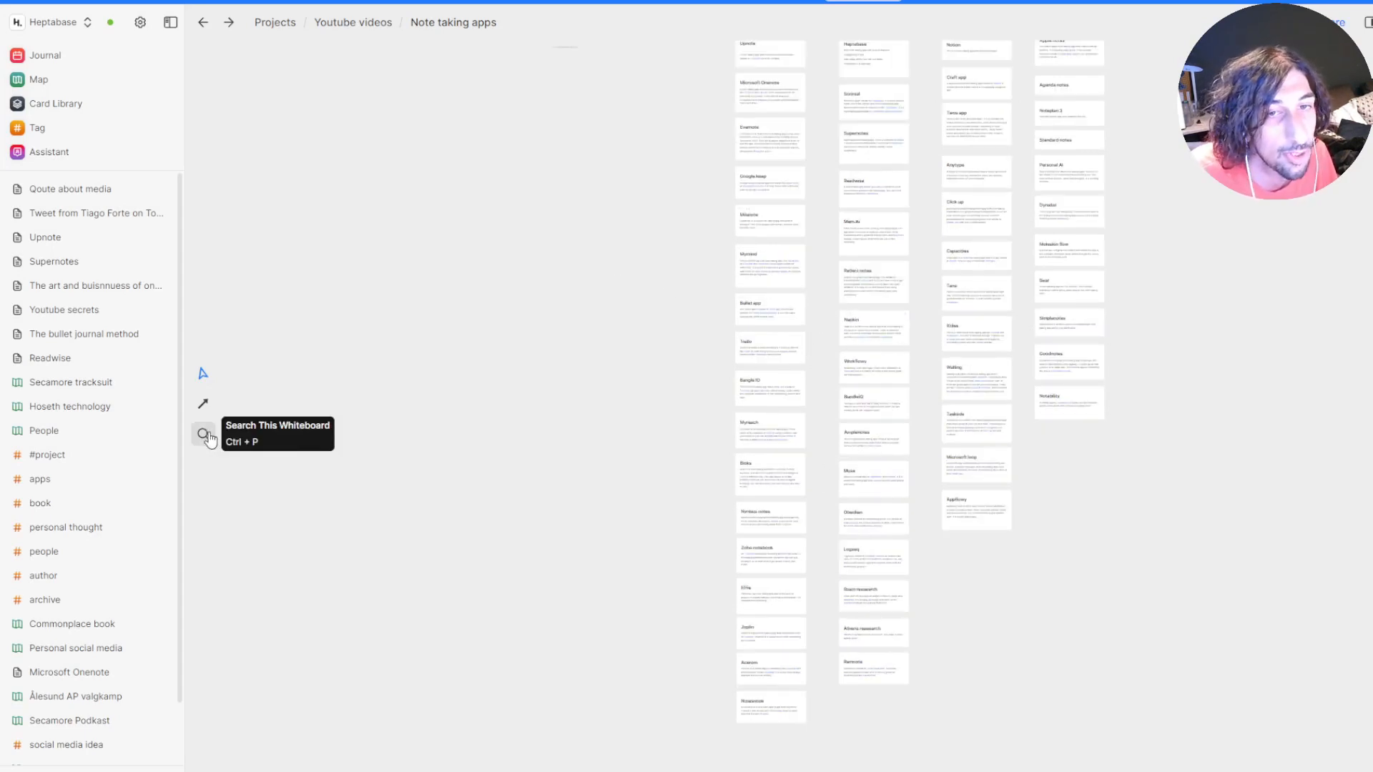
pyautogui.click(203, 435)
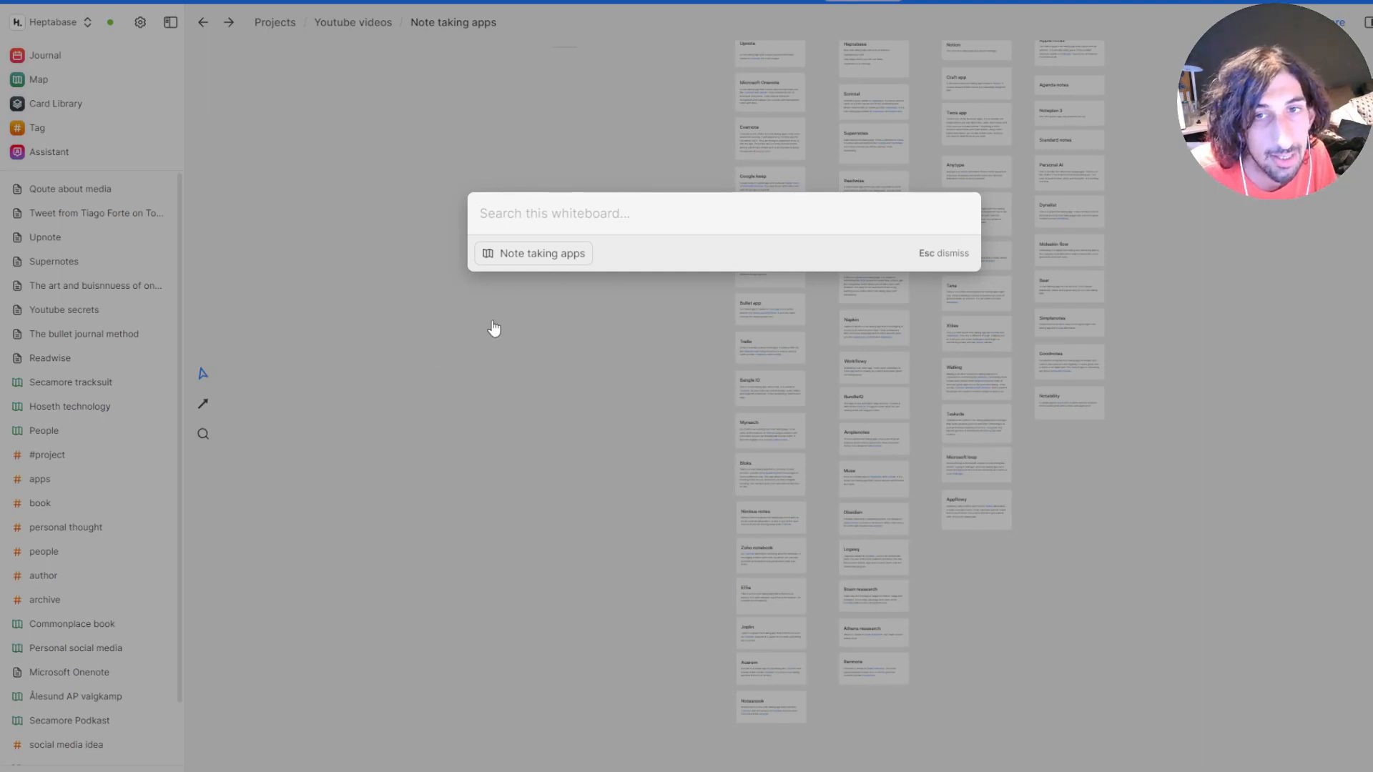
pyautogui.press('Escape')
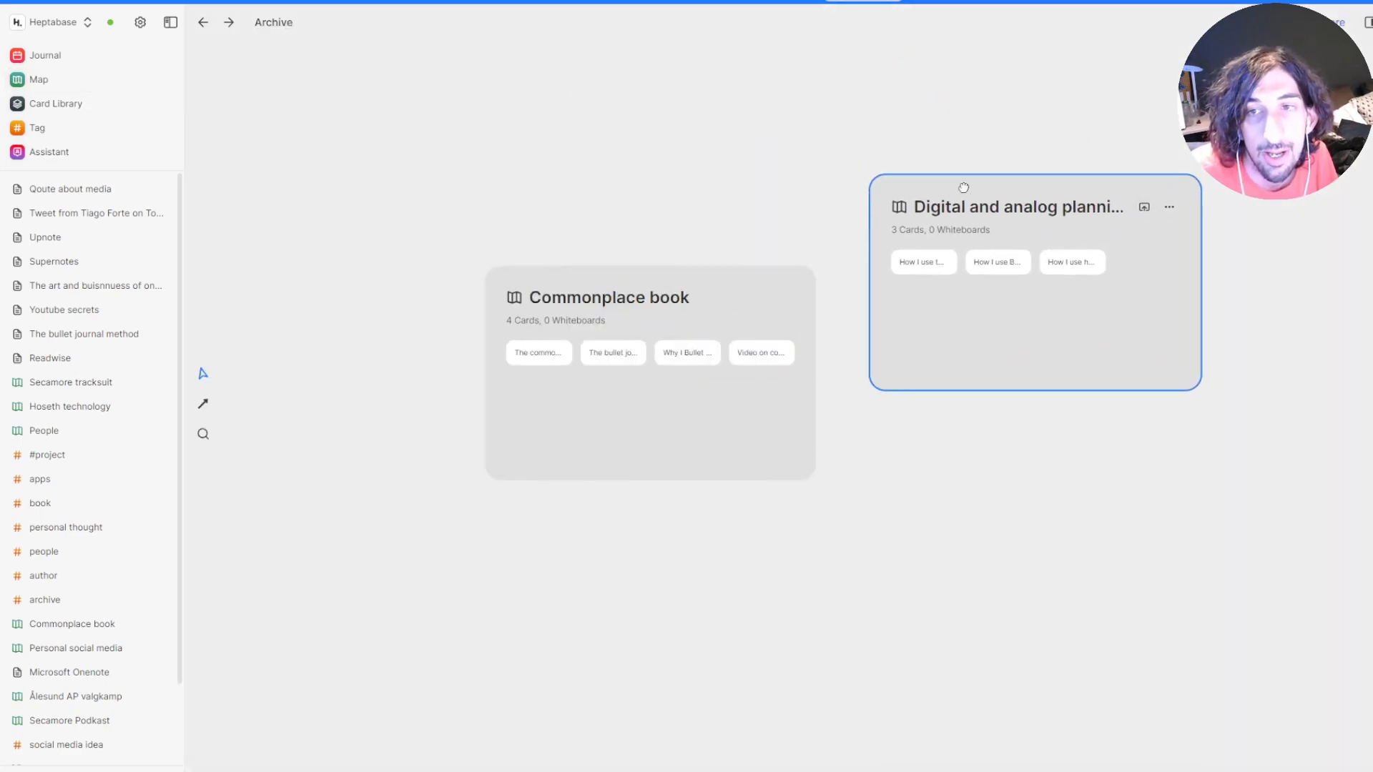
# Place Digital and analog planning beside Commonplace book, then go to the People whiteboard
pyautogui.moveTo(963, 186); pyautogui.dragTo(917, 275)
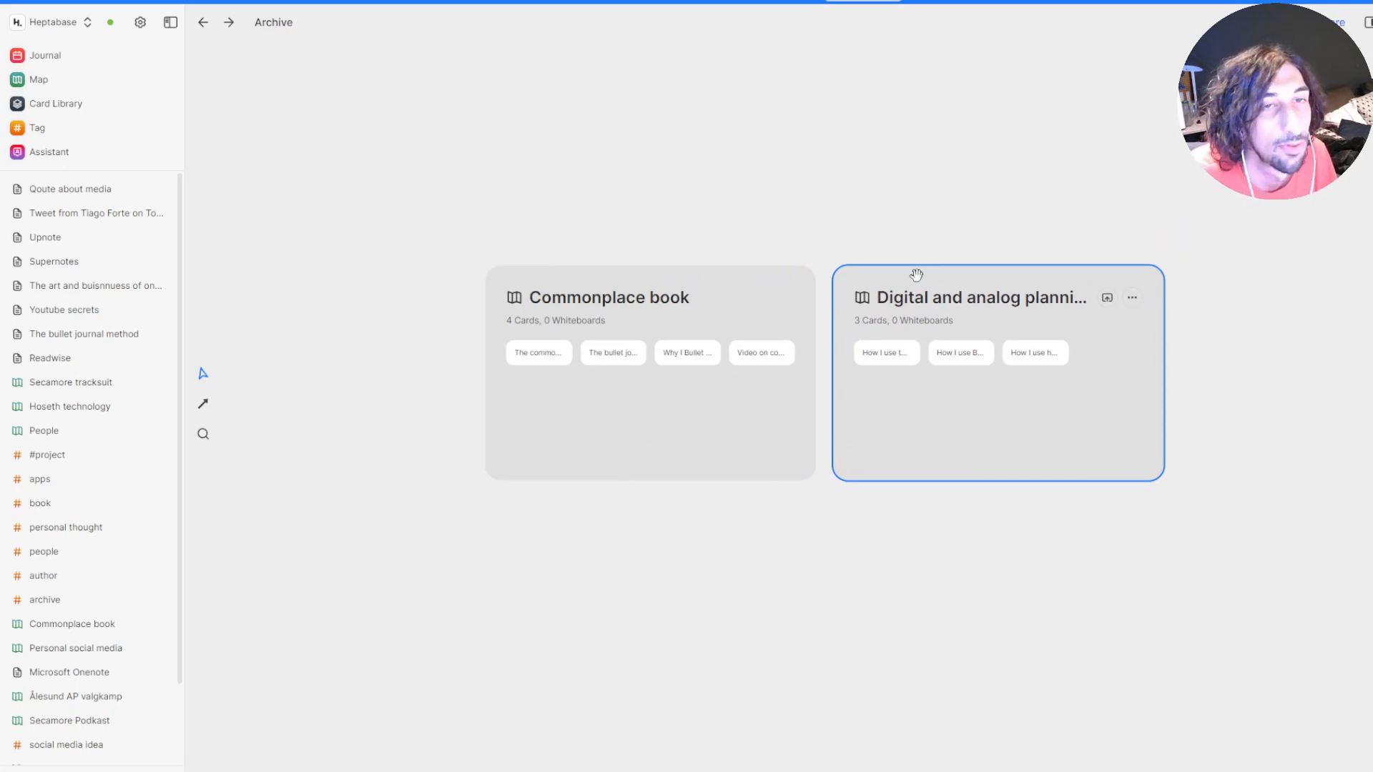
pyautogui.moveTo(792, 275)
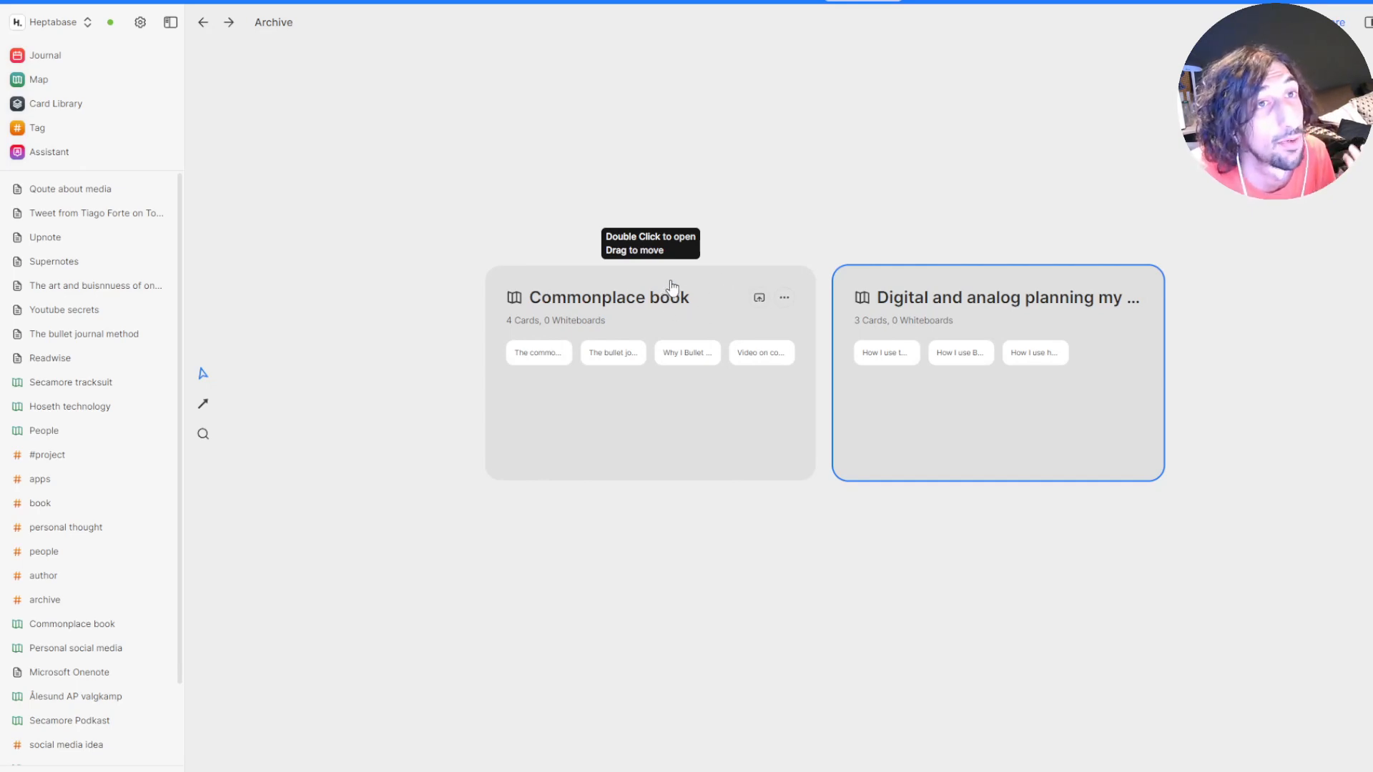
pyautogui.moveTo(497, 349)
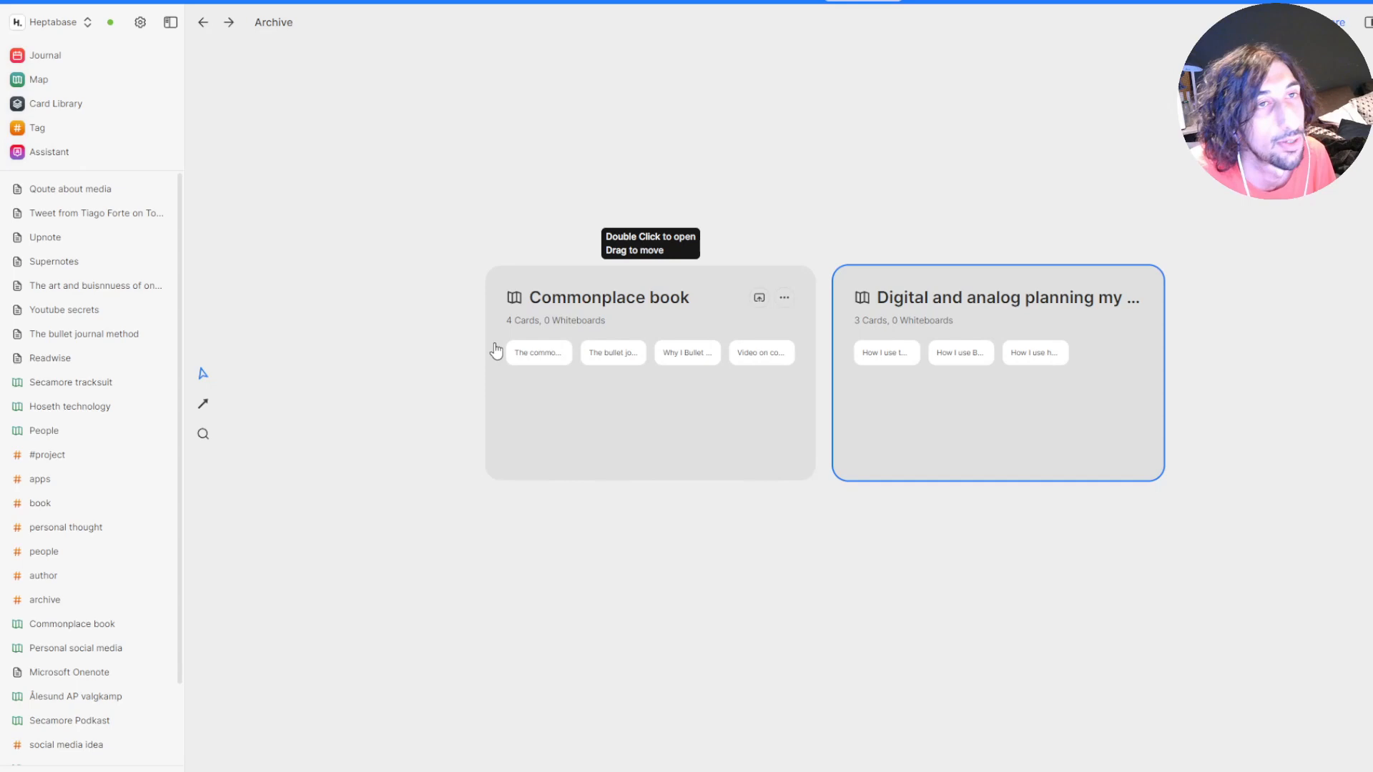
pyautogui.moveTo(324, 271)
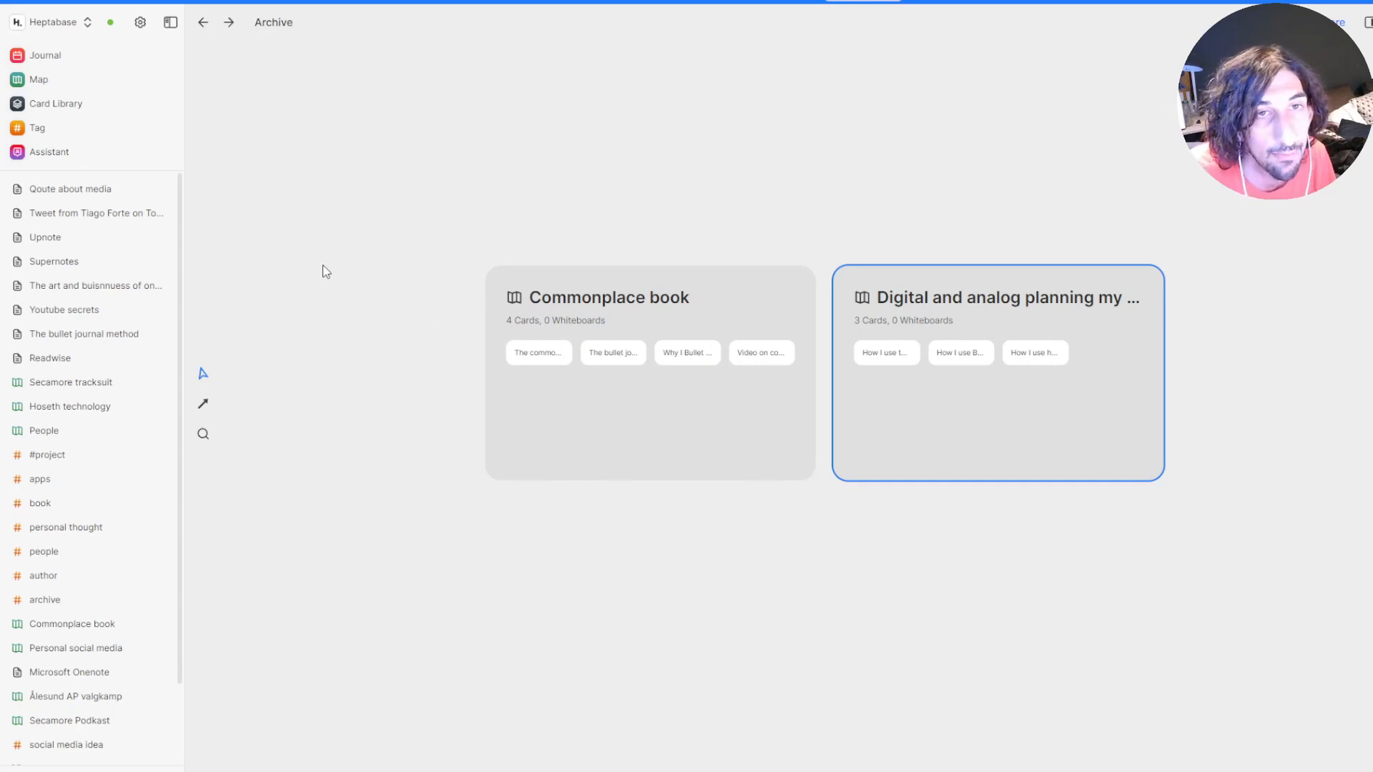
pyautogui.click(33, 80)
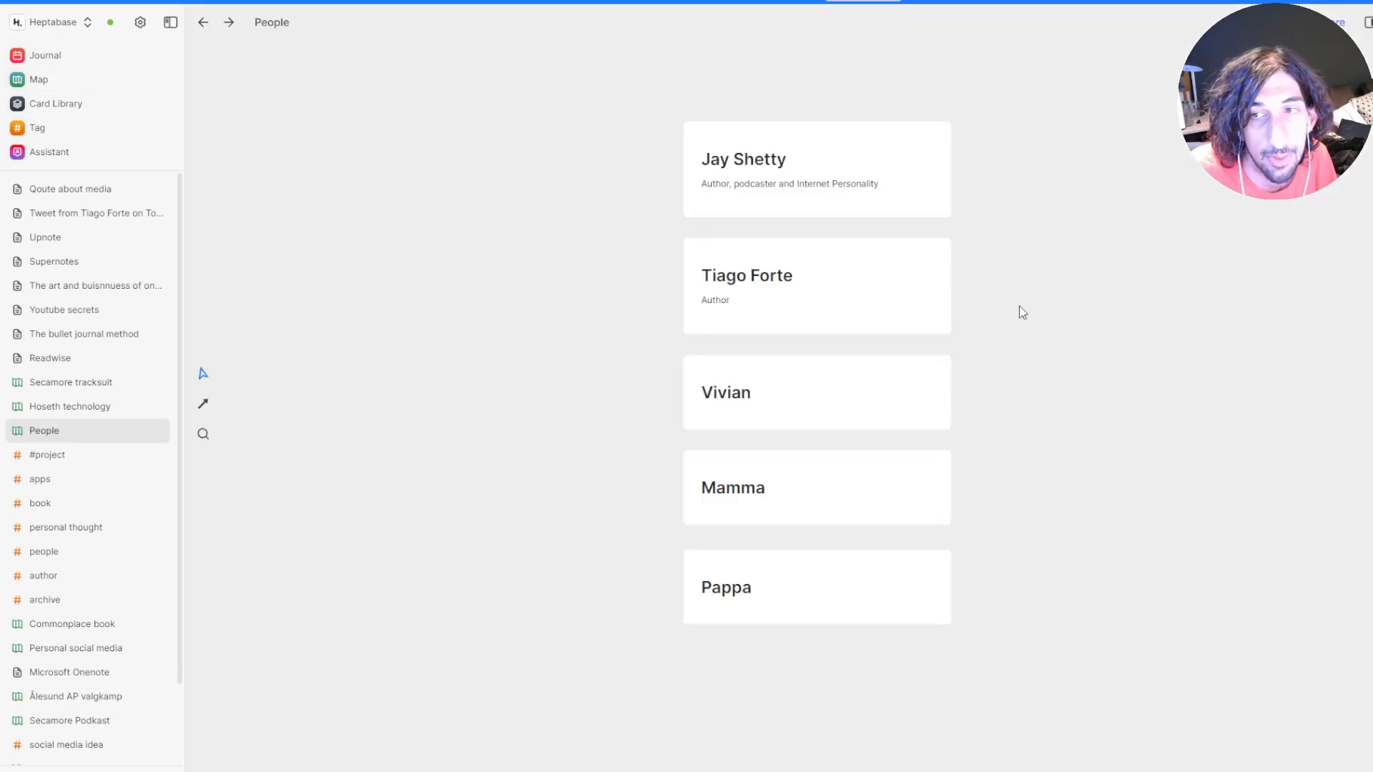
pyautogui.moveTo(761, 403)
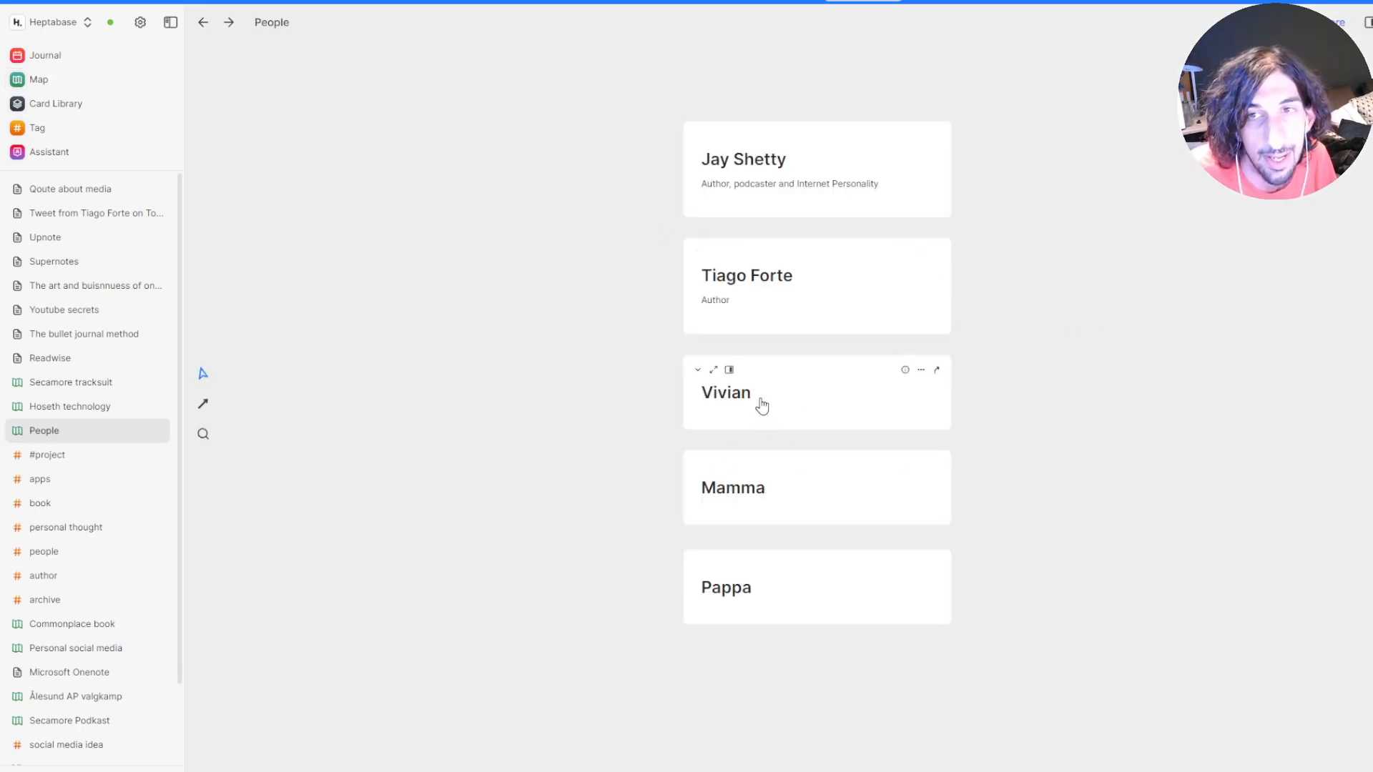
pyautogui.moveTo(746, 355)
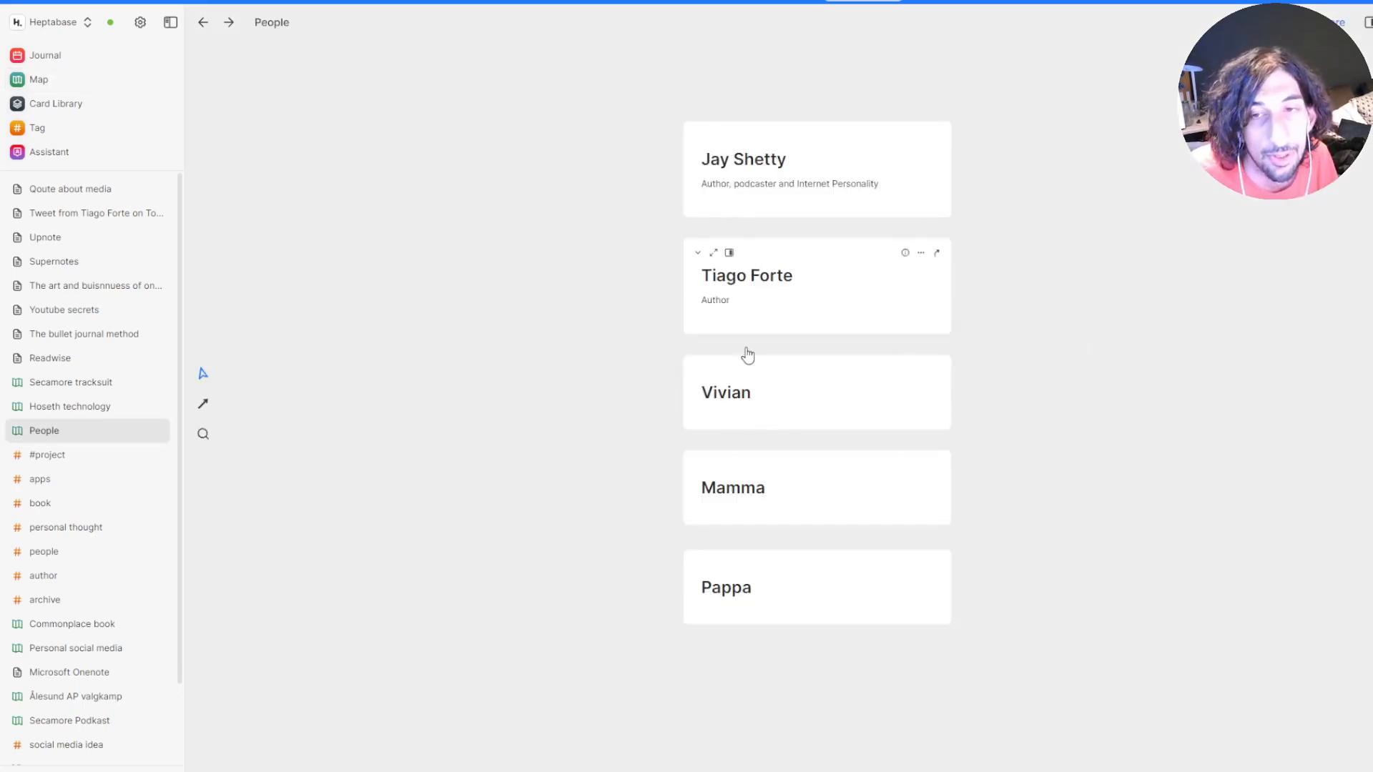
# Return from People to the Map overview of whiteboards
pyautogui.click(38, 80)
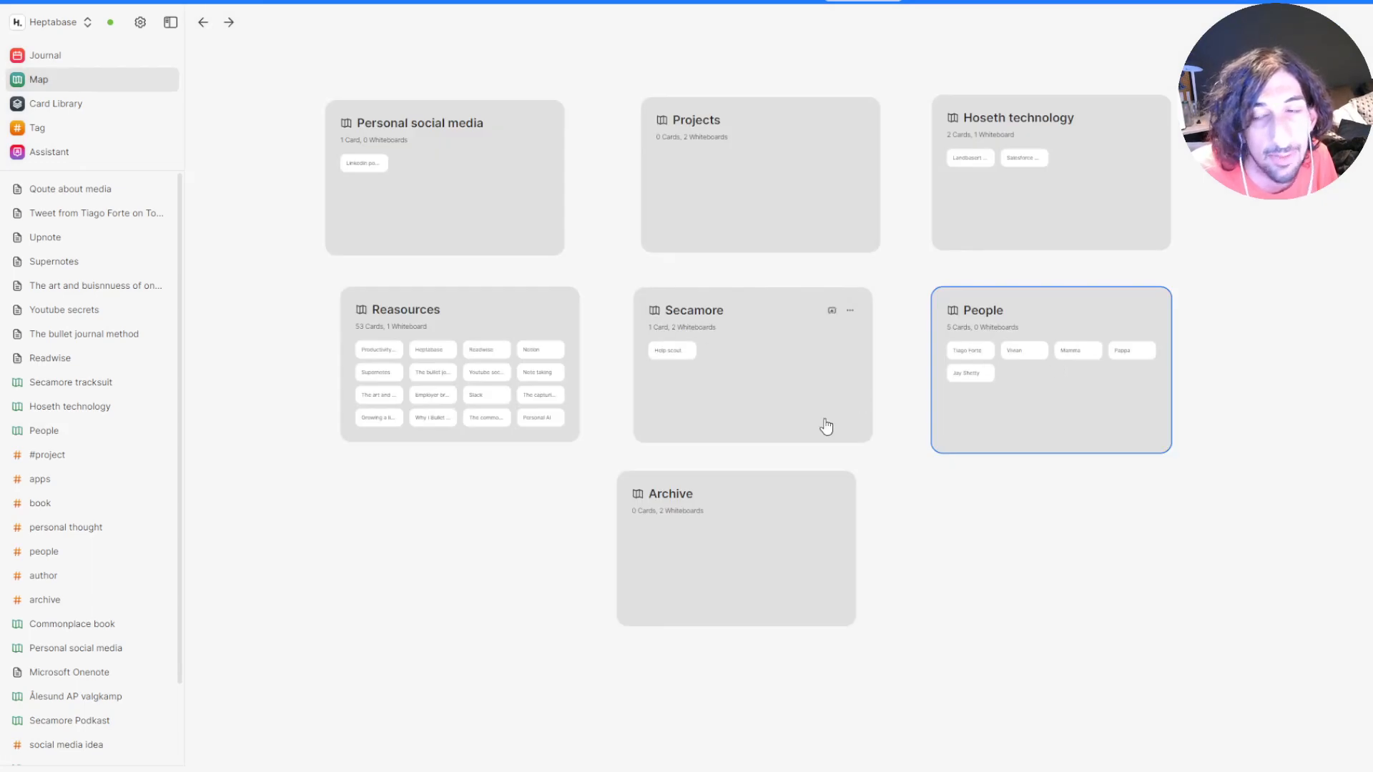
pyautogui.moveTo(849, 292)
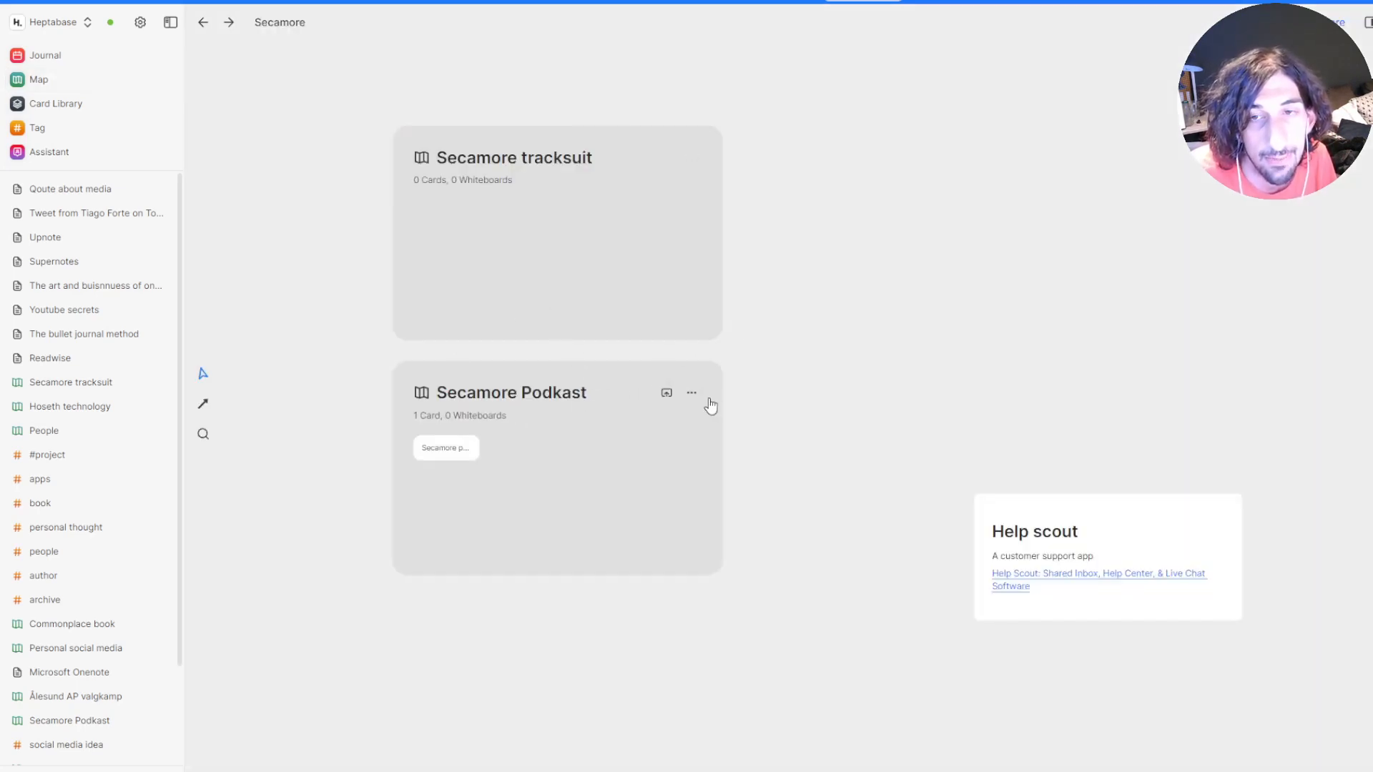
# Move Secamore Podkast and Secamore tracksuit to Projects, and reposition the Help scout card
pyautogui.click(692, 392)
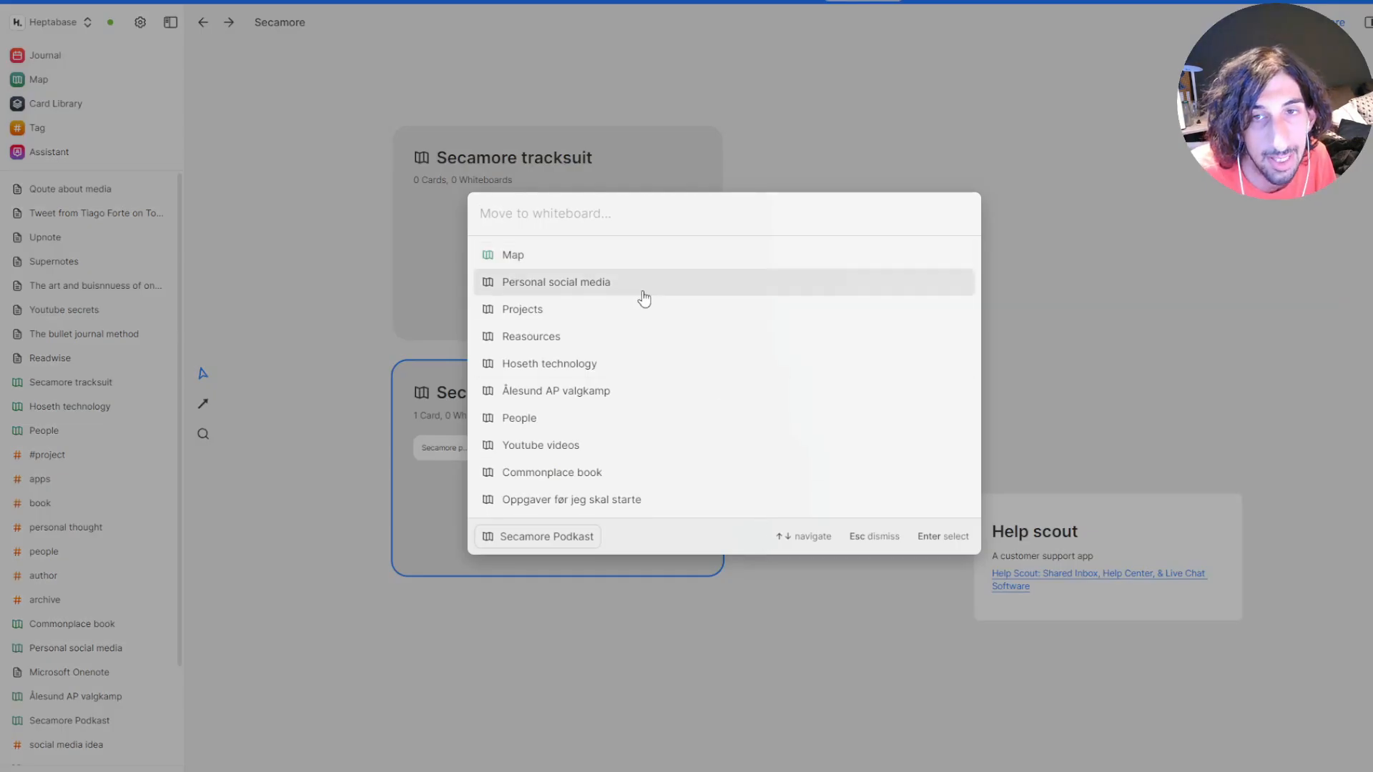
pyautogui.write('PROJE')
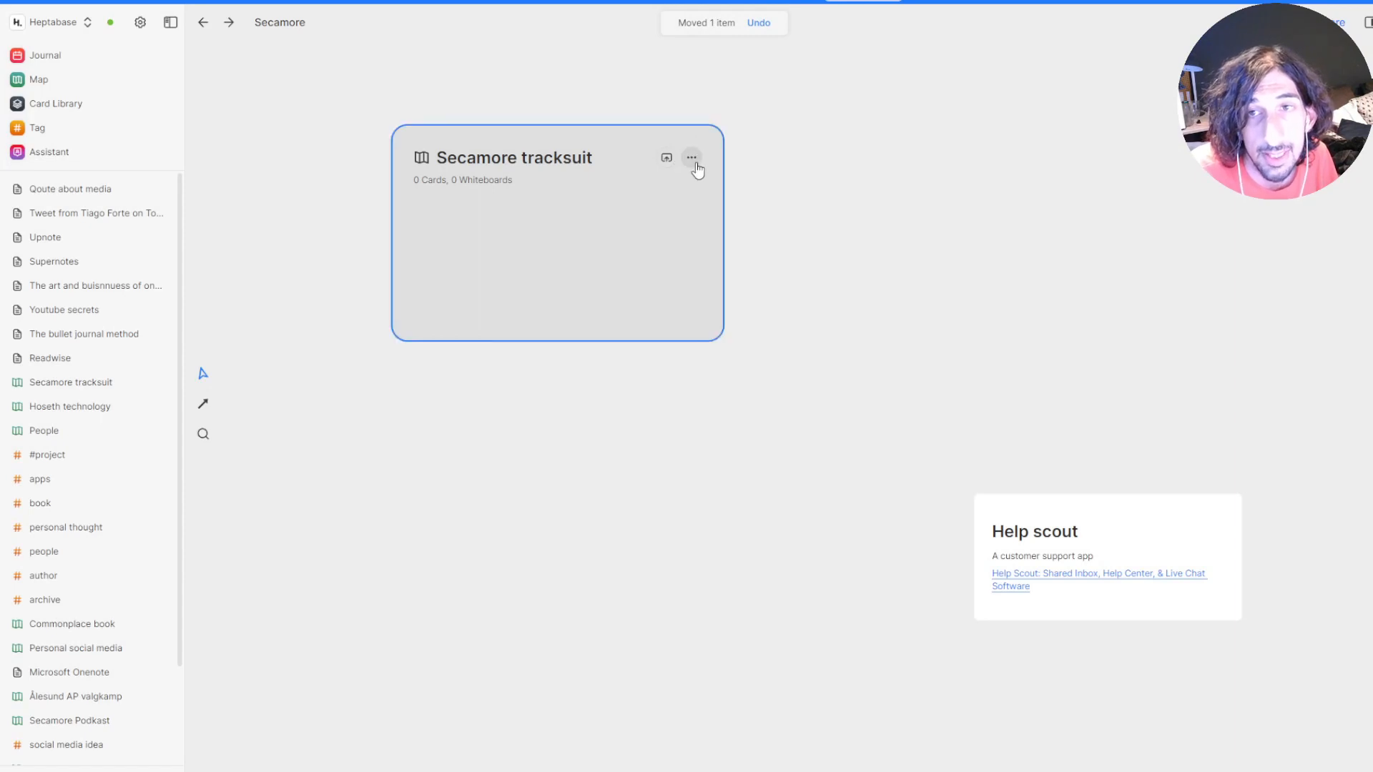
pyautogui.click(693, 157)
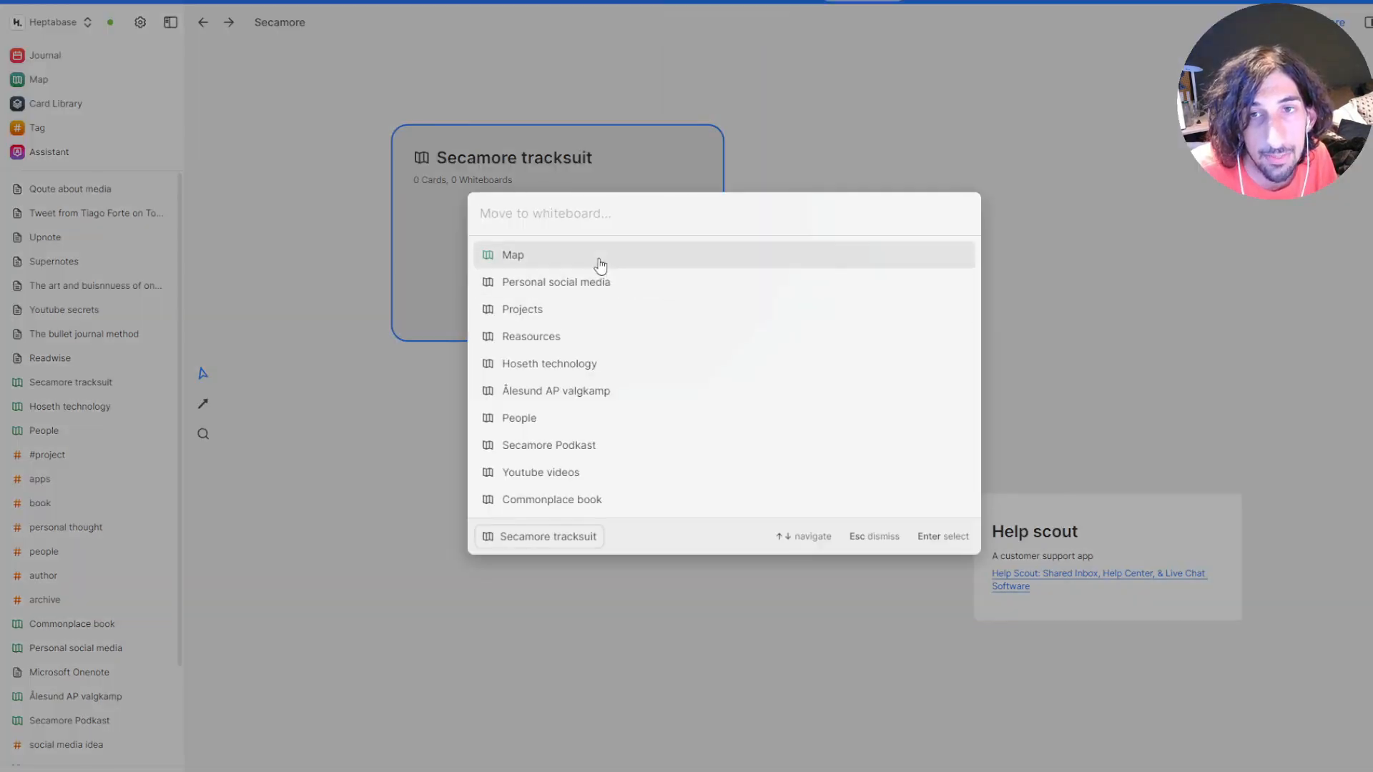
pyautogui.write('PROJEC')
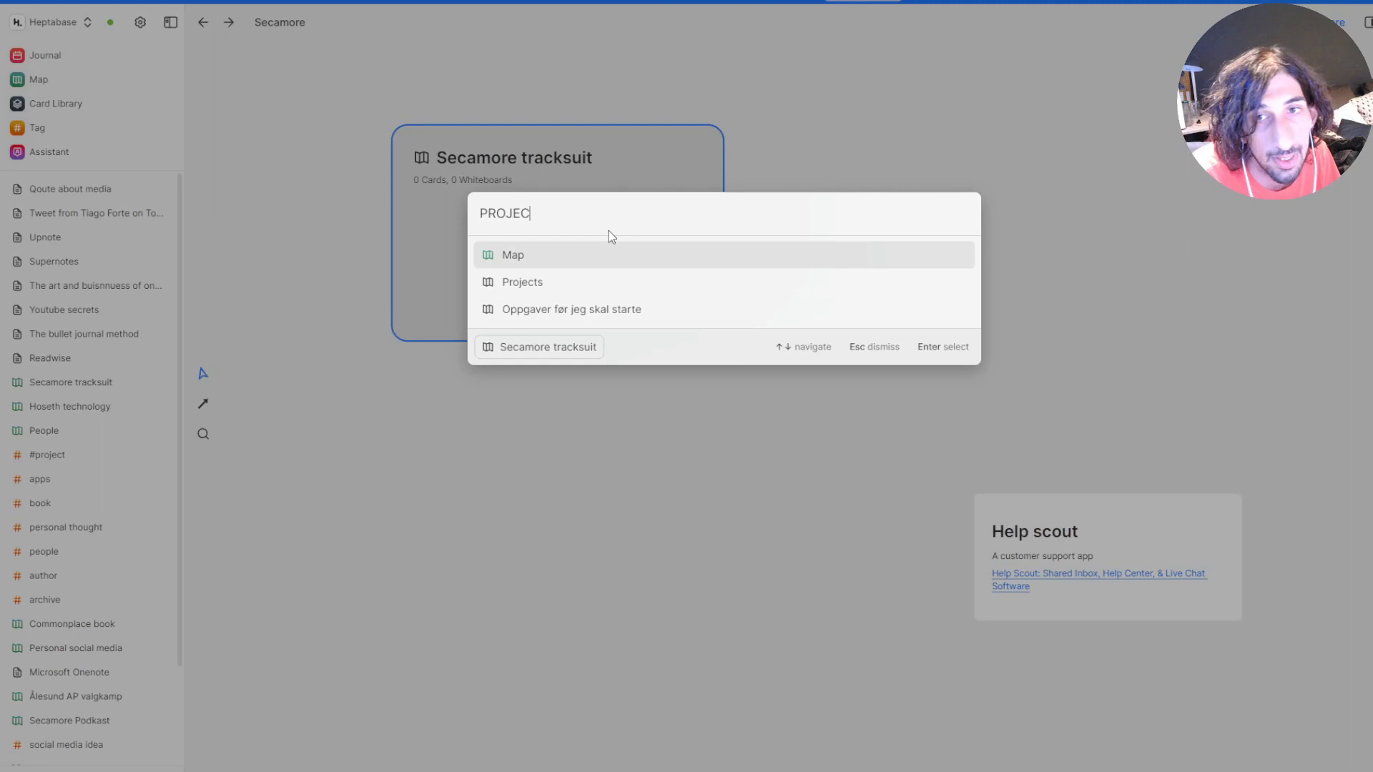
pyautogui.click(522, 281)
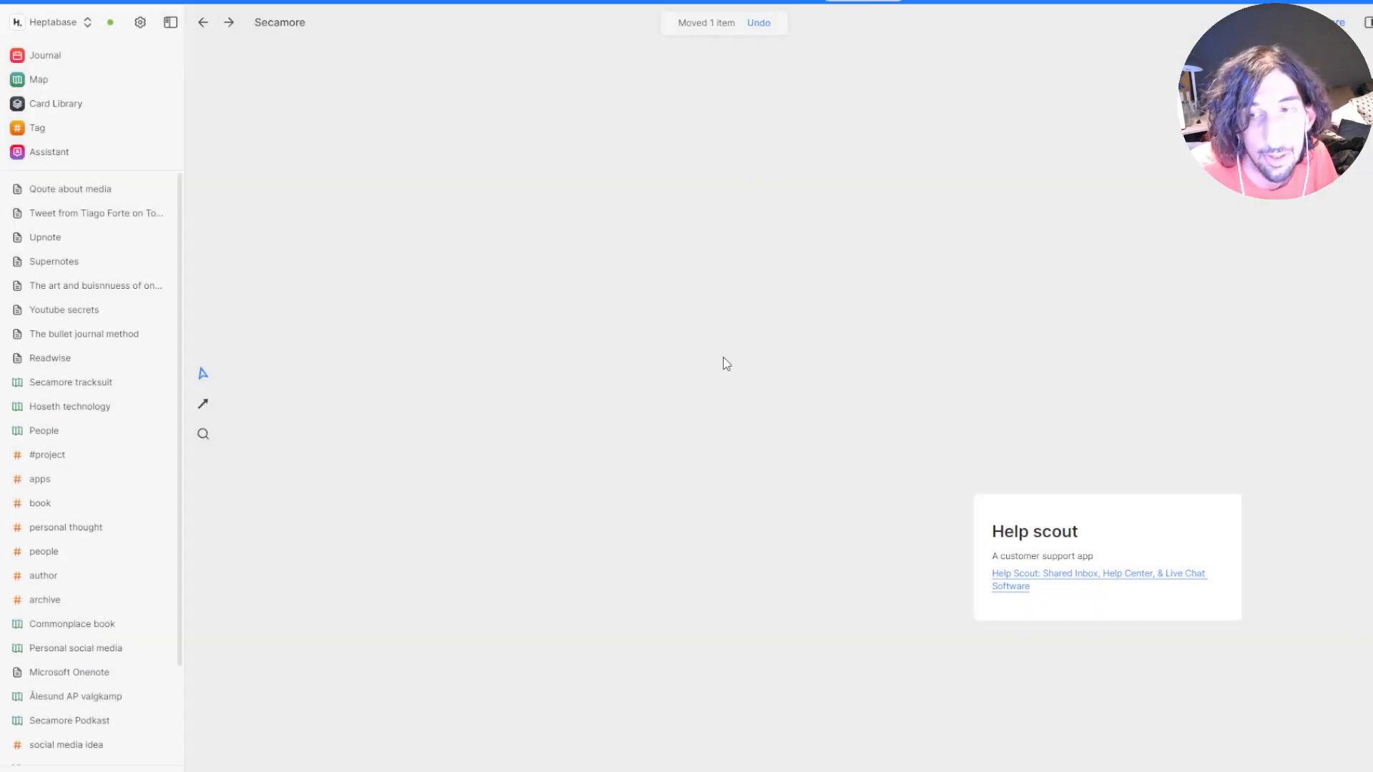
pyautogui.moveTo(1107, 556); pyautogui.dragTo(984, 295)
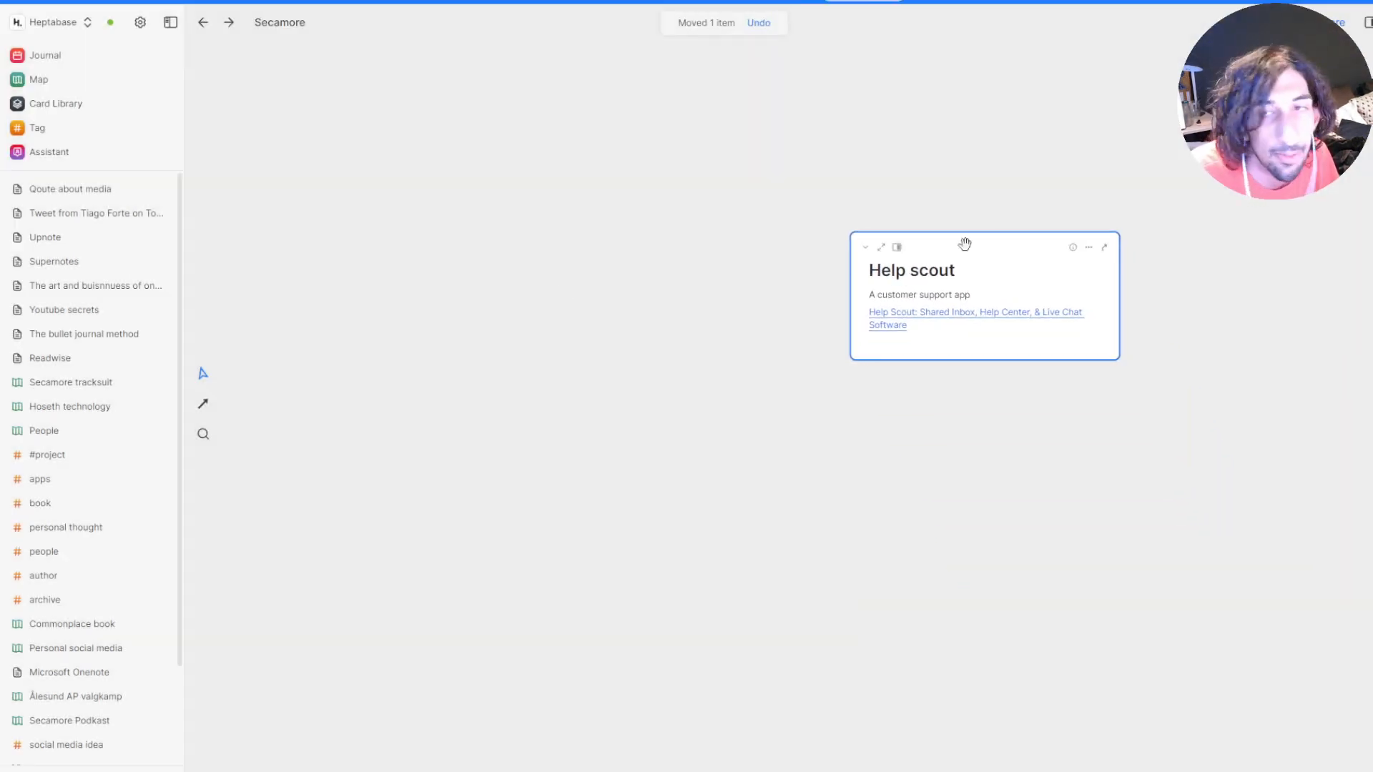
pyautogui.moveTo(811, 286)
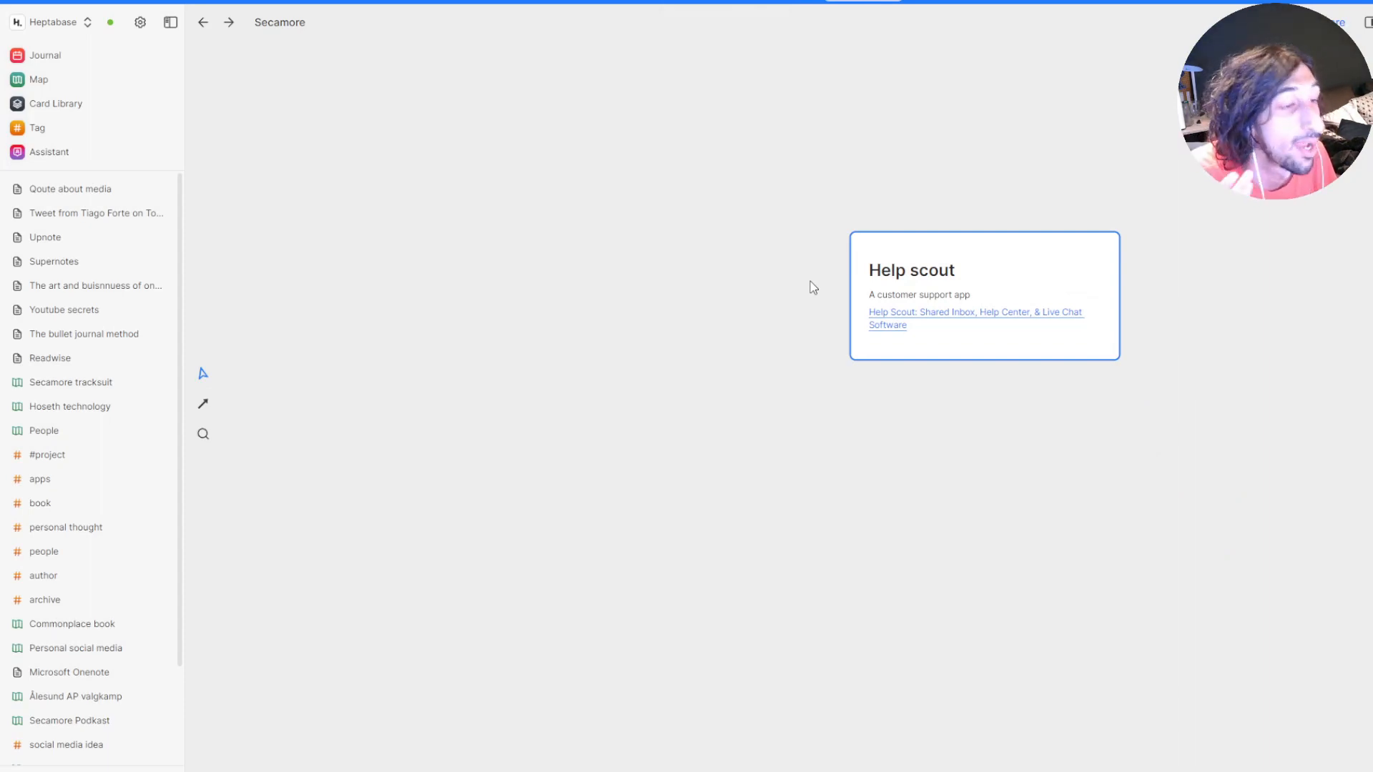
pyautogui.moveTo(904, 257)
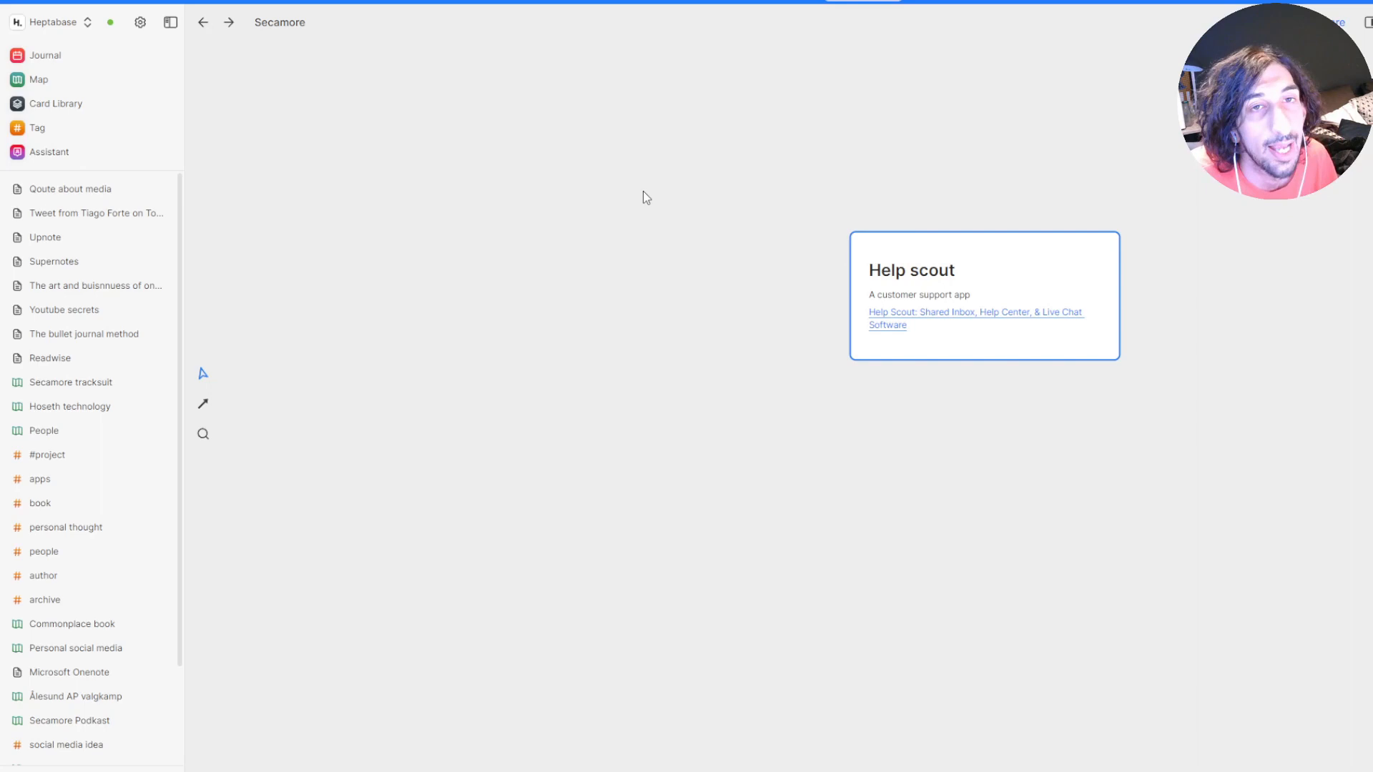
pyautogui.moveTo(841, 218)
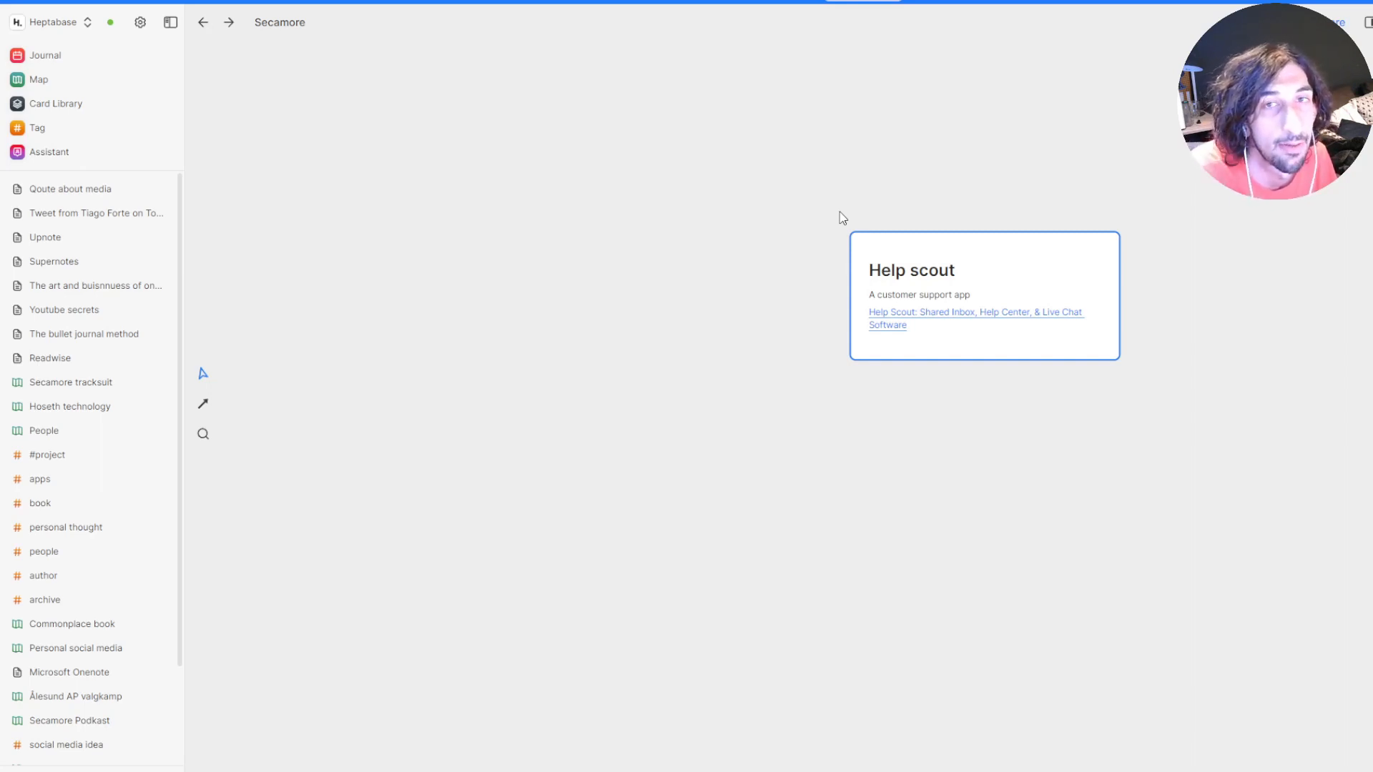
pyautogui.moveTo(944, 274)
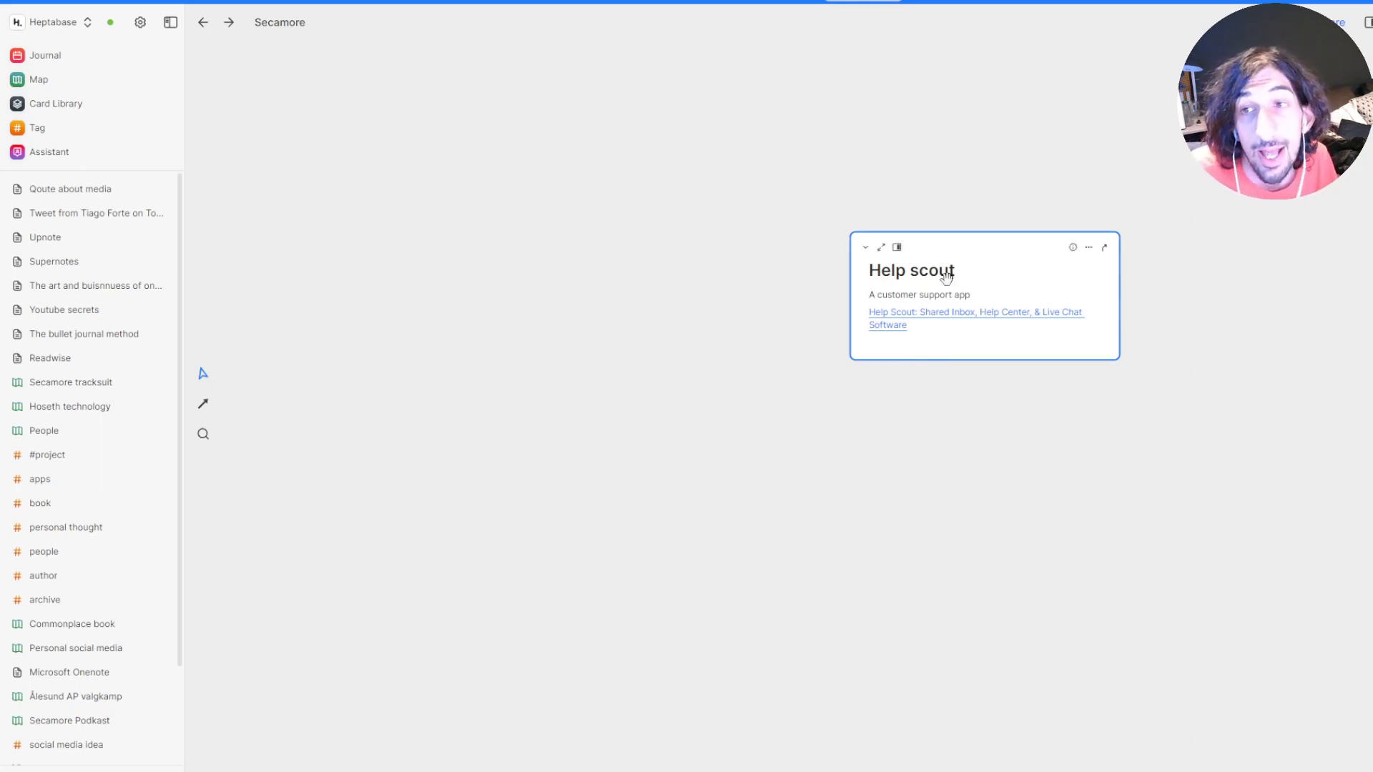
pyautogui.moveTo(222, 97)
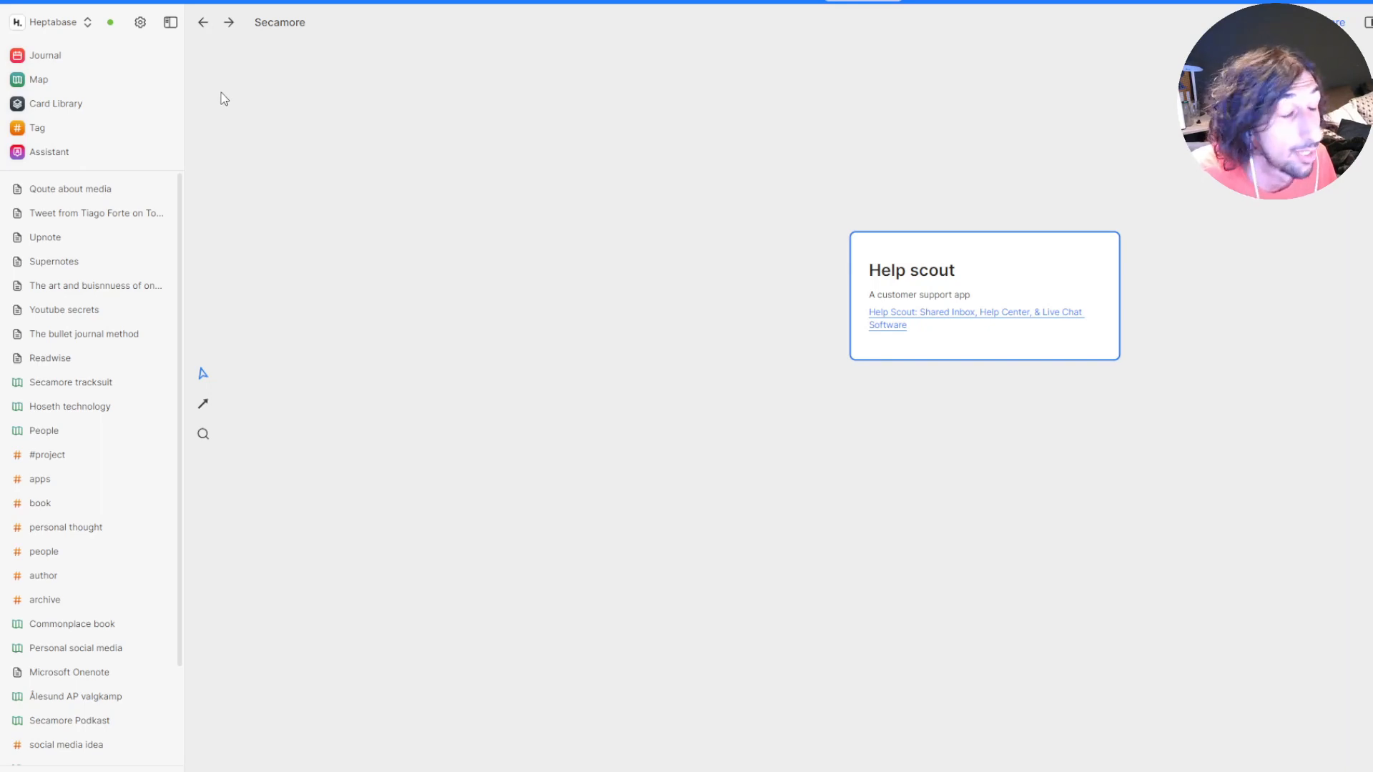
pyautogui.moveTo(965, 247)
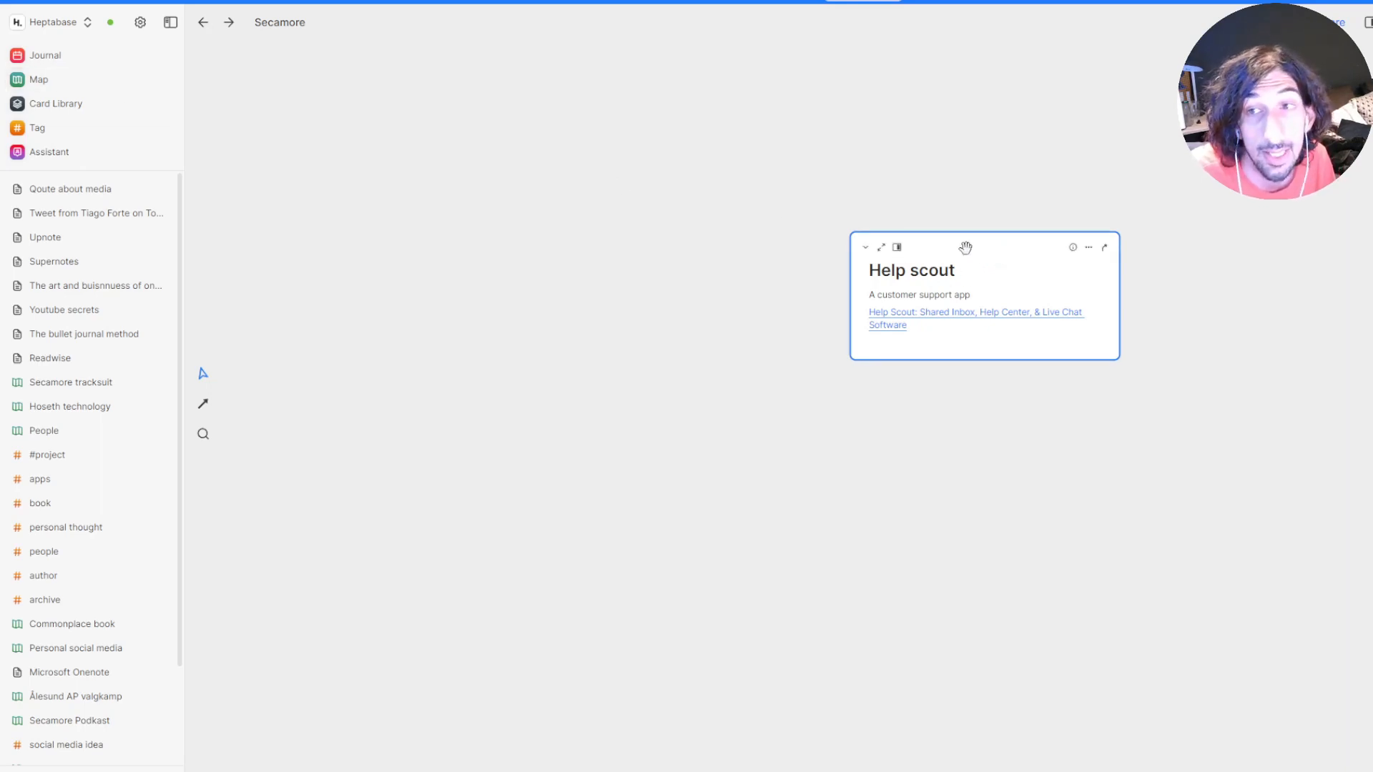
# Go to the Map and enter the Projects whiteboard with its four project boards
pyautogui.click(37, 80)
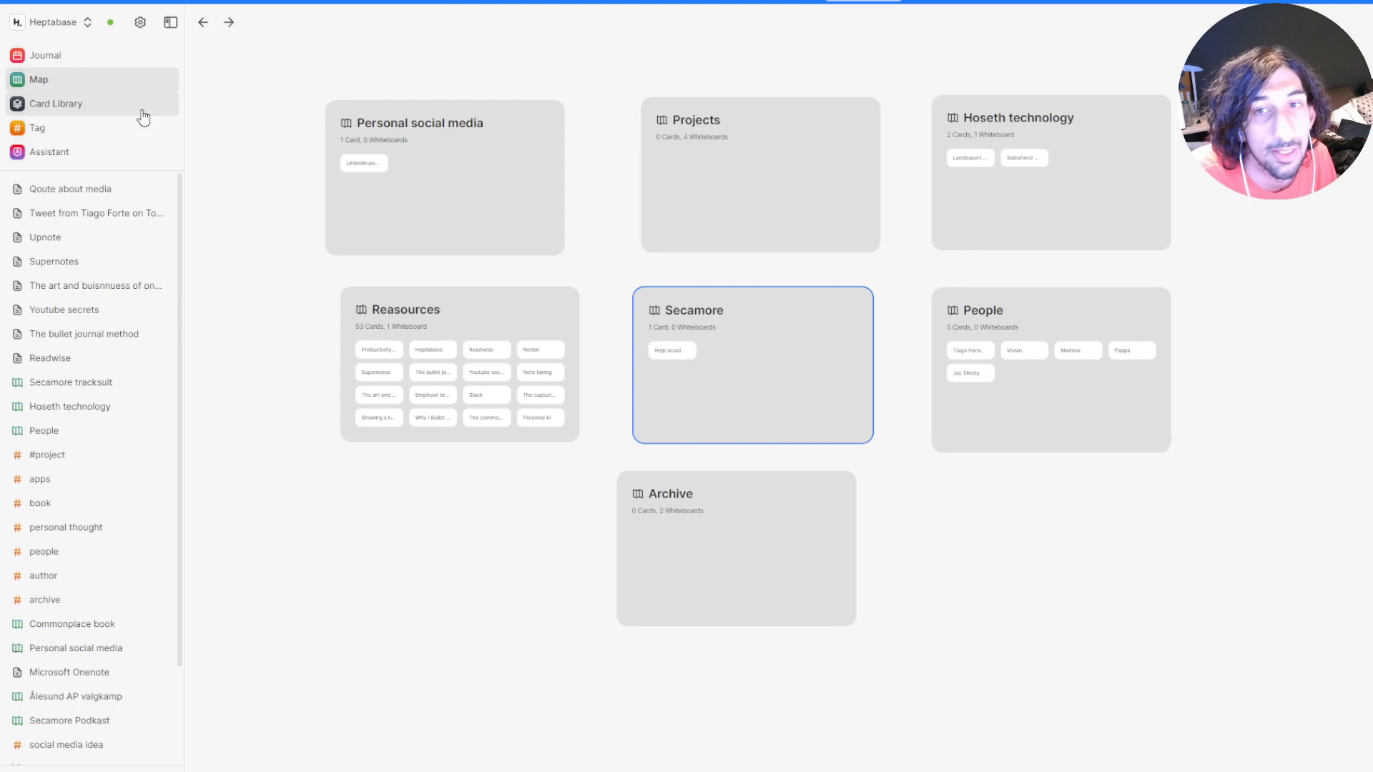
pyautogui.moveTo(755, 237)
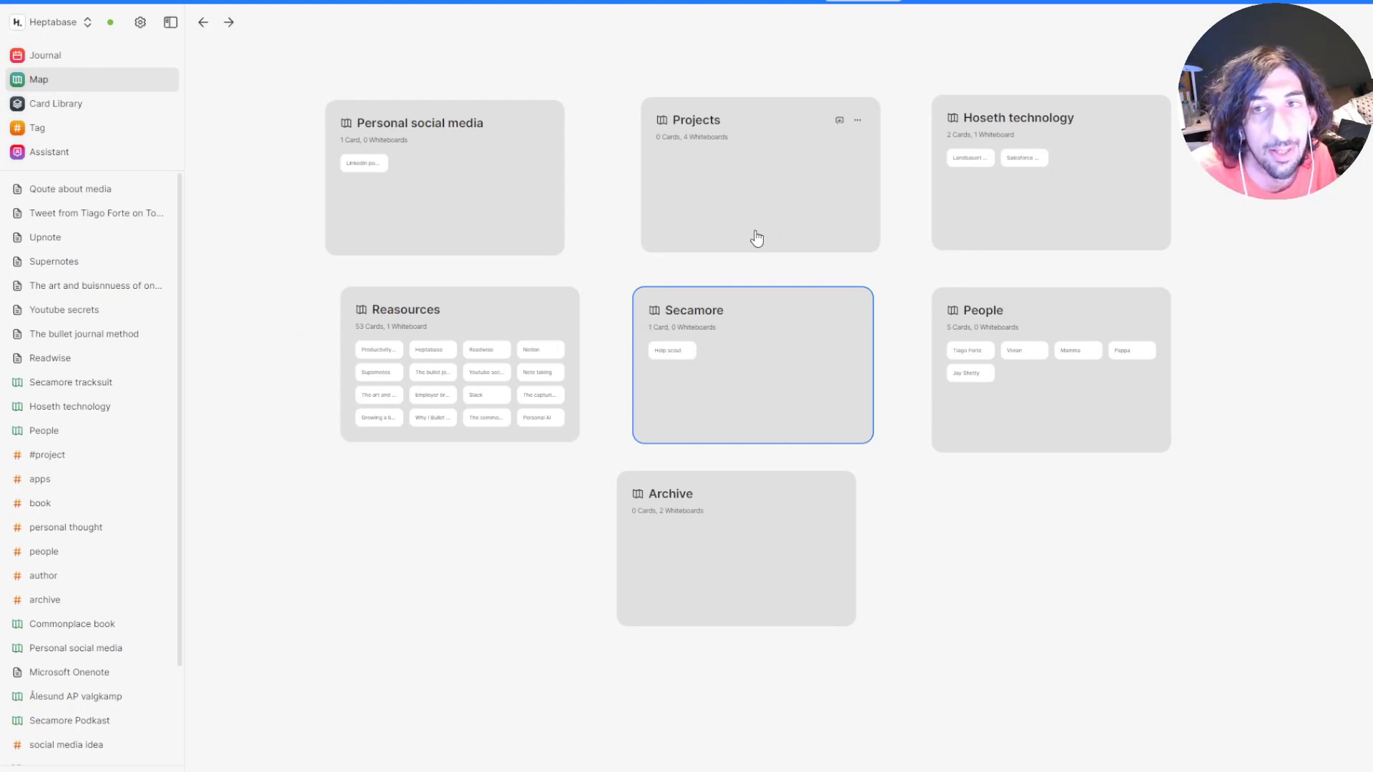
pyautogui.moveTo(724, 346)
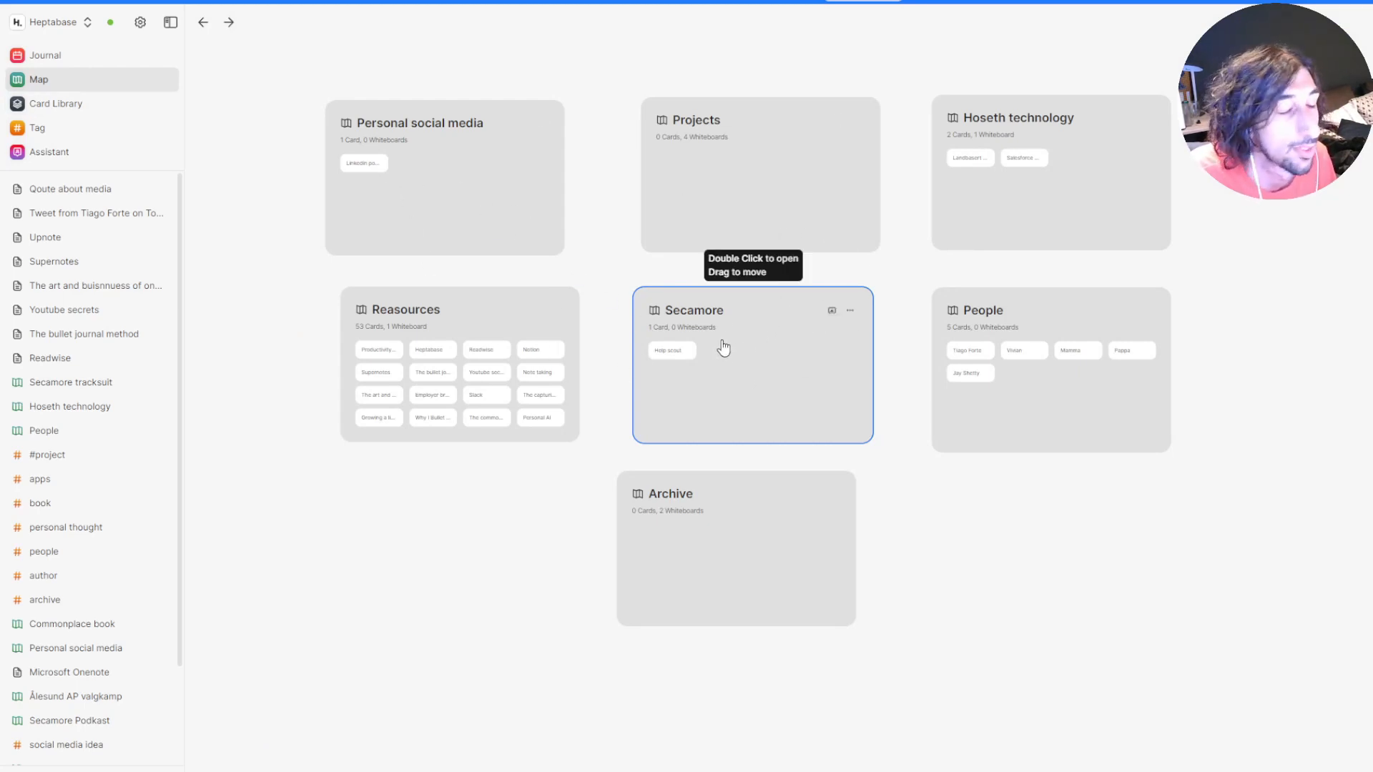
pyautogui.moveTo(180, 163)
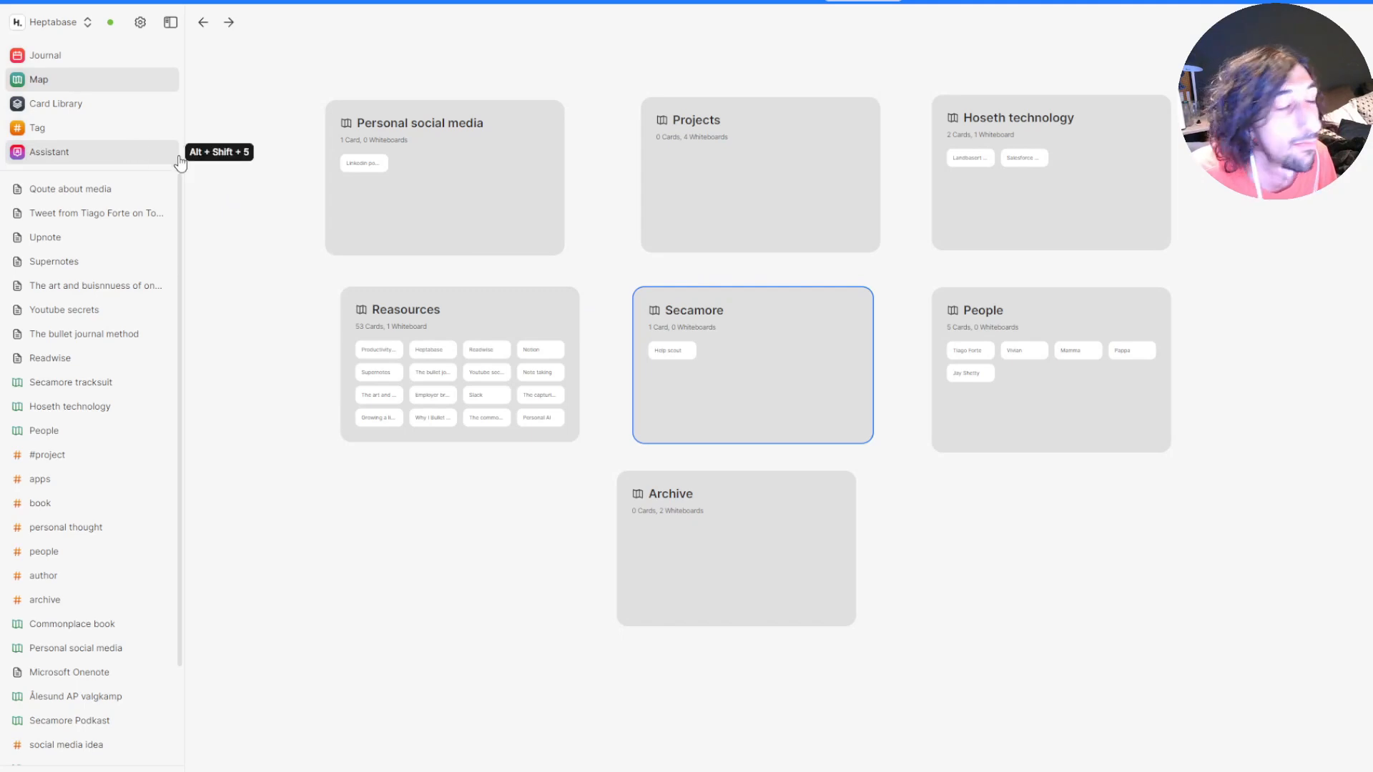
pyautogui.click(741, 174)
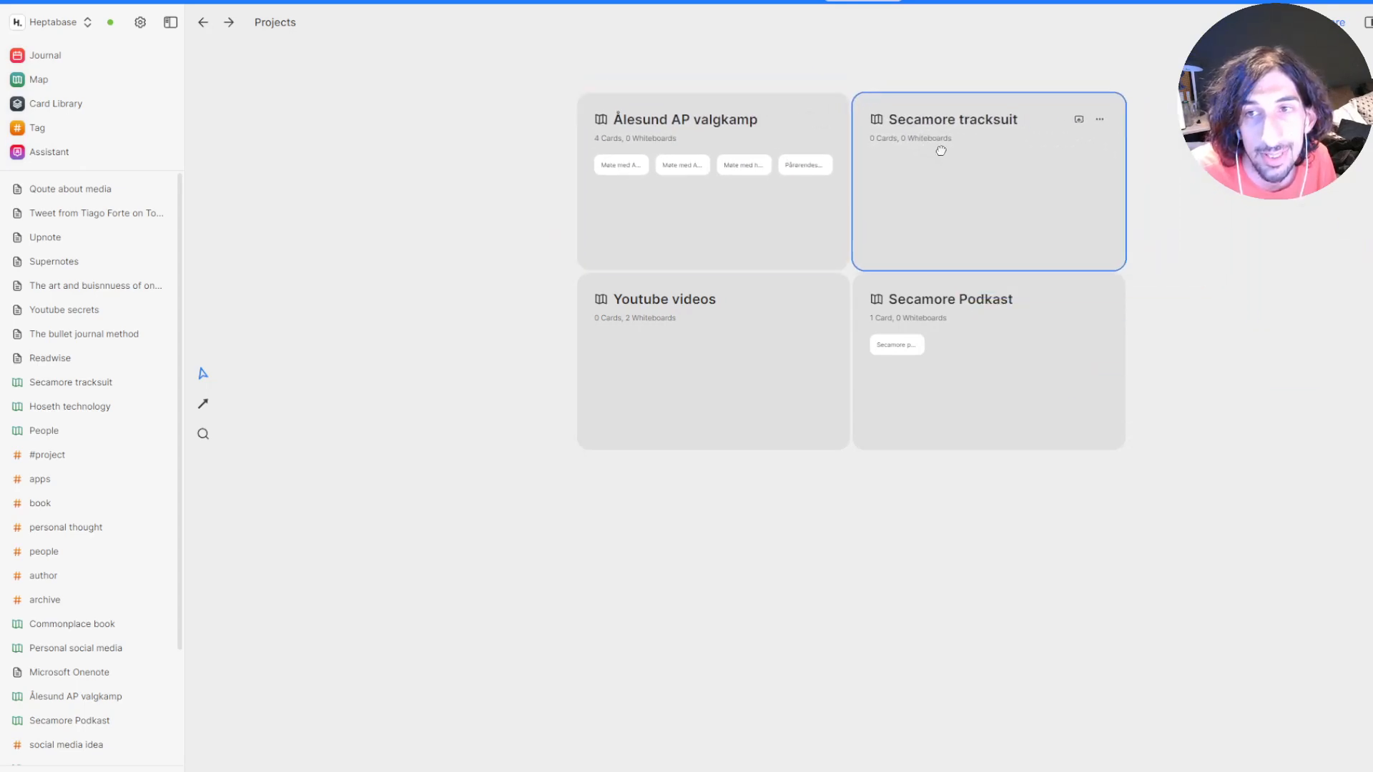
pyautogui.moveTo(63, 117)
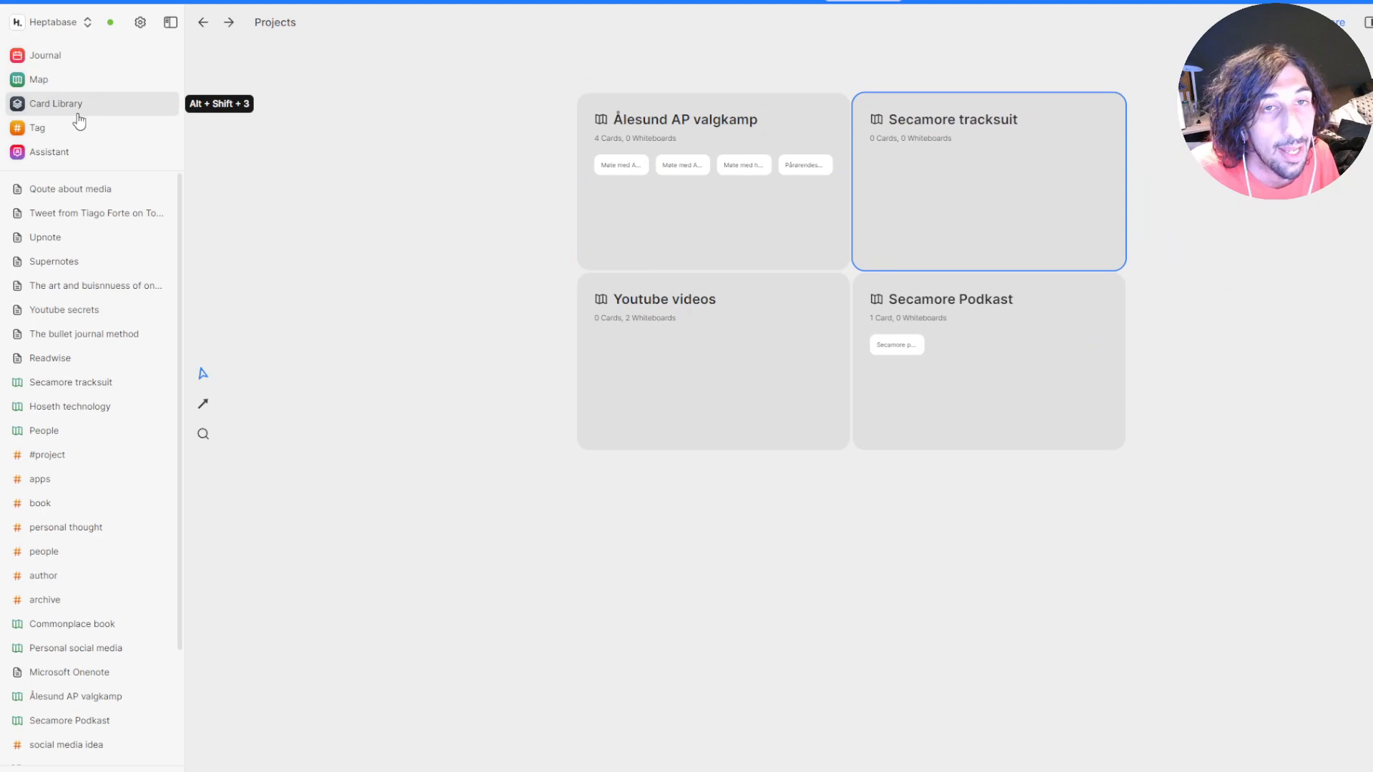
# Browse the Card Library grid of all 119 cards, including The zettlekasten system and Notesnook
pyautogui.click(55, 103)
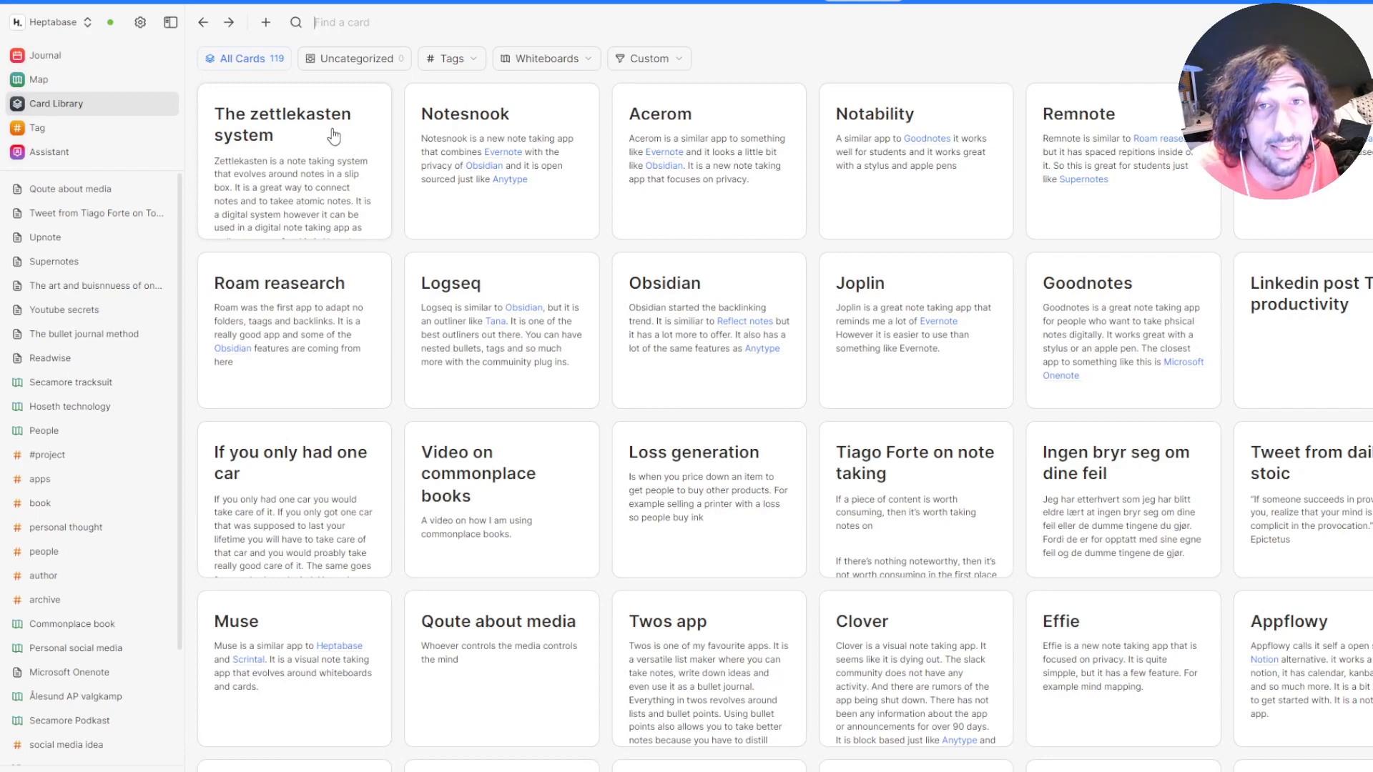
pyautogui.moveTo(500, 144)
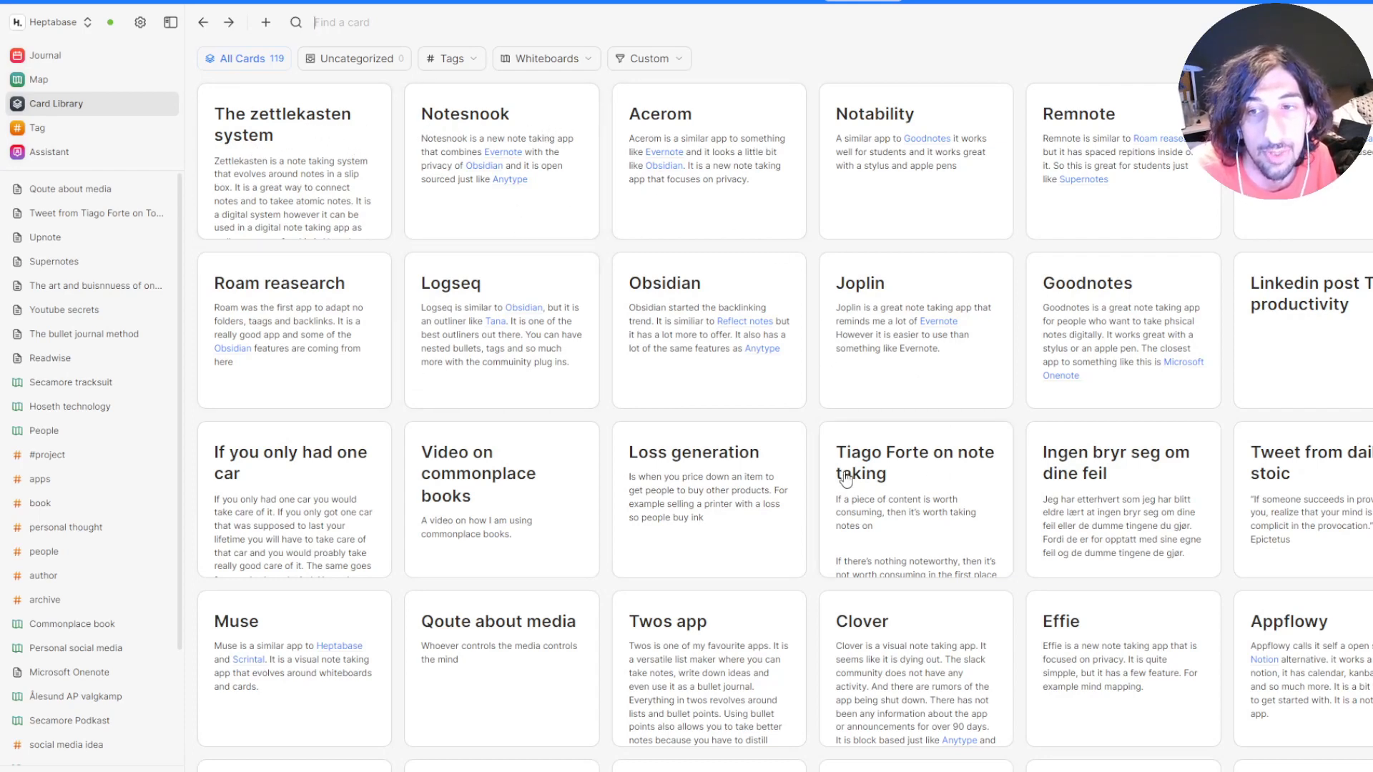
pyautogui.moveTo(1144, 358)
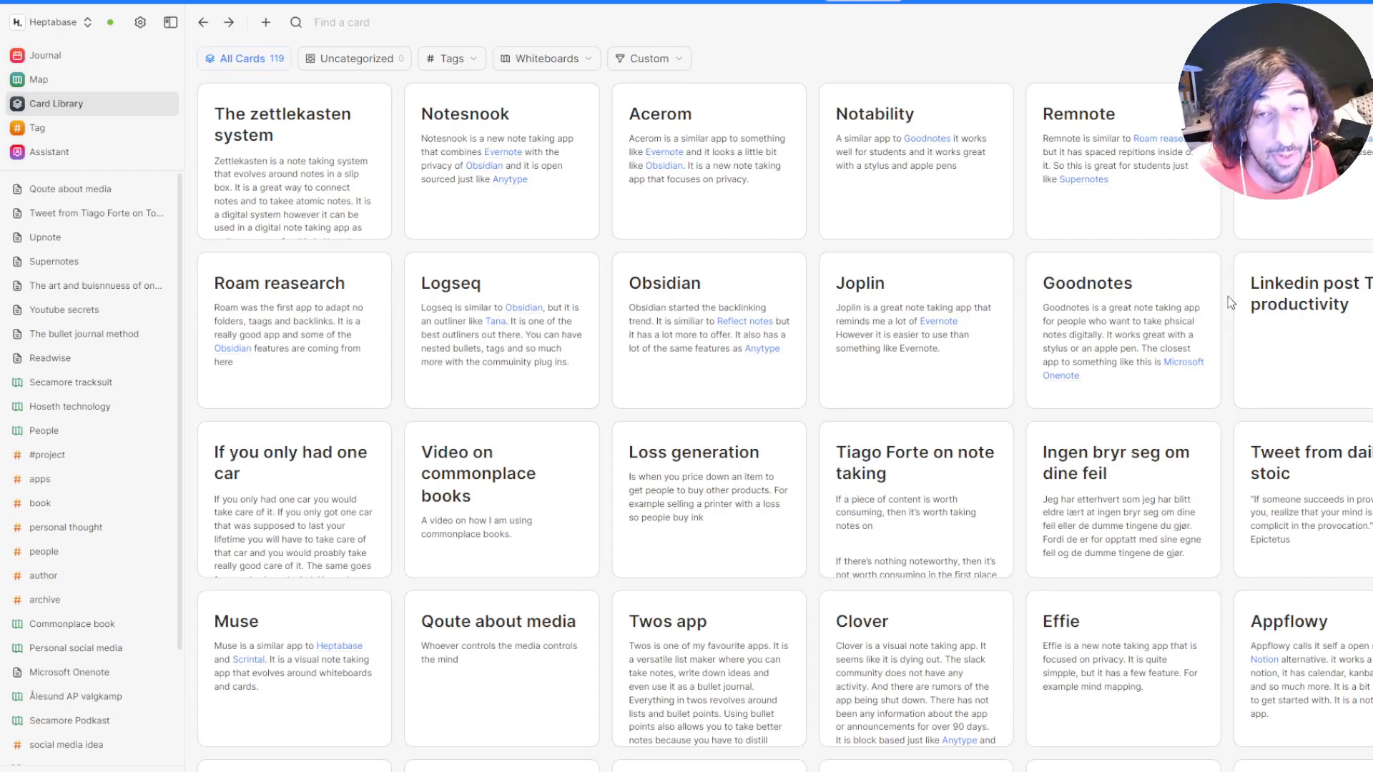
pyautogui.moveTo(1325, 300)
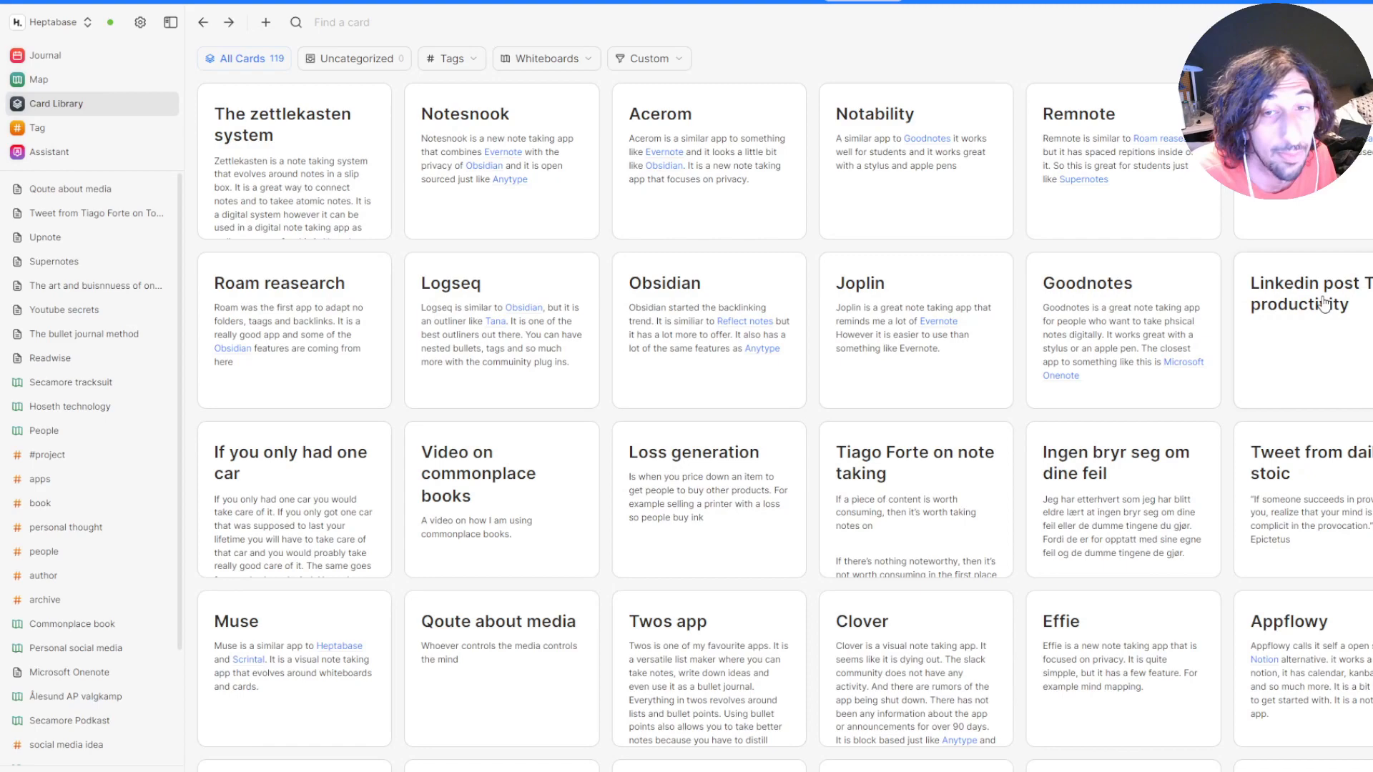
pyautogui.scroll(-3)
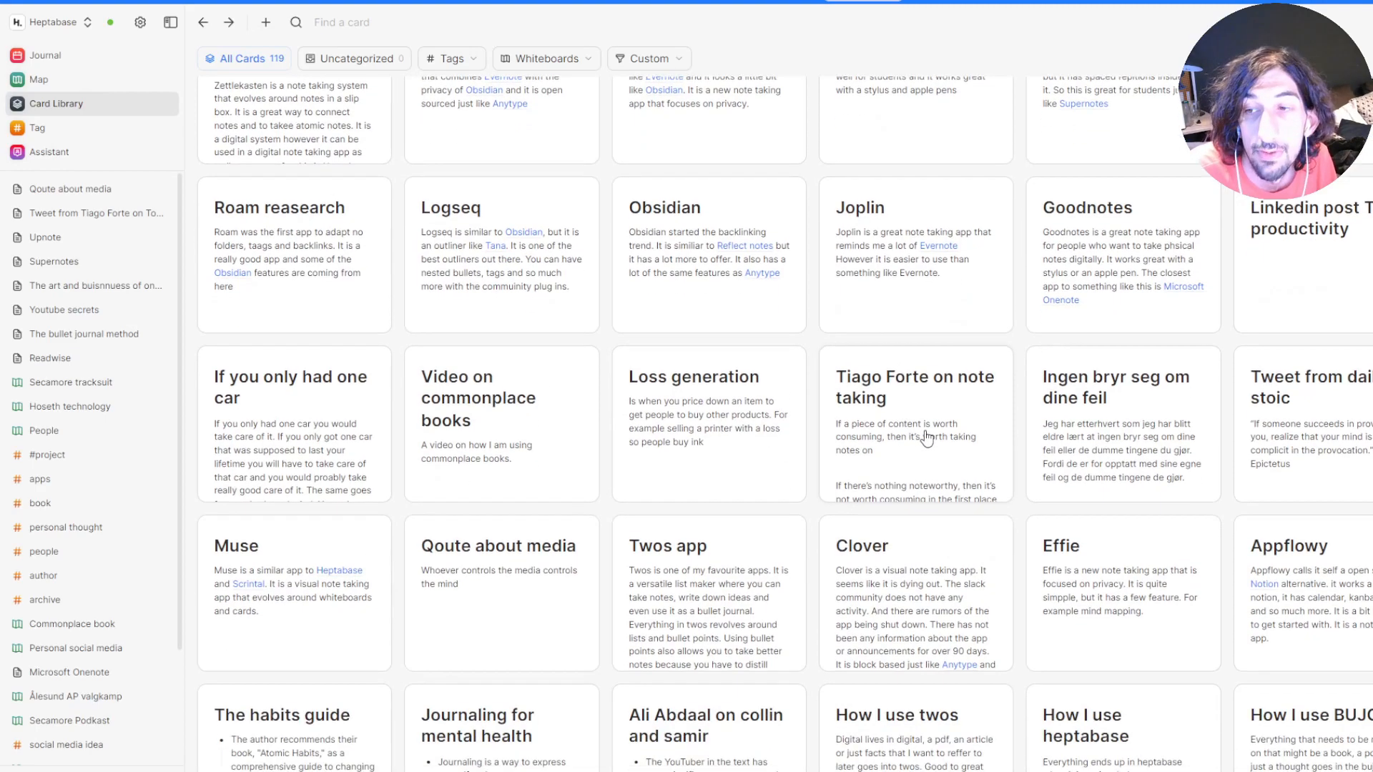
pyautogui.scroll(-3)
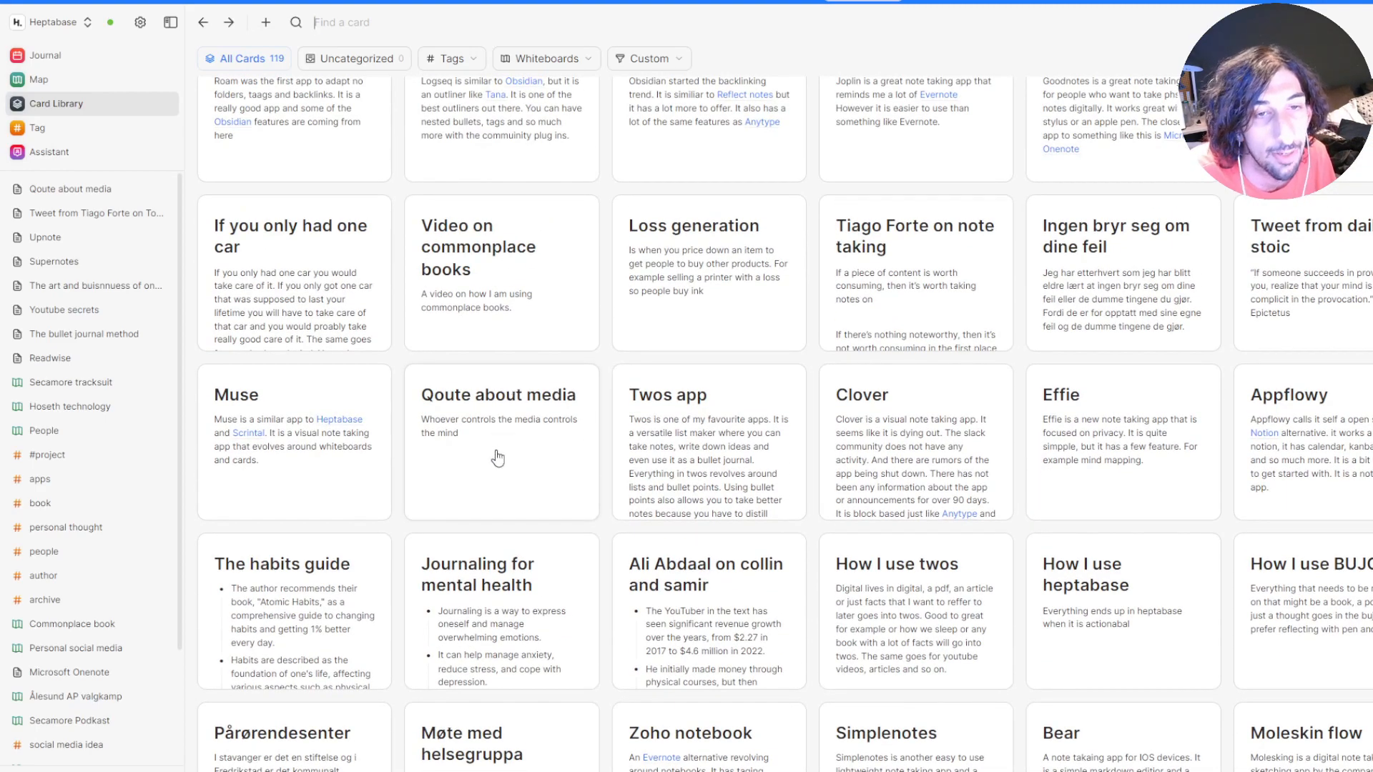
pyautogui.scroll(3)
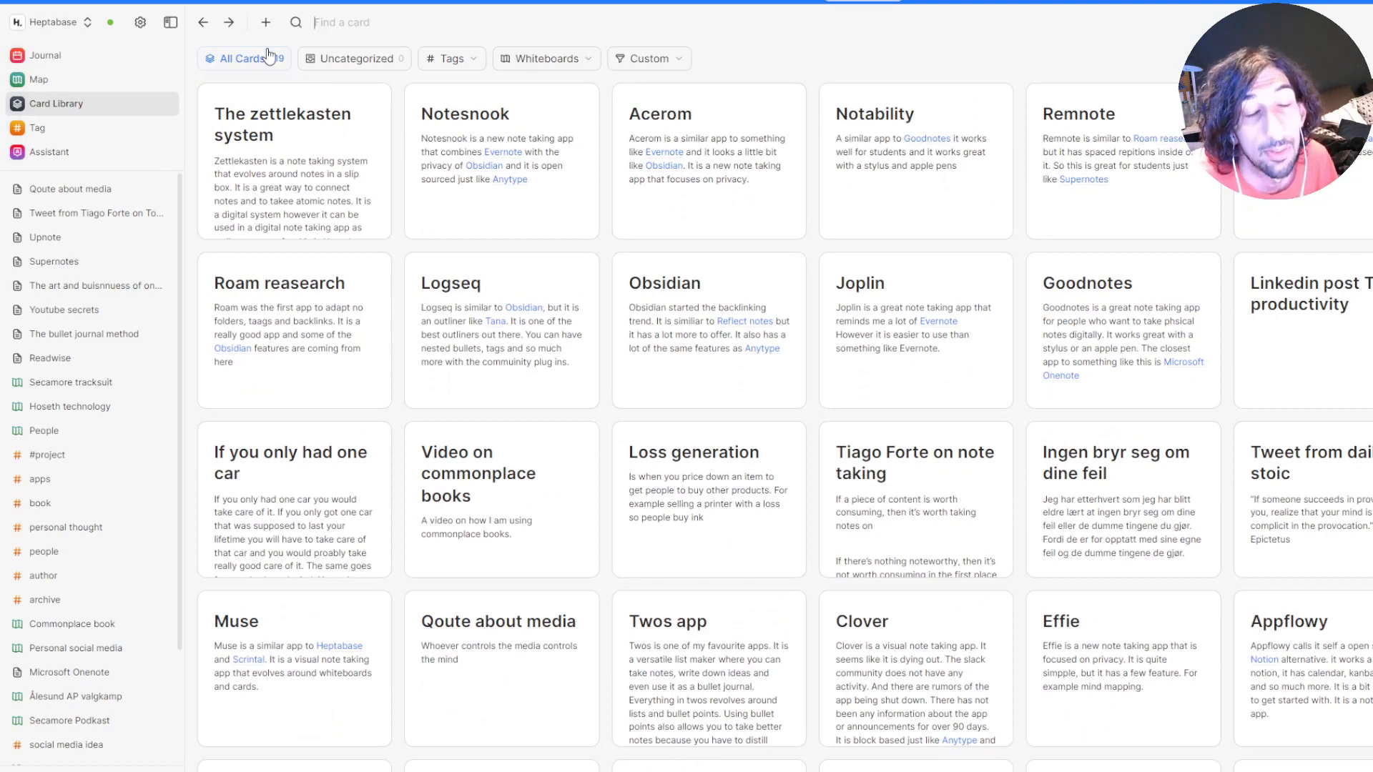
pyautogui.click(41, 80)
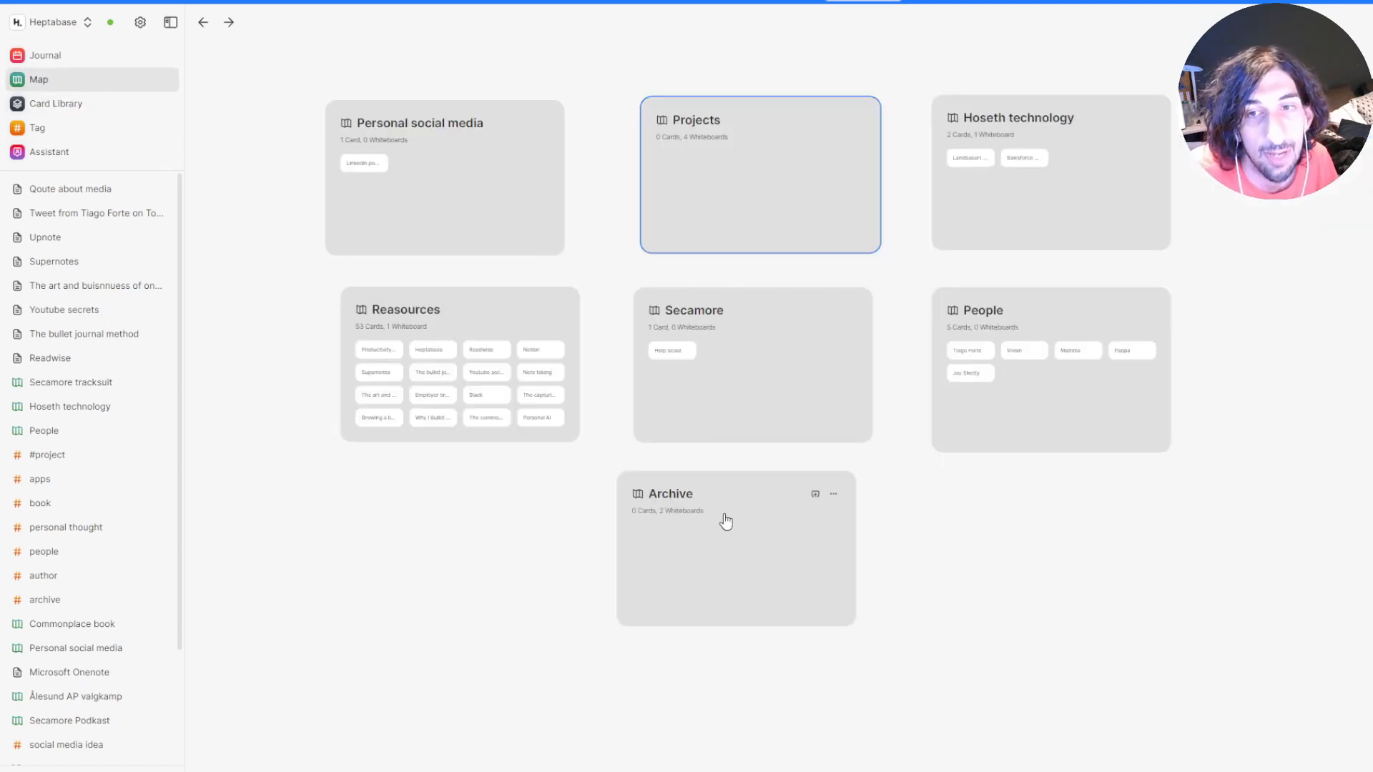
pyautogui.click(52, 103)
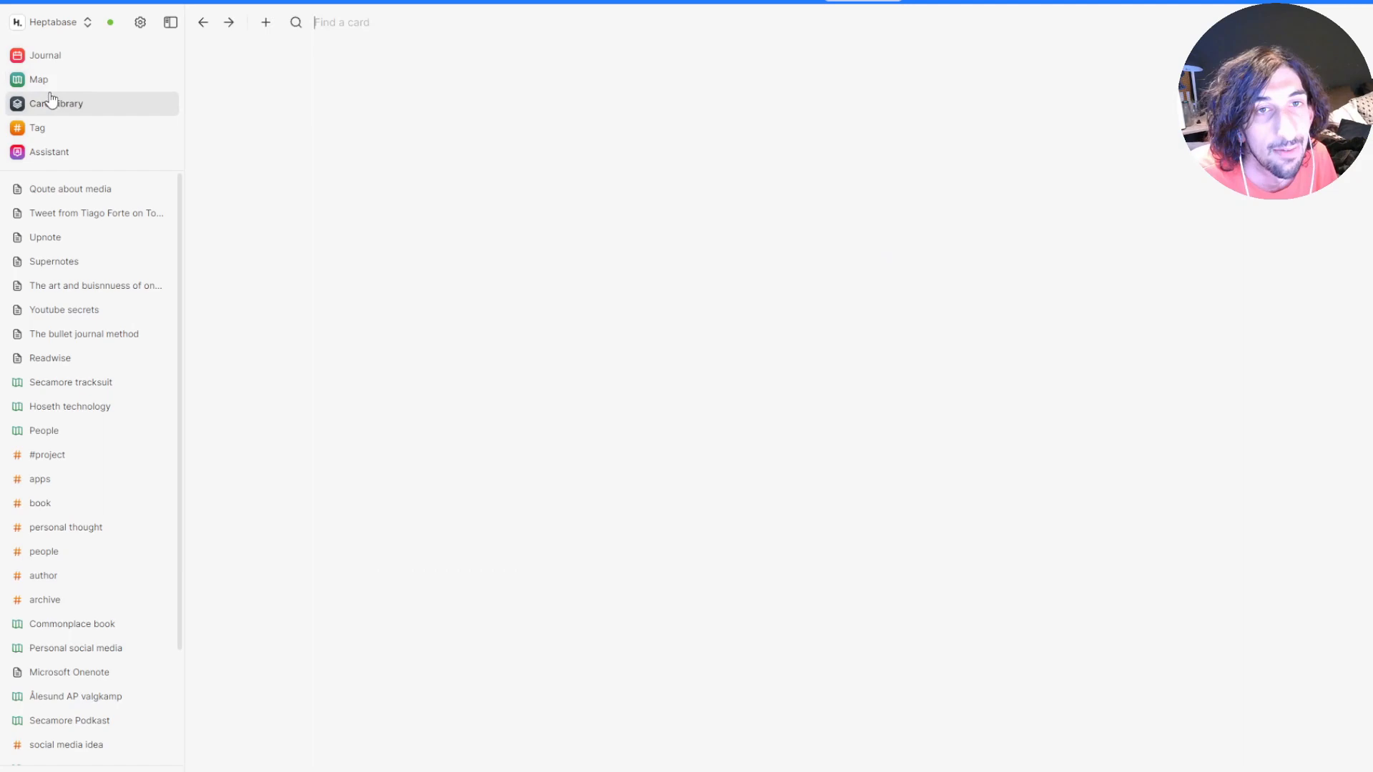
pyautogui.click(55, 103)
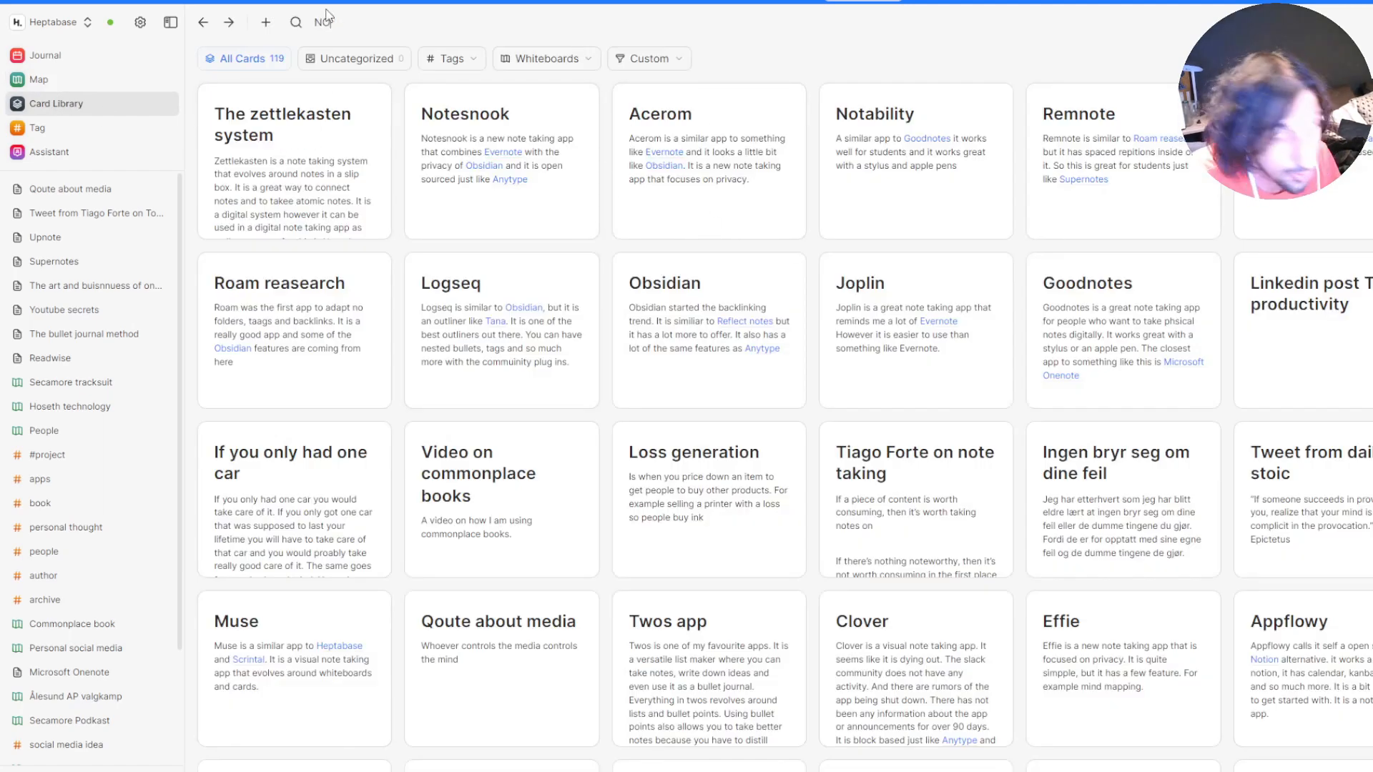
pyautogui.write('NOTE TAKING')
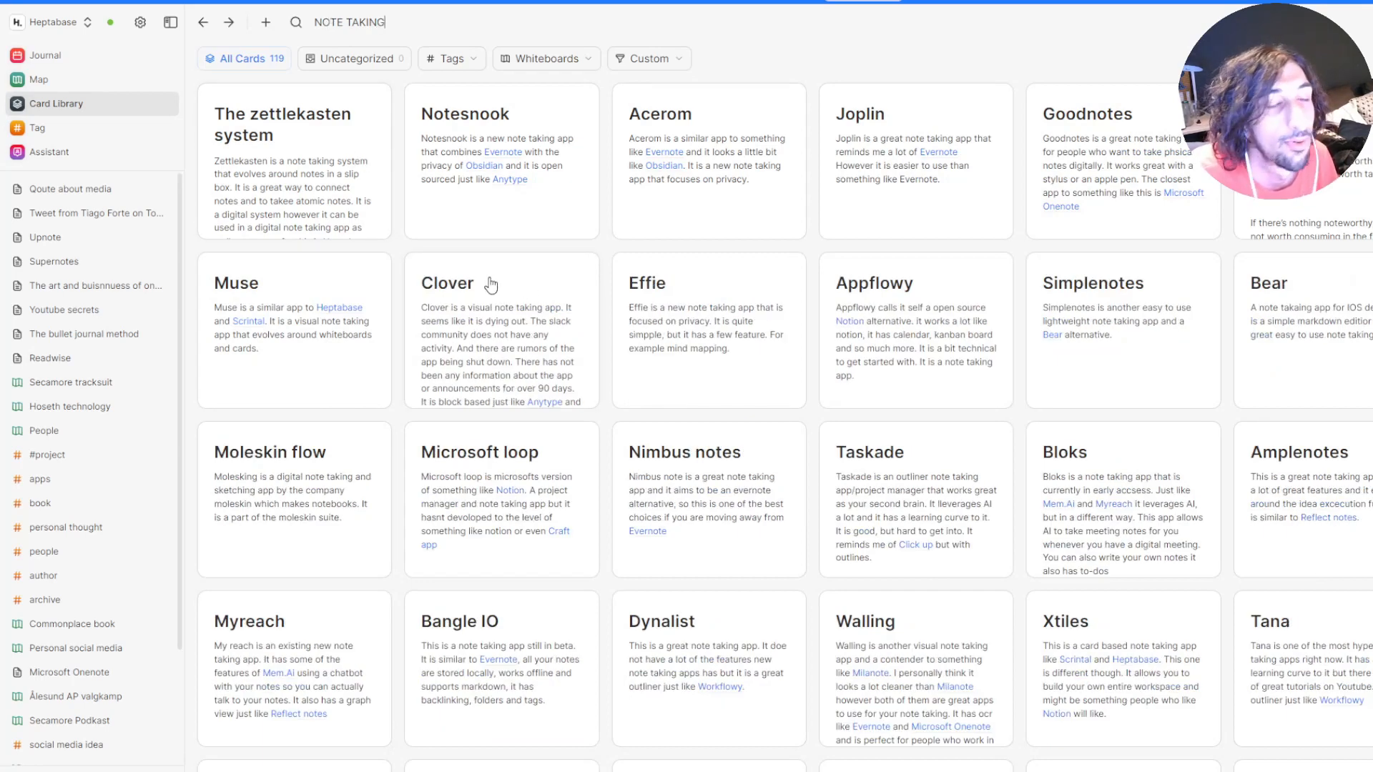
pyautogui.moveTo(452, 240)
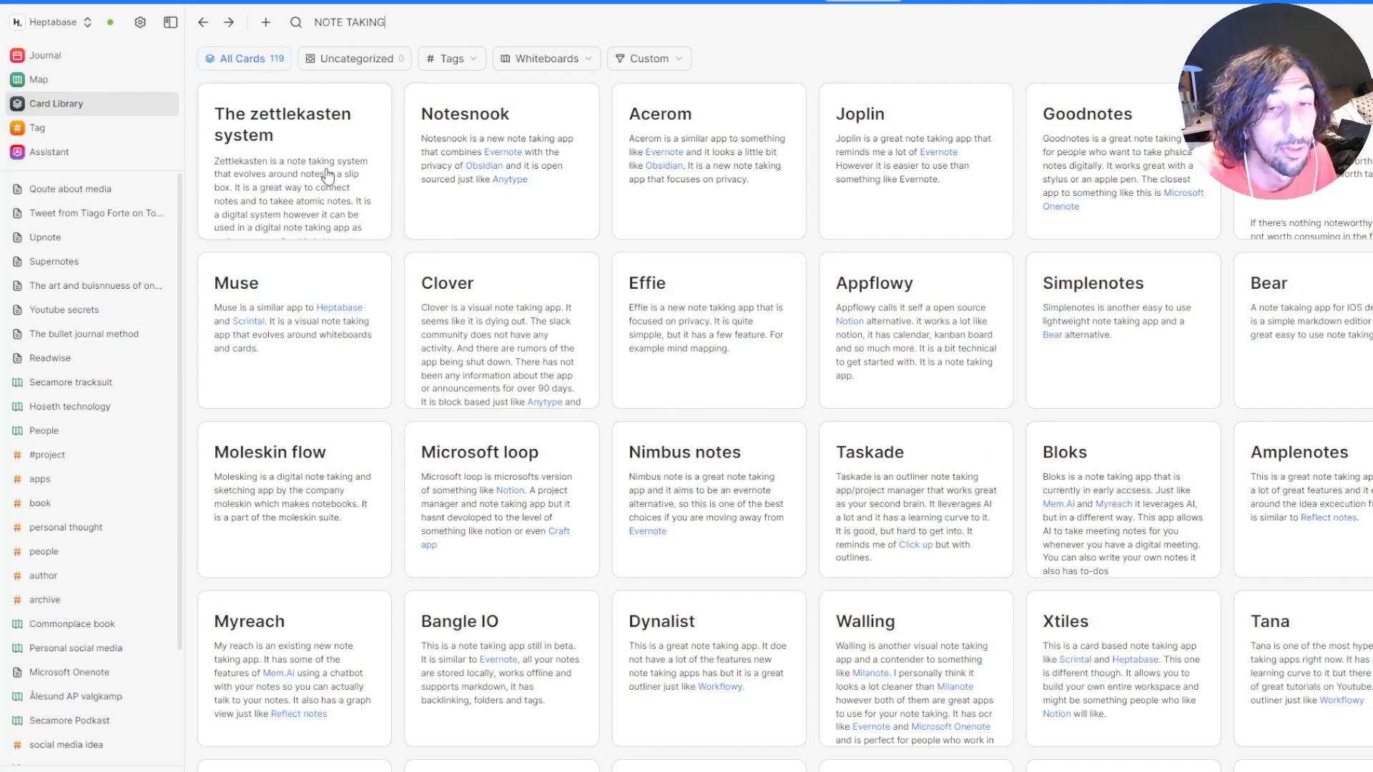
pyautogui.moveTo(316, 233)
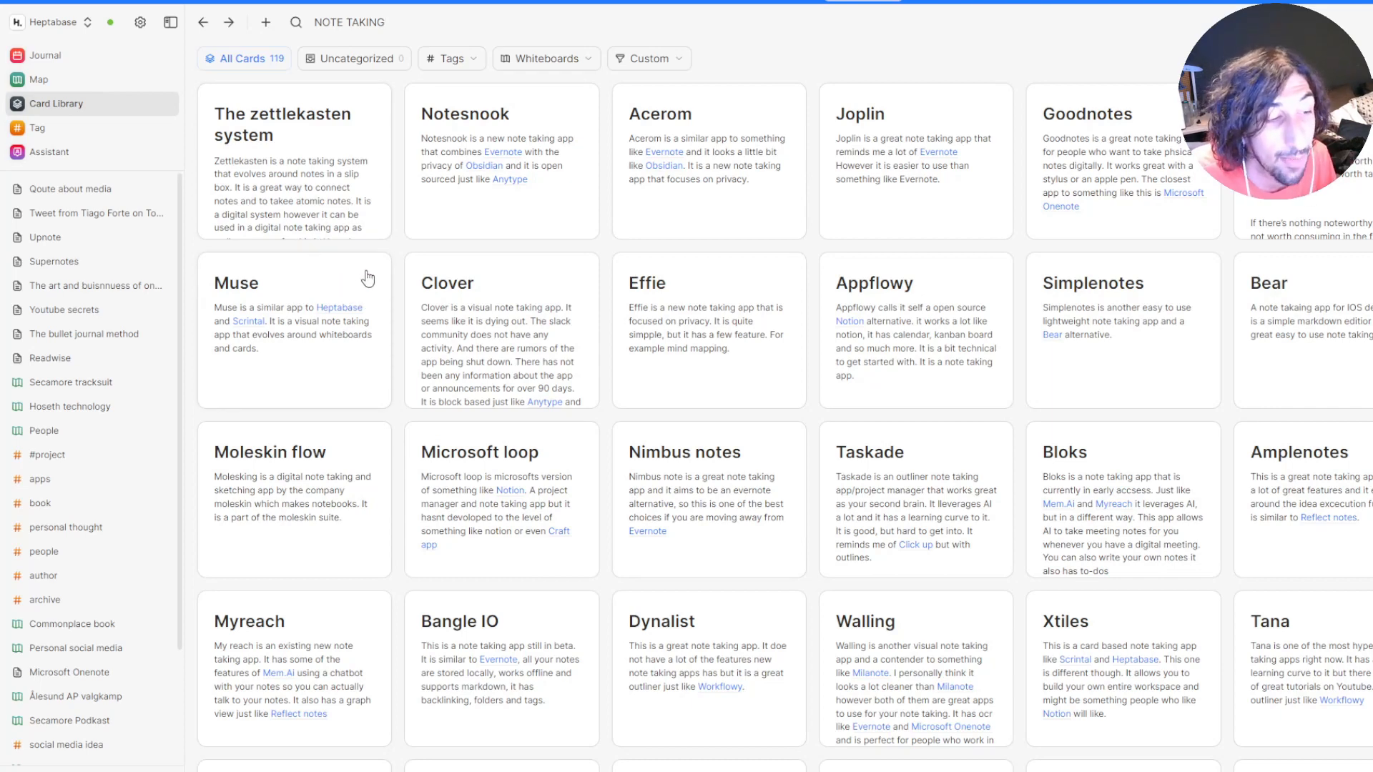
pyautogui.moveTo(413, 271)
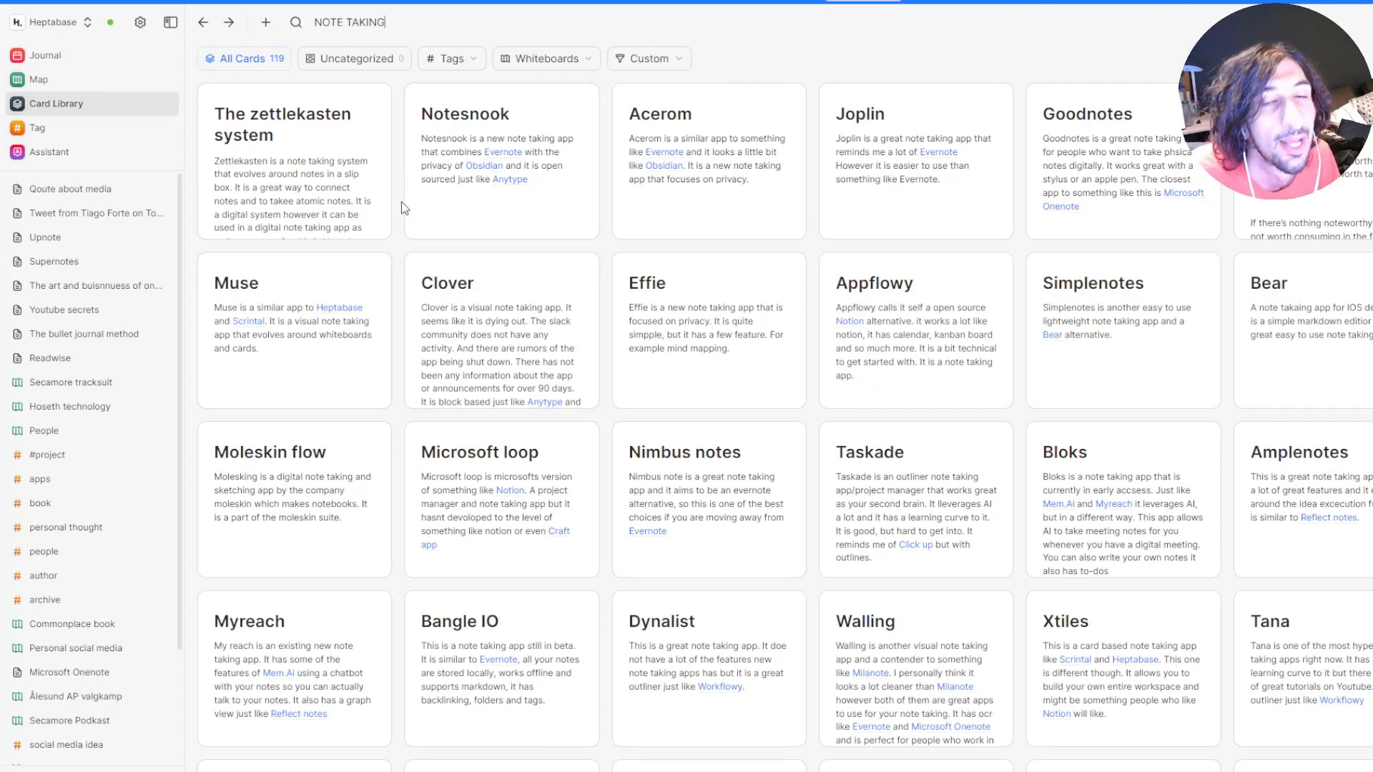
pyautogui.moveTo(391, 88)
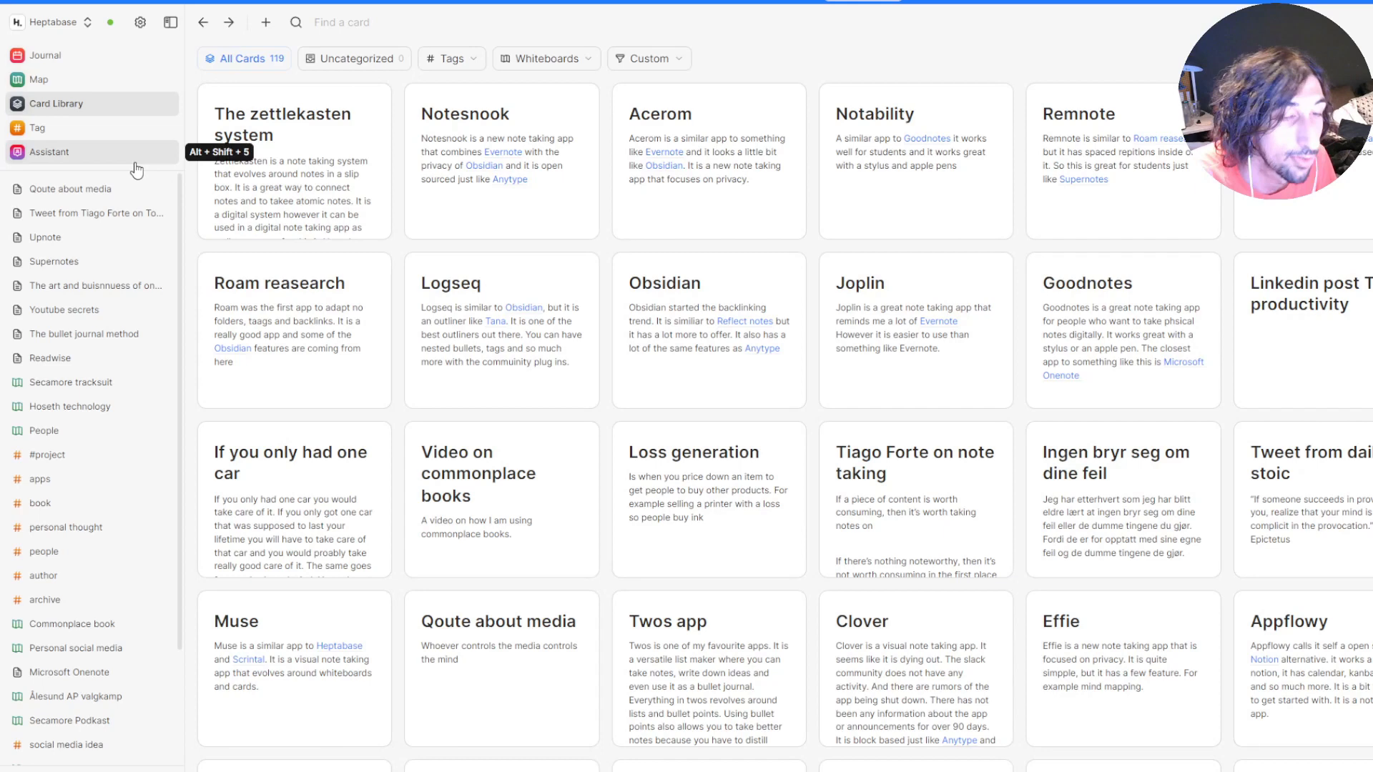
pyautogui.click(37, 129)
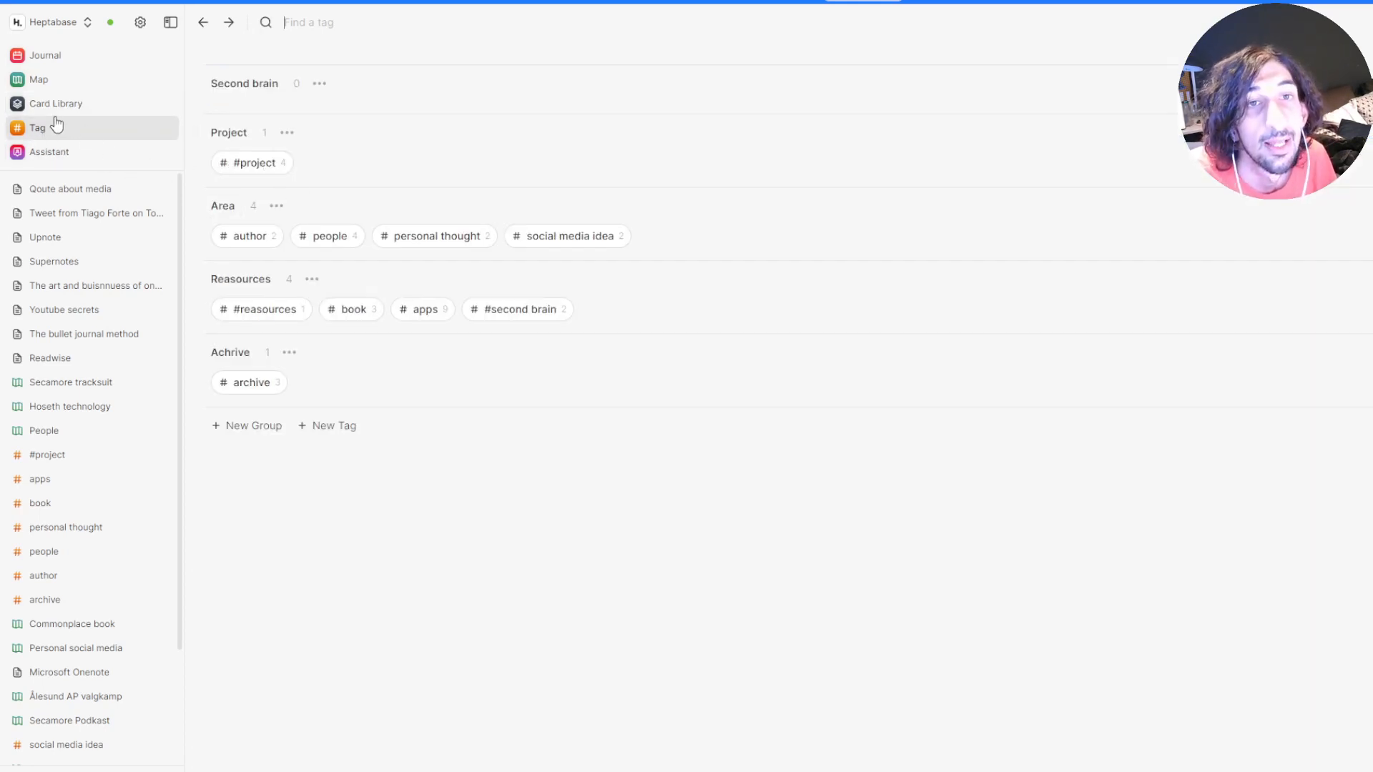
pyautogui.click(252, 163)
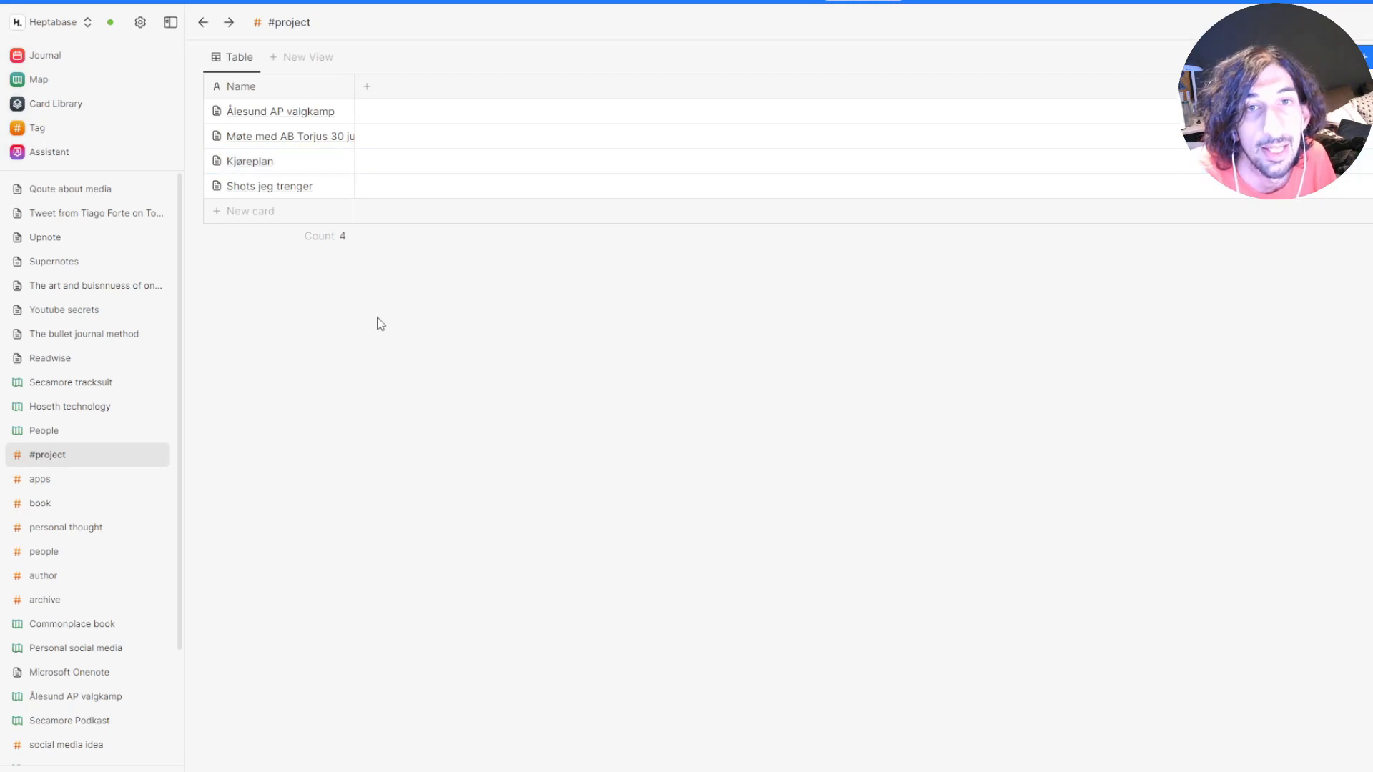
pyautogui.click(32, 129)
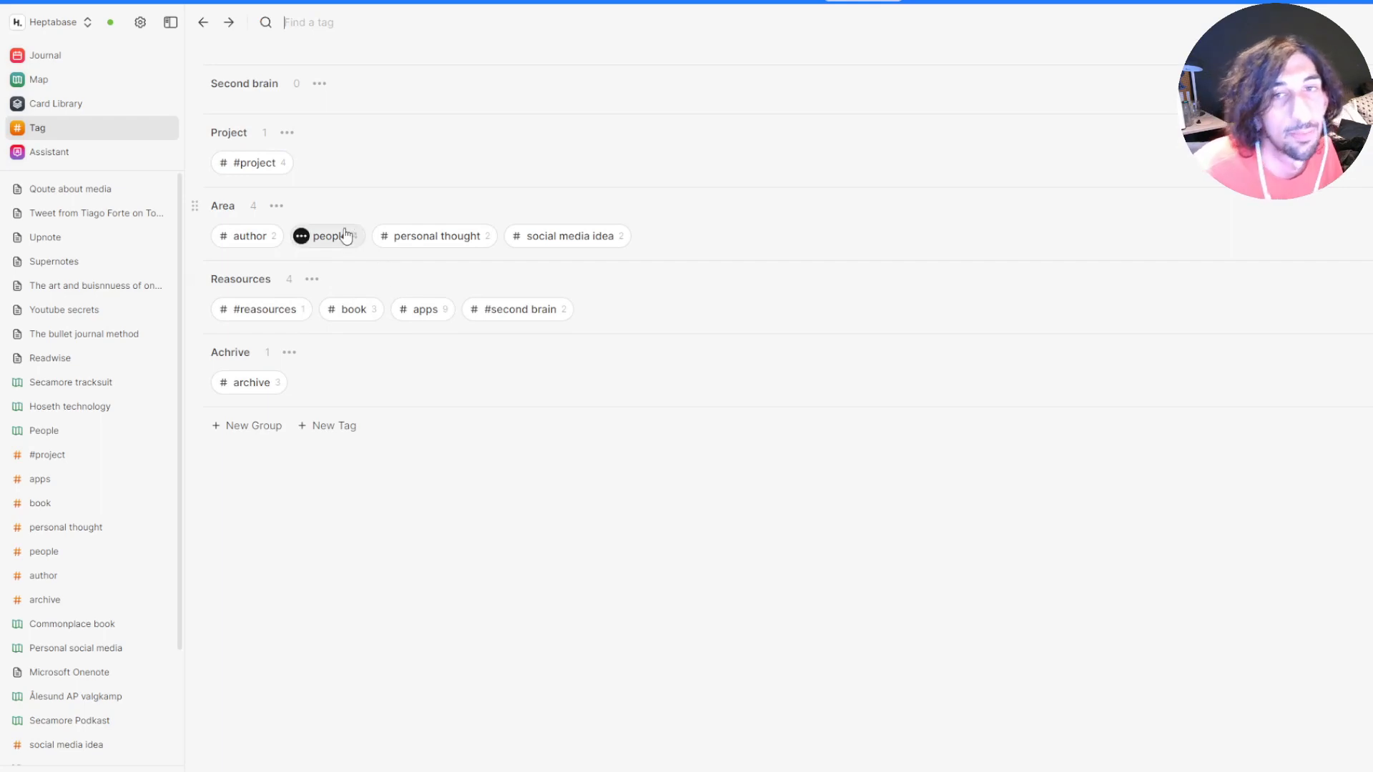
pyautogui.moveTo(343, 254)
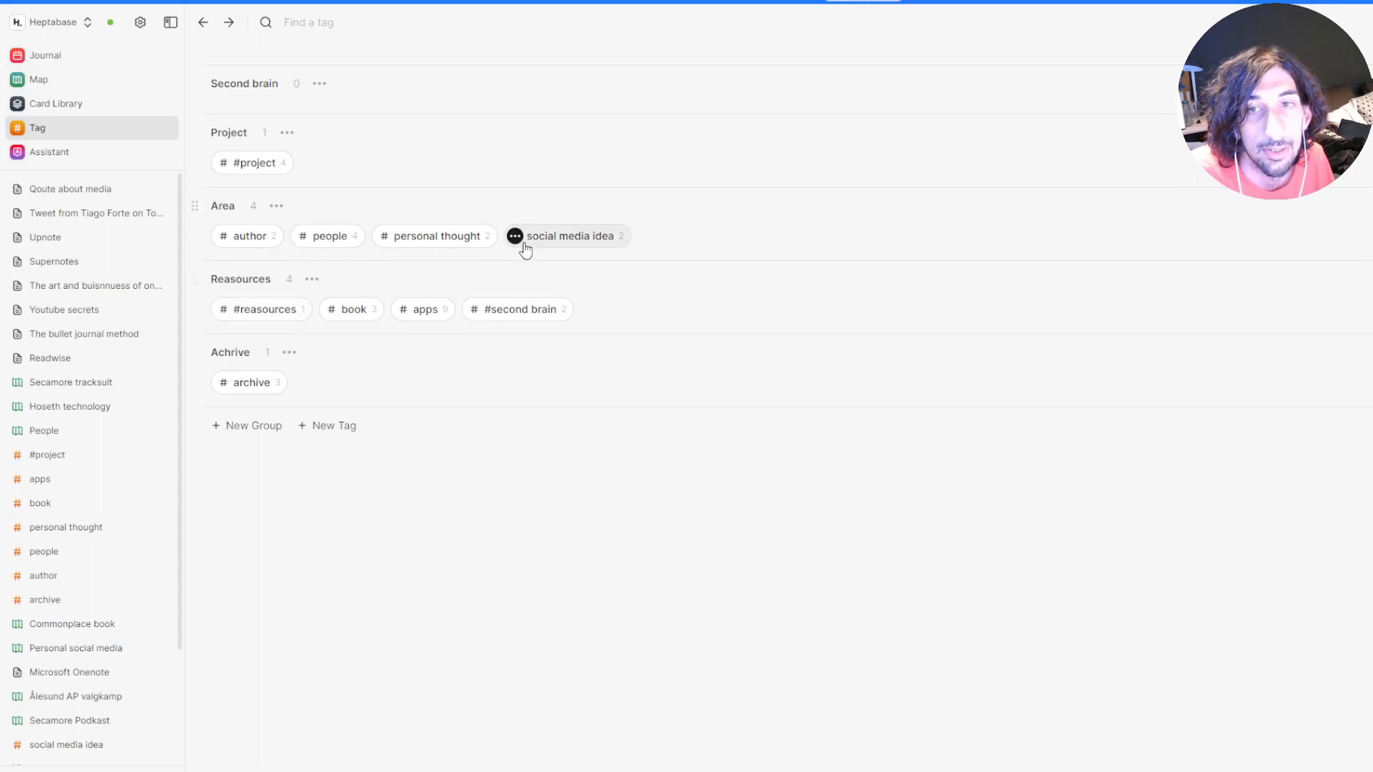
# View the social media idea tag database, returning briefly to the overview of all tags
pyautogui.click(565, 236)
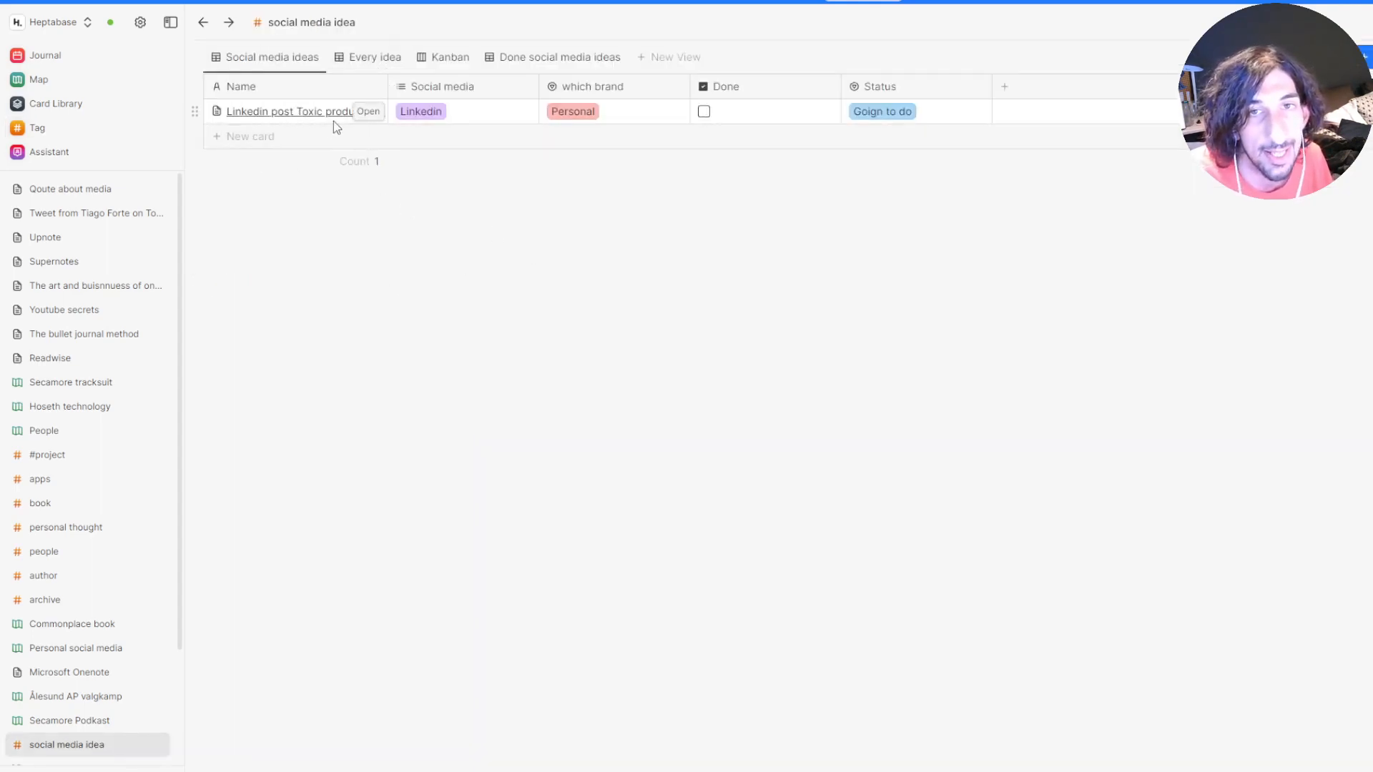
pyautogui.moveTo(323, 126)
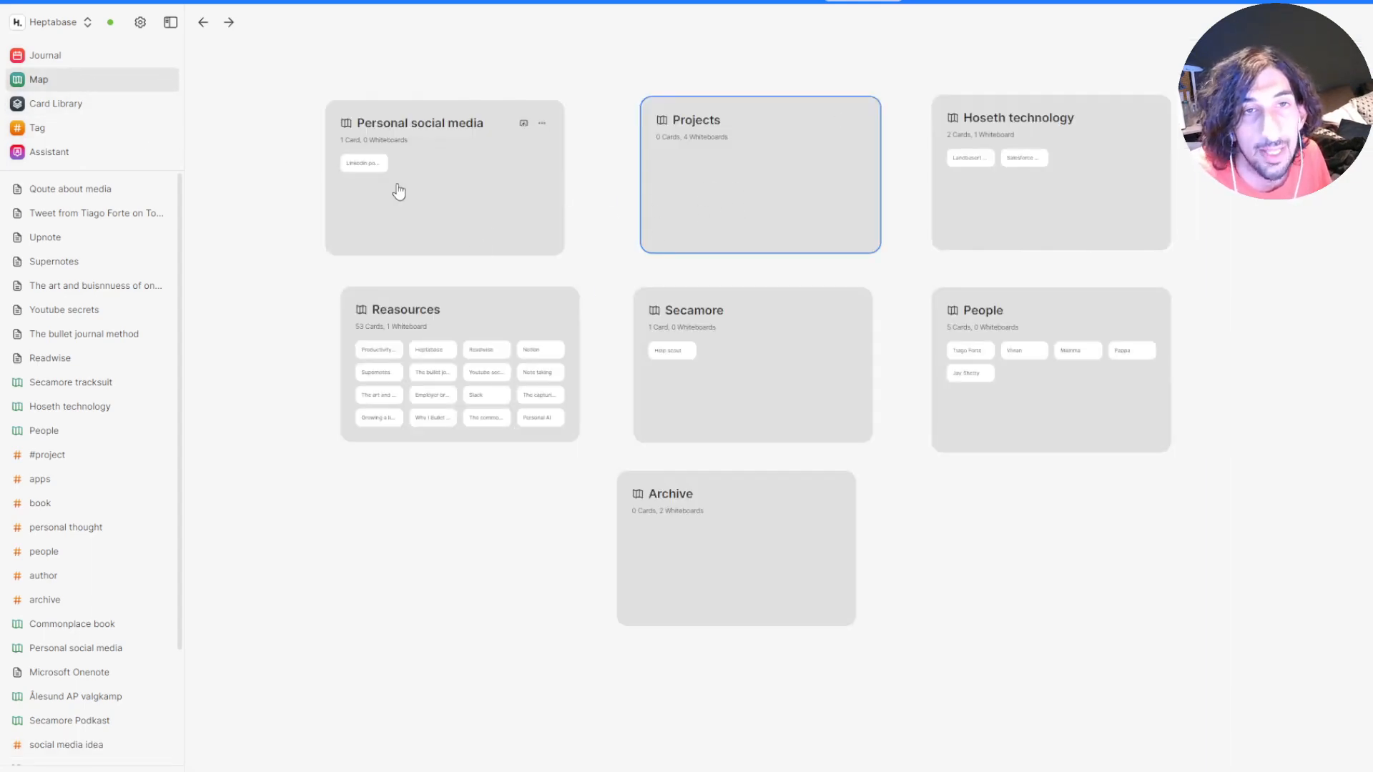
pyautogui.click(31, 129)
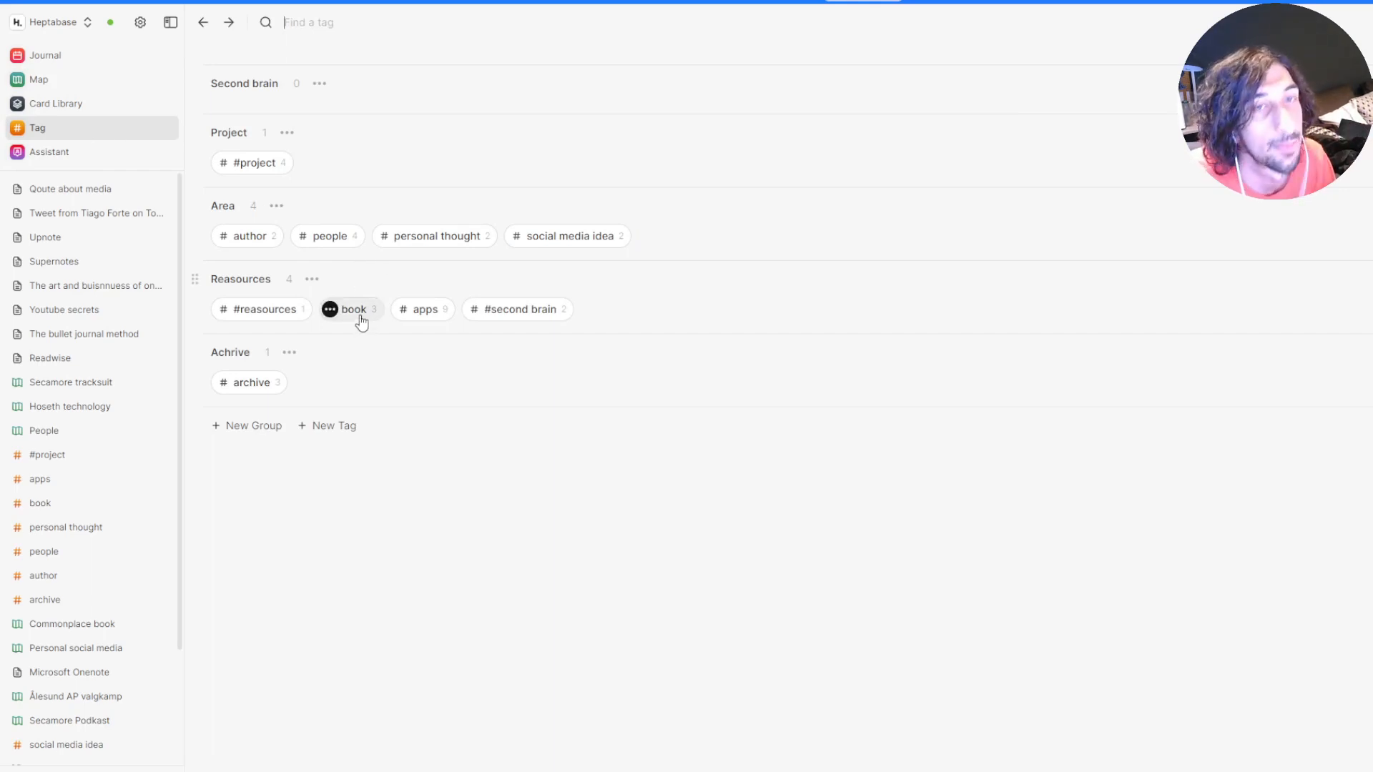
pyautogui.moveTo(491, 282)
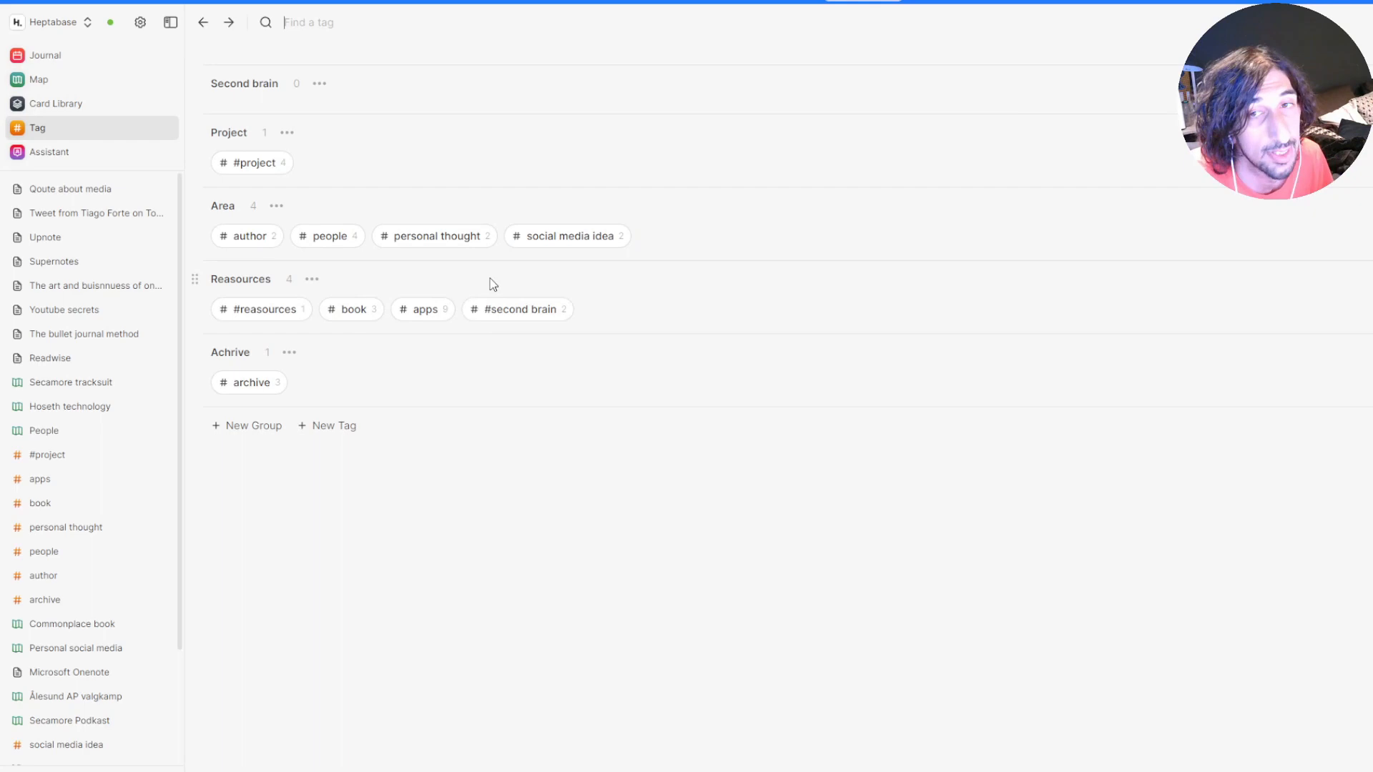
pyautogui.click(566, 236)
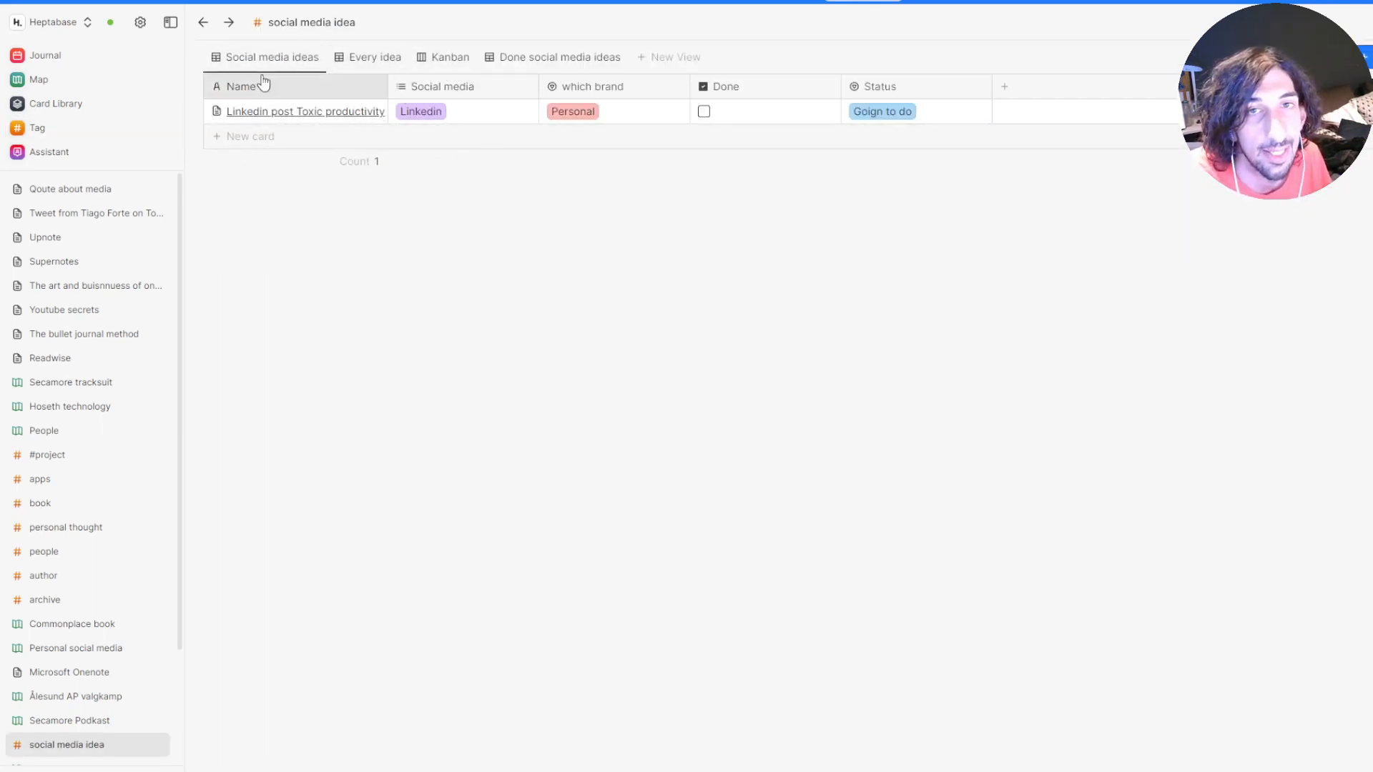
# Compare the Every idea, Kanban by status and Social media ideas views listing the Linkedin post card
pyautogui.click(559, 57)
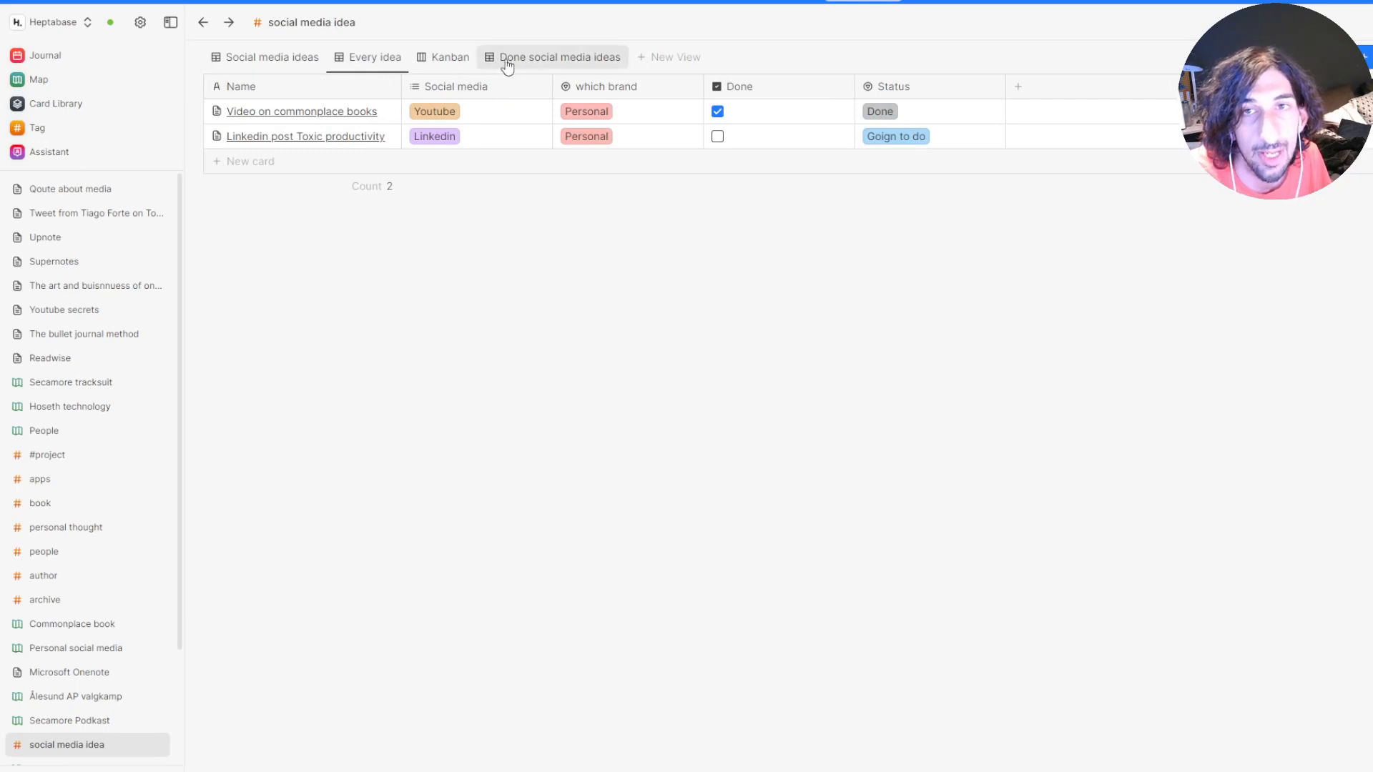
pyautogui.click(450, 57)
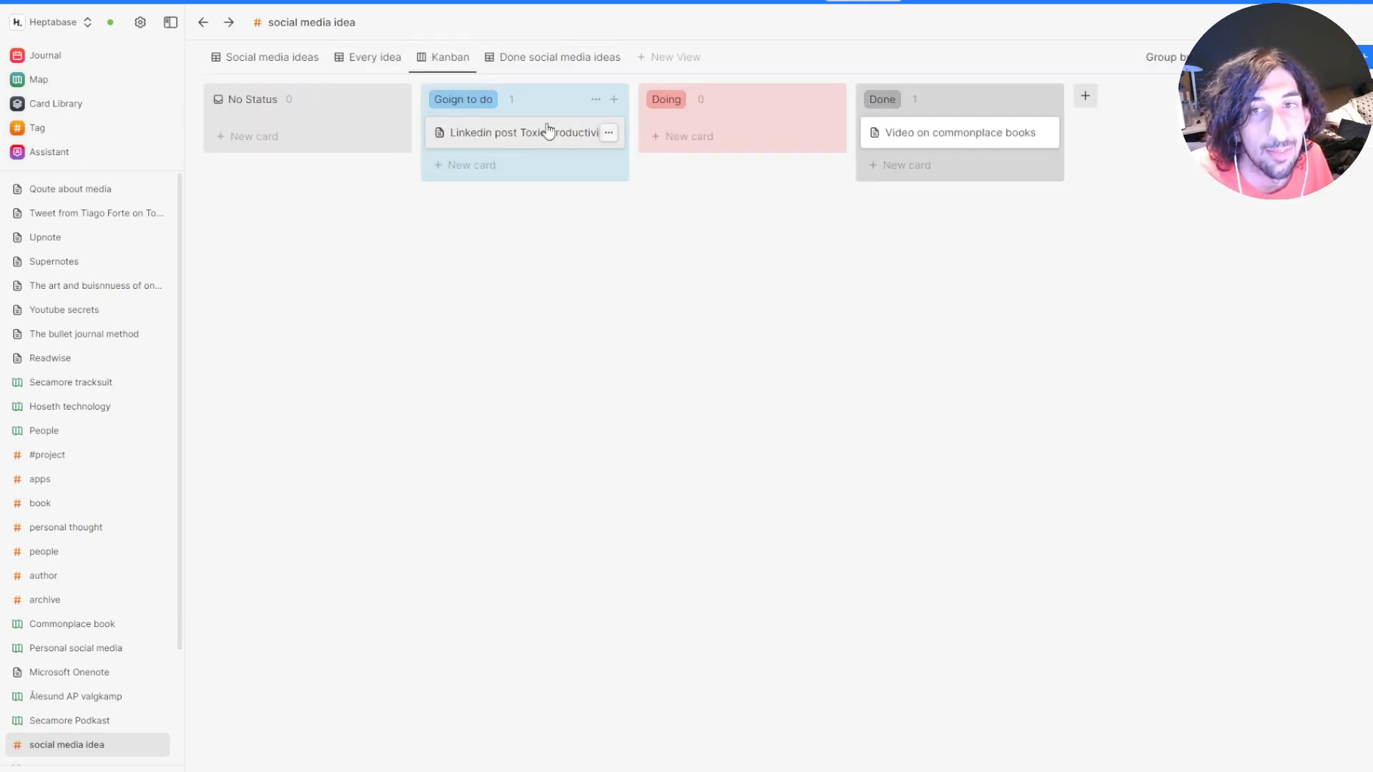
pyautogui.click(272, 57)
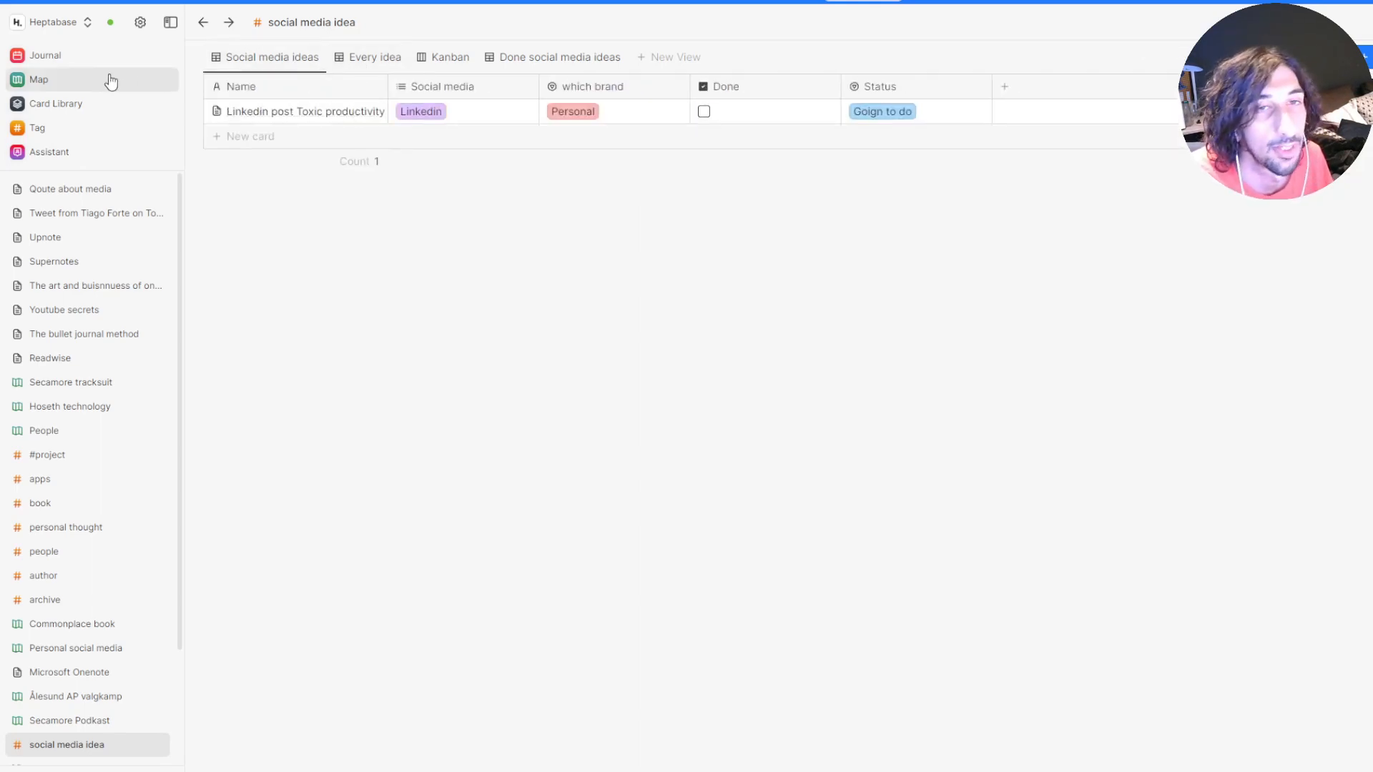
# View the book tag table of three books, then return to the overview of all tags
pyautogui.click(40, 504)
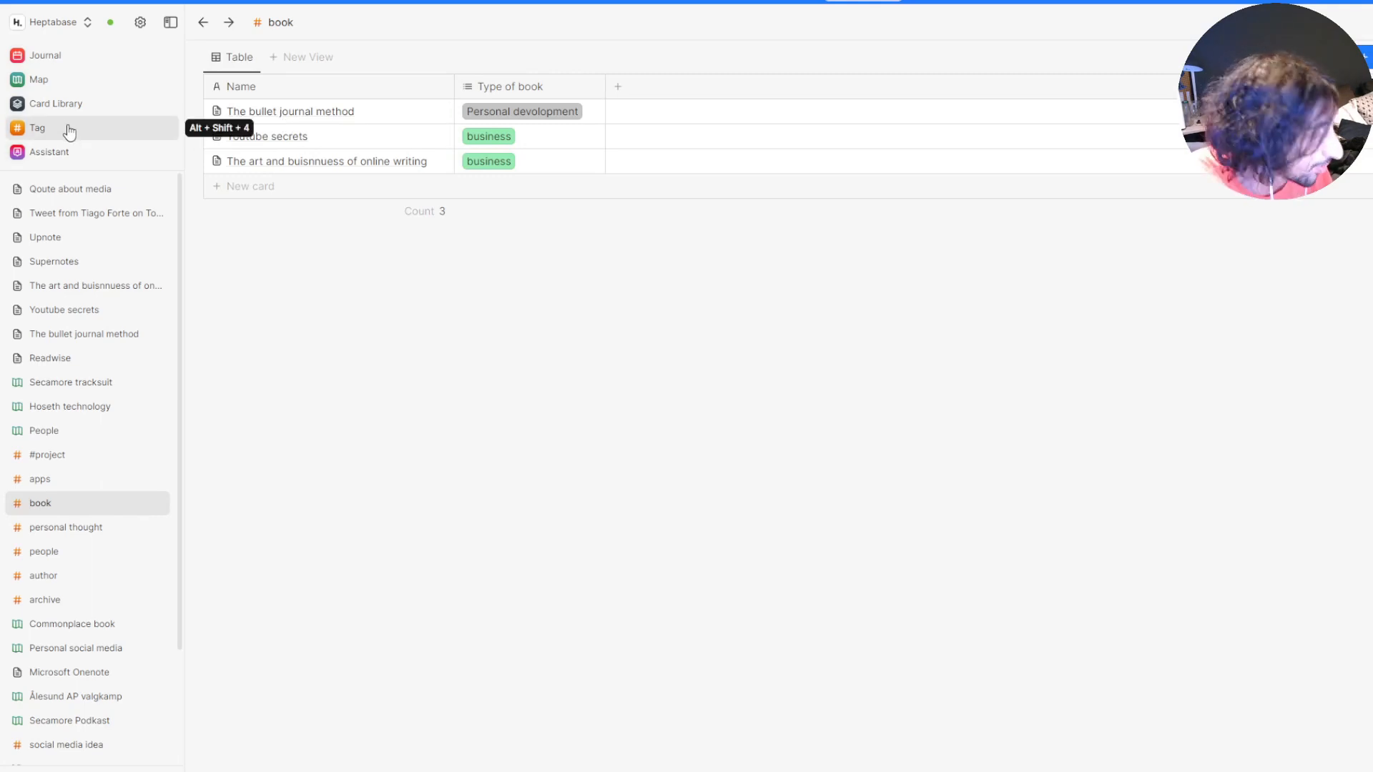
pyautogui.moveTo(66, 137)
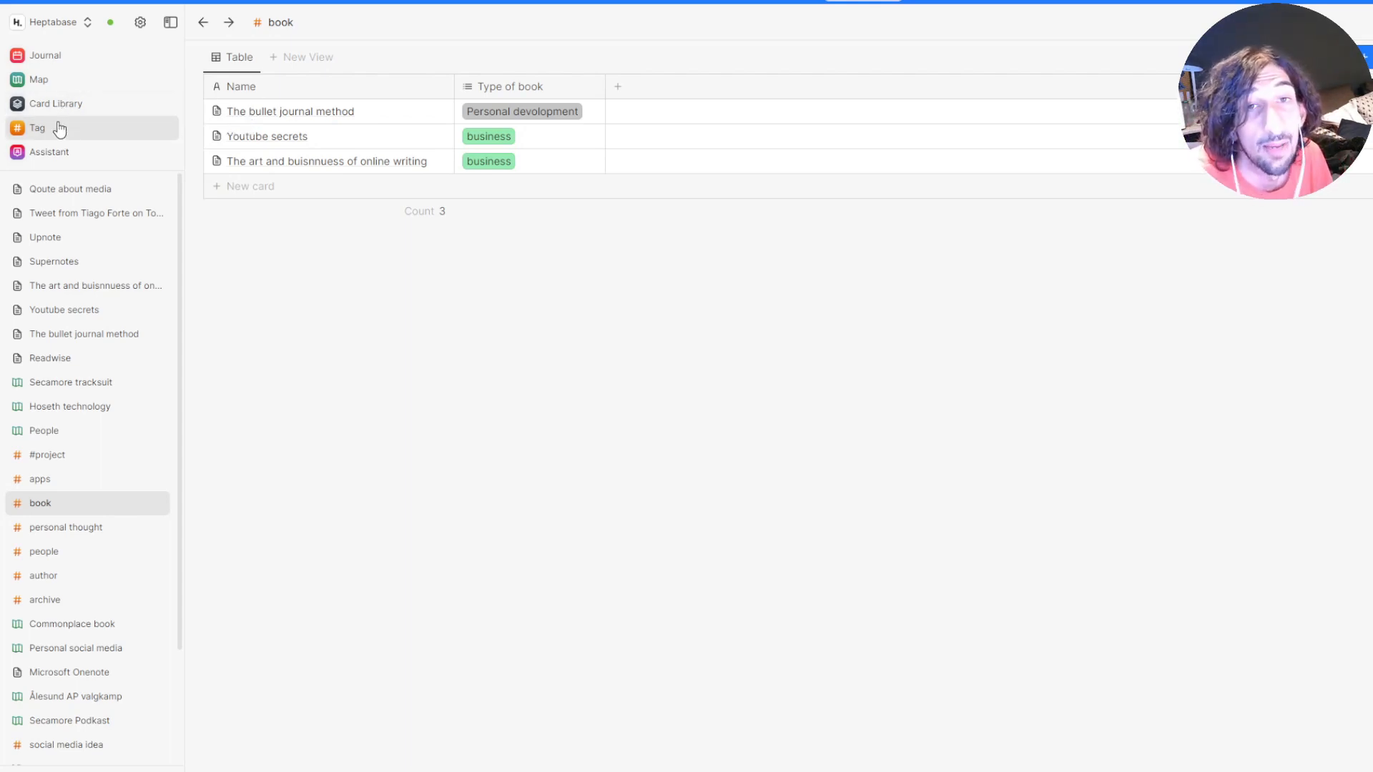
pyautogui.click(47, 148)
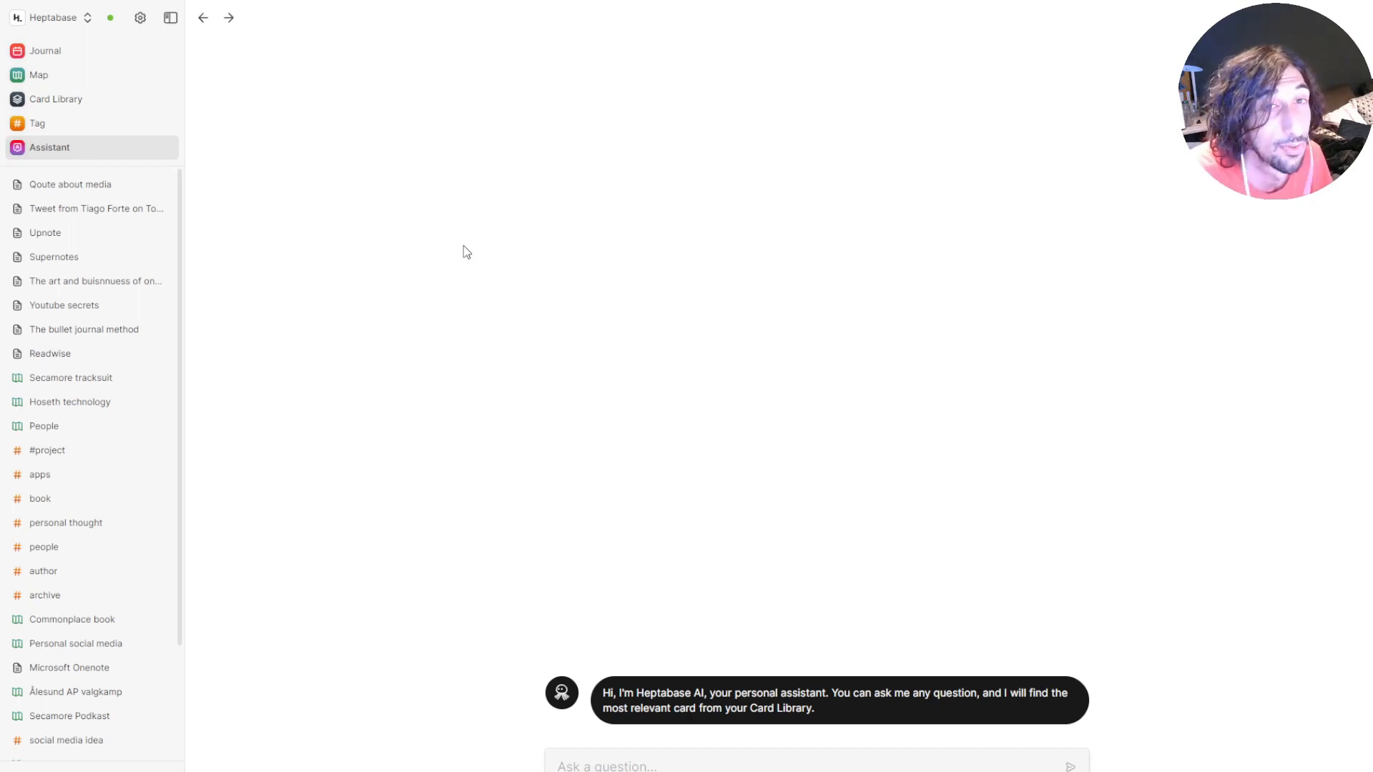
pyautogui.moveTo(478, 259)
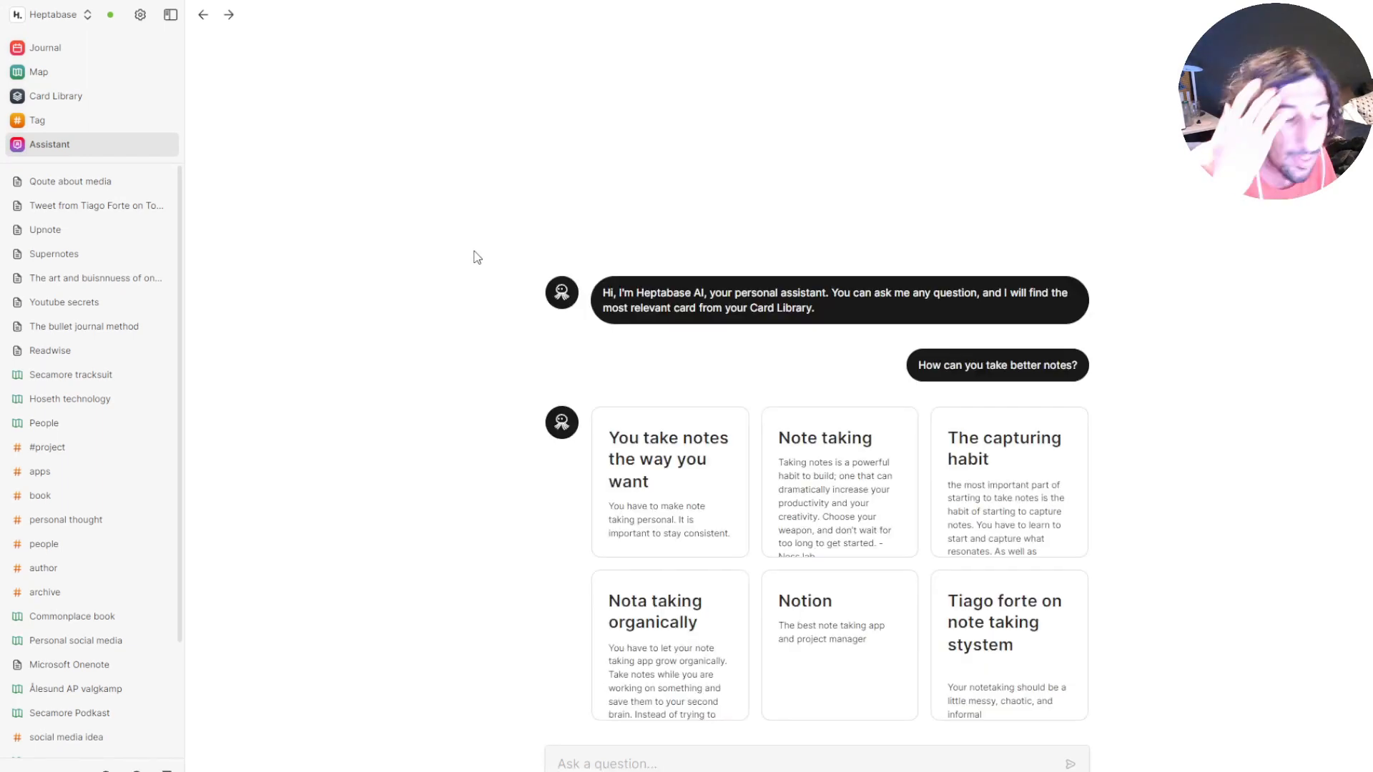
pyautogui.moveTo(915, 398)
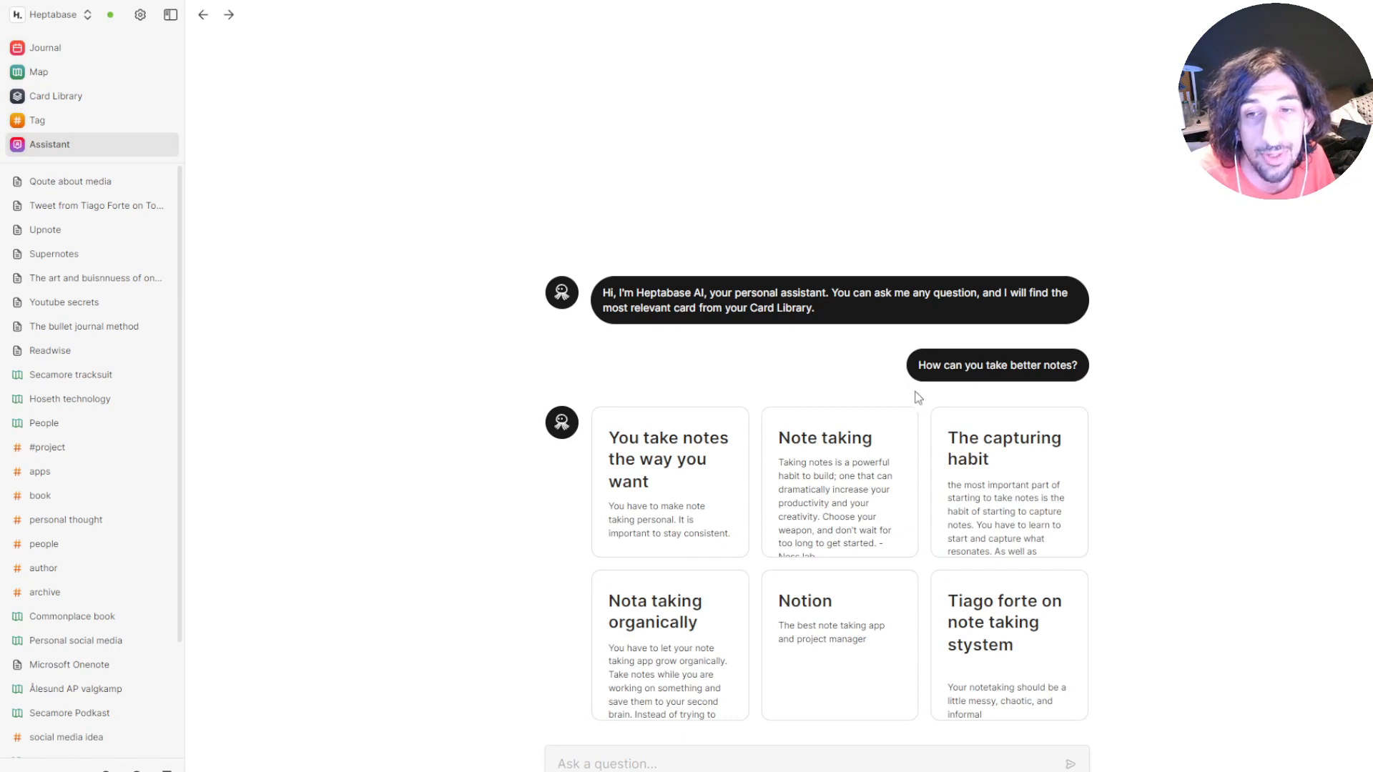
pyautogui.moveTo(736, 511)
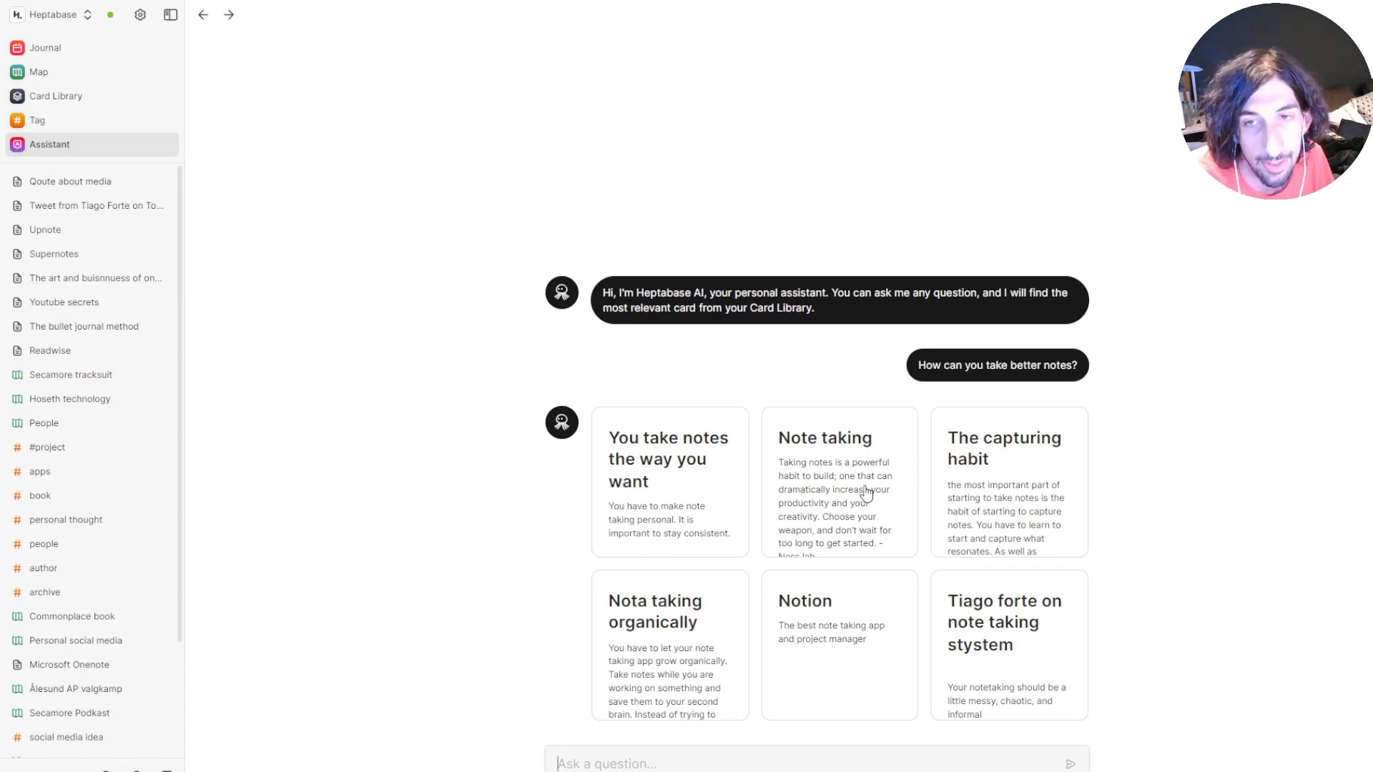
pyautogui.moveTo(681, 460)
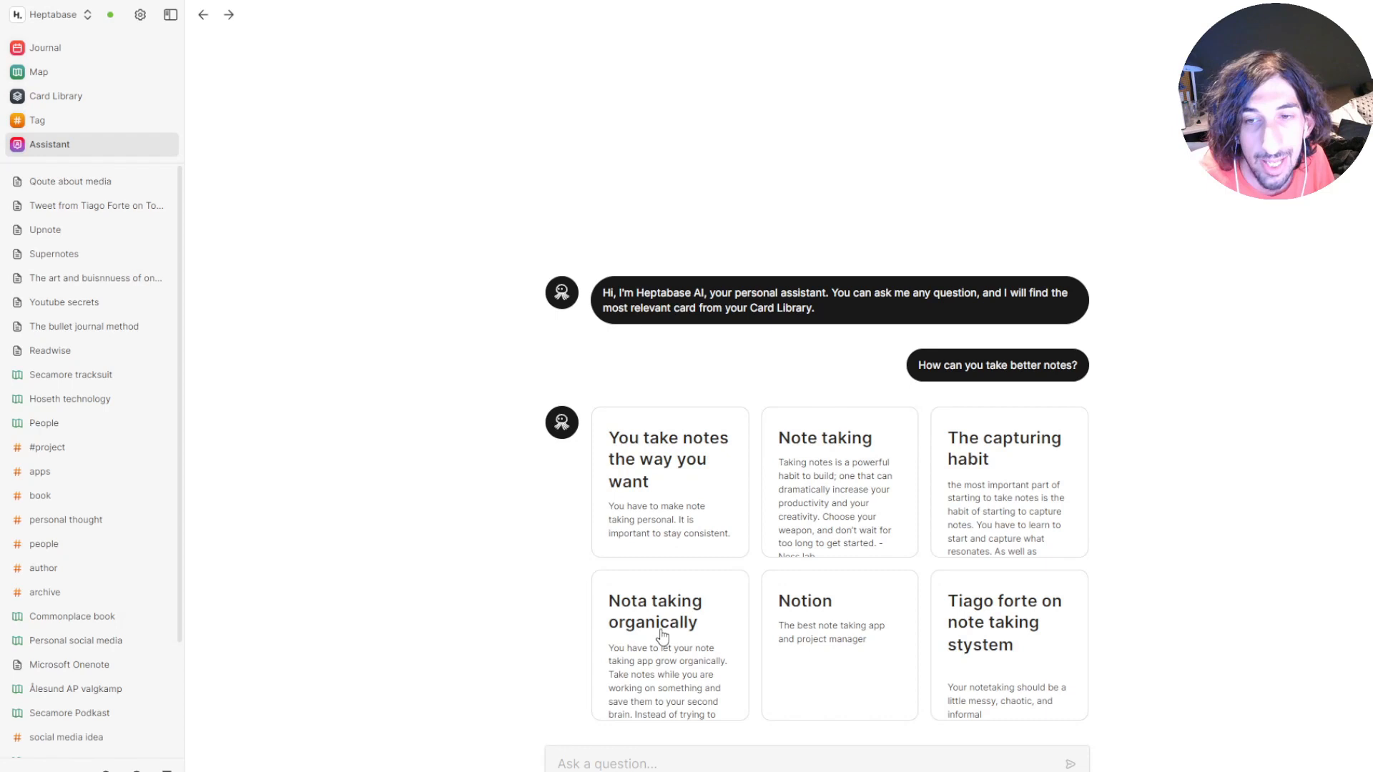
pyautogui.moveTo(848, 632)
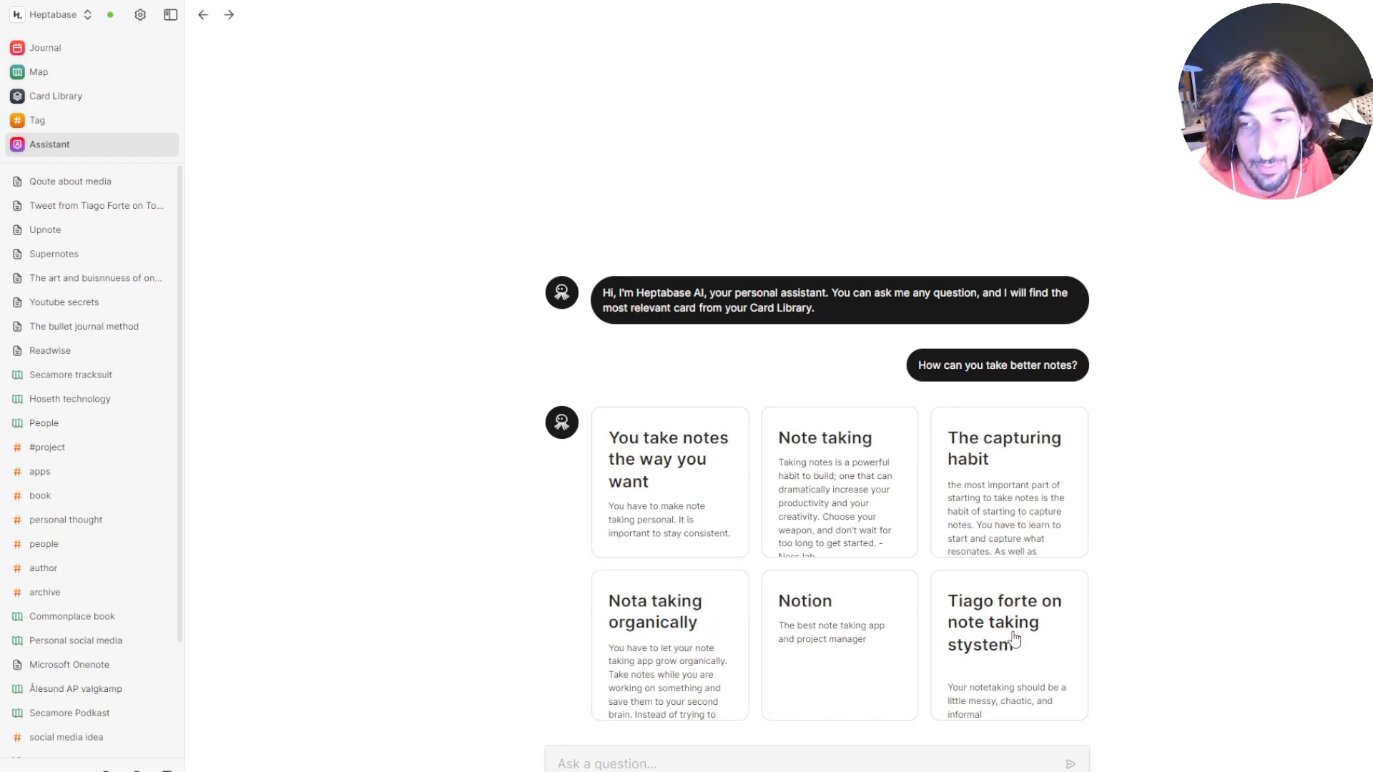
pyautogui.moveTo(179, 434)
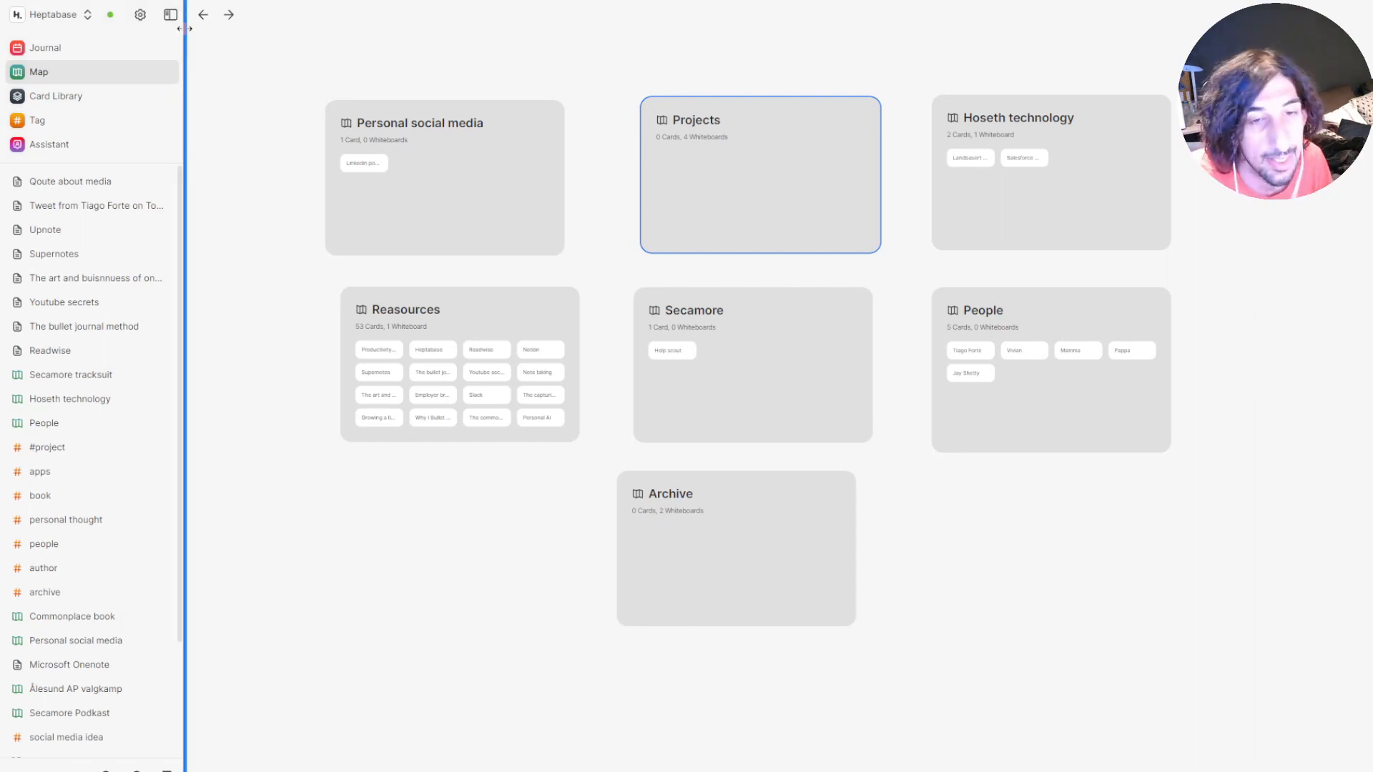
pyautogui.moveTo(300, 225)
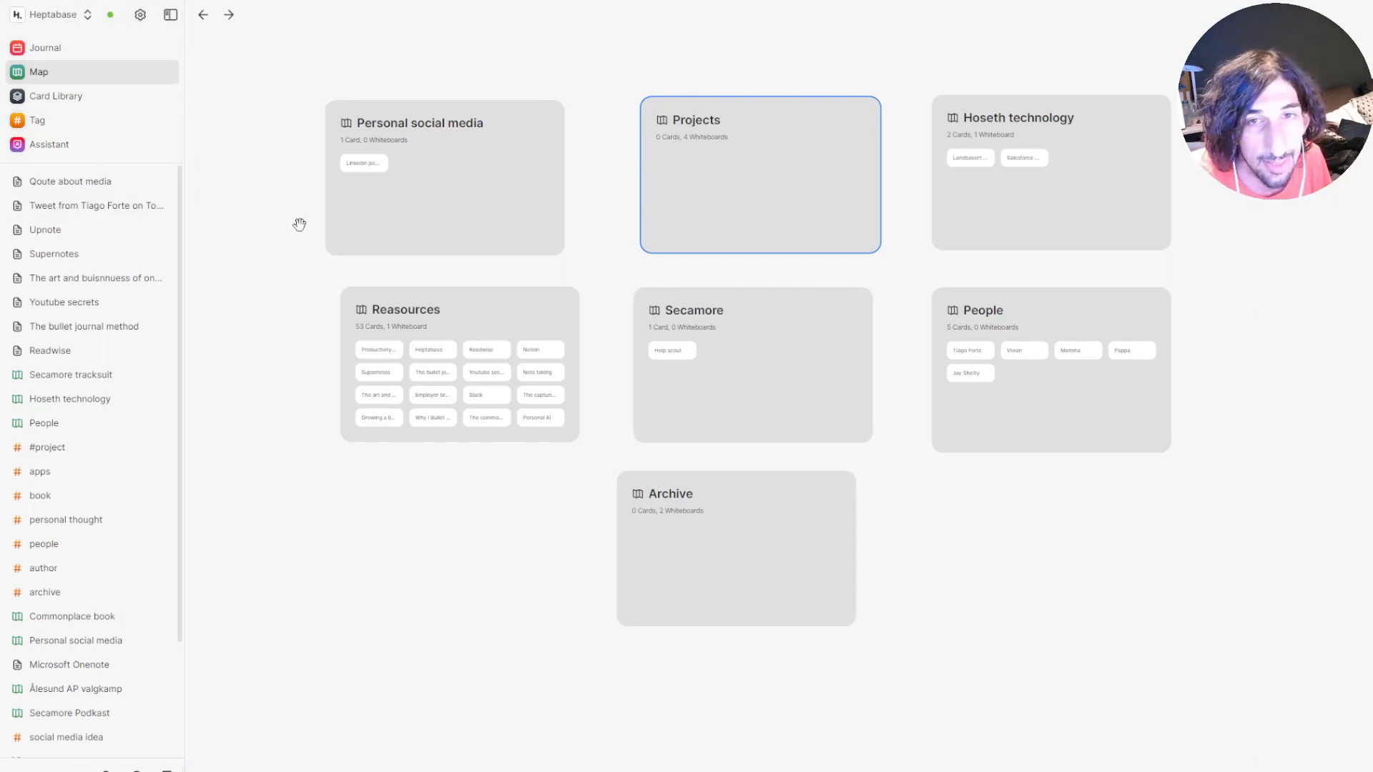
pyautogui.moveTo(85, 94)
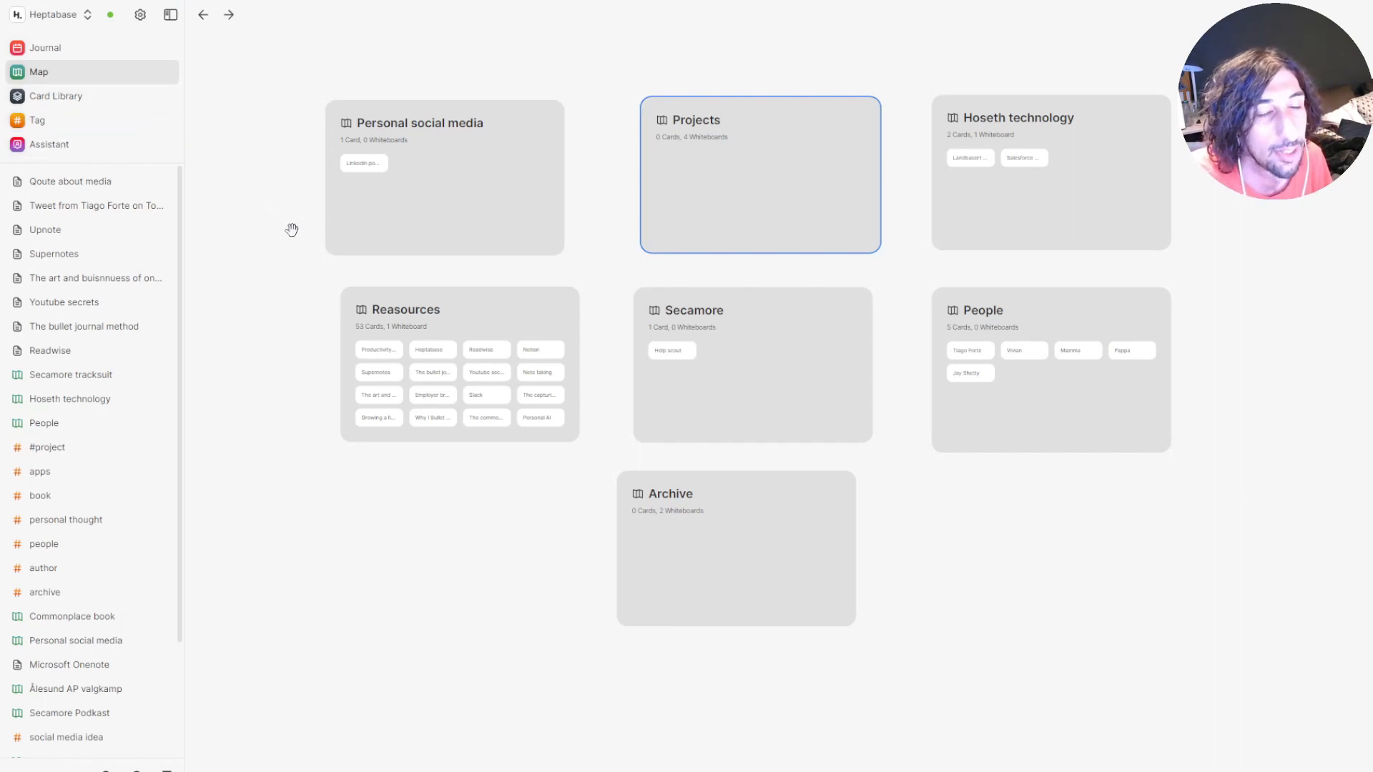
# Peek inside the Reasources whiteboard's web of productivity cards, then return to the Map
pyautogui.doubleClick(403, 309)
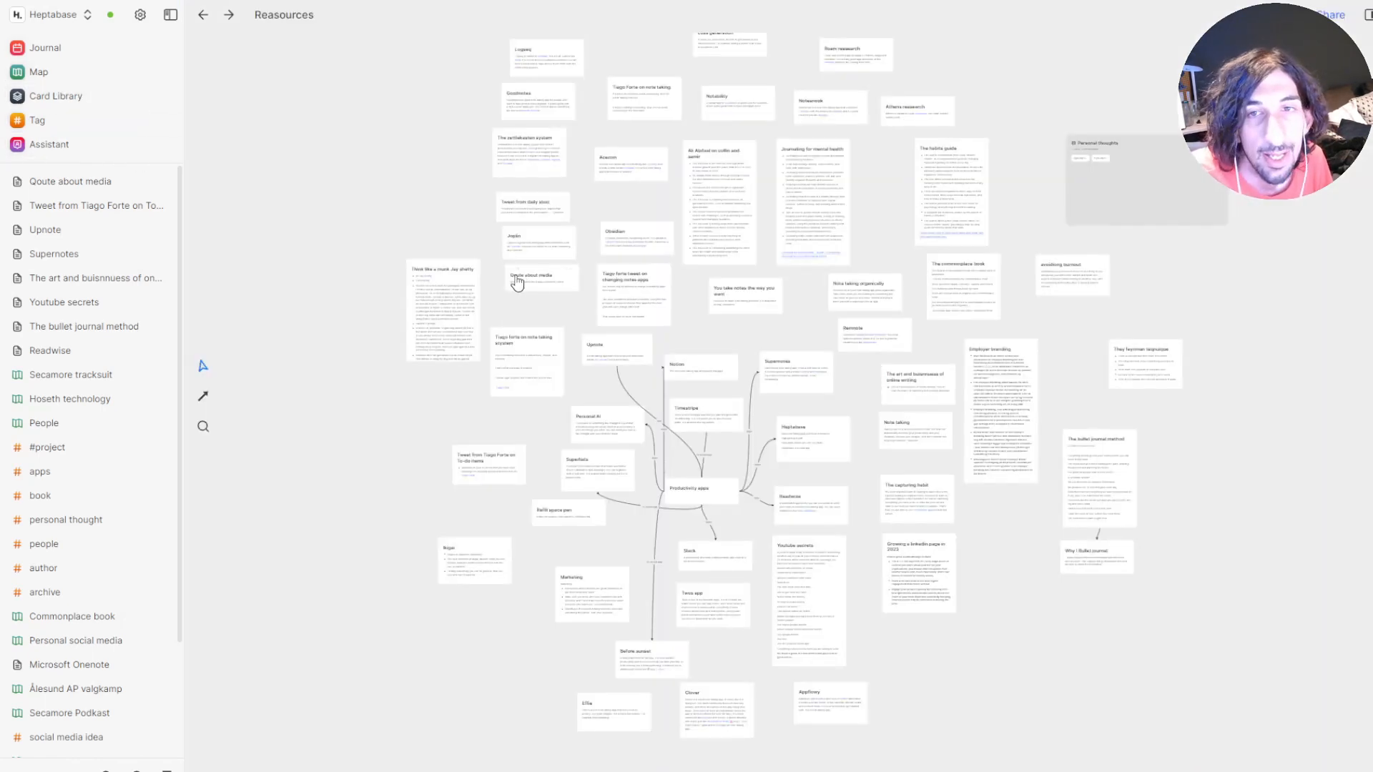
pyautogui.moveTo(641, 159)
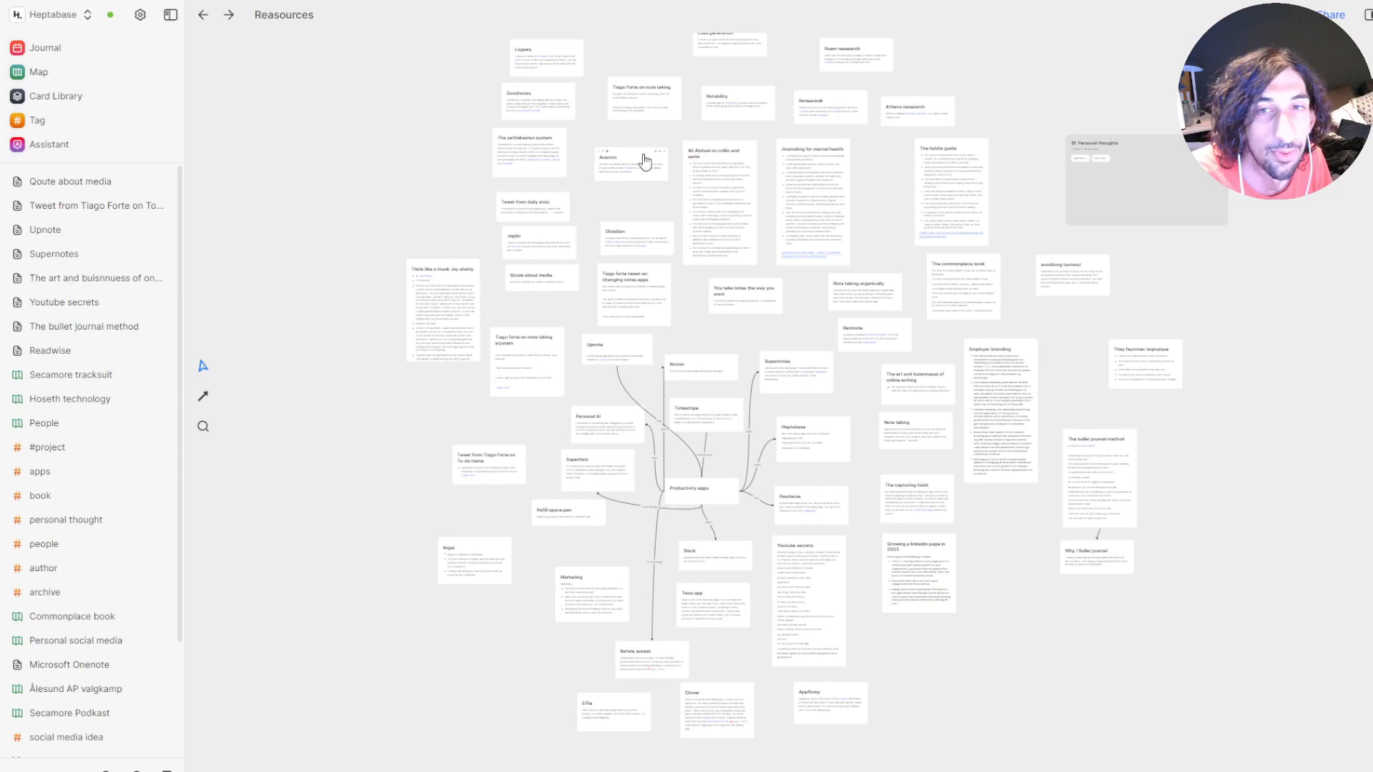
pyautogui.click(34, 72)
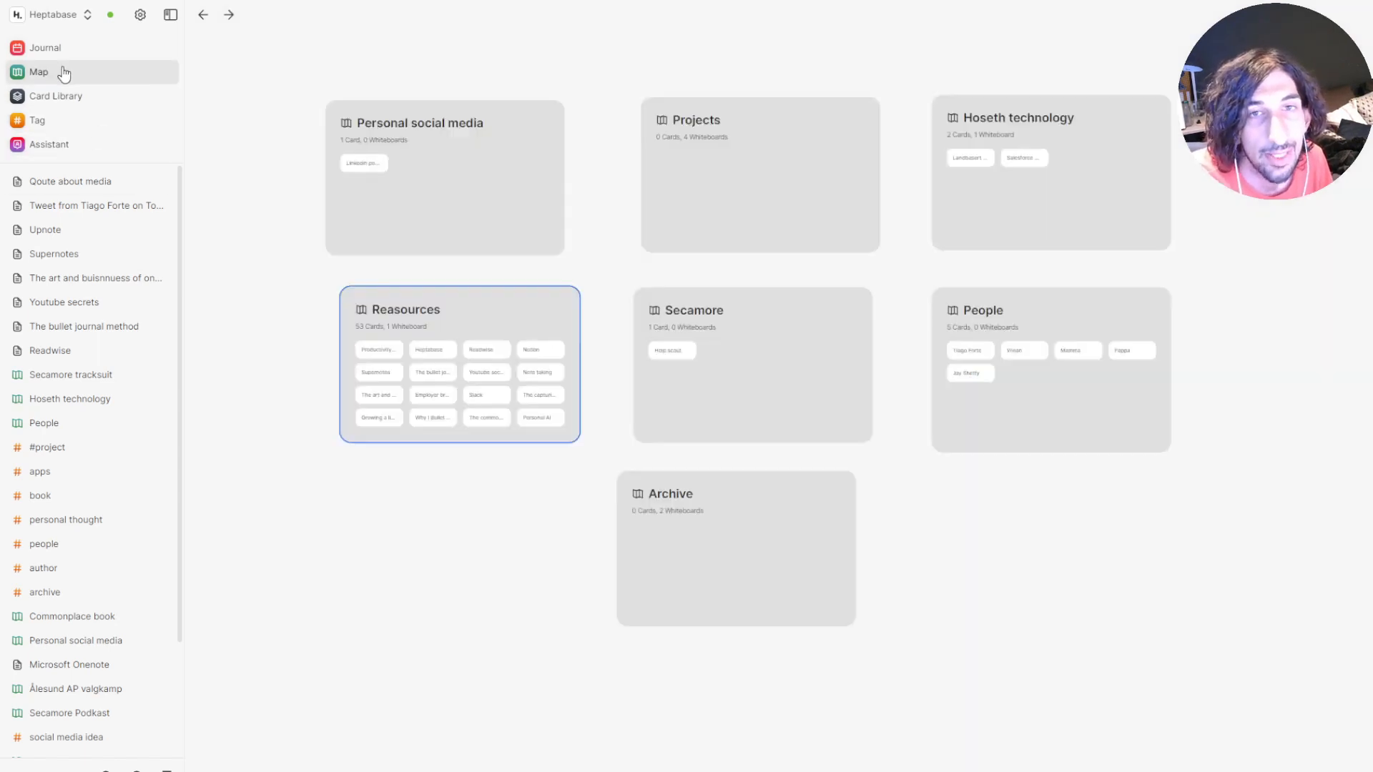
pyautogui.moveTo(740, 193)
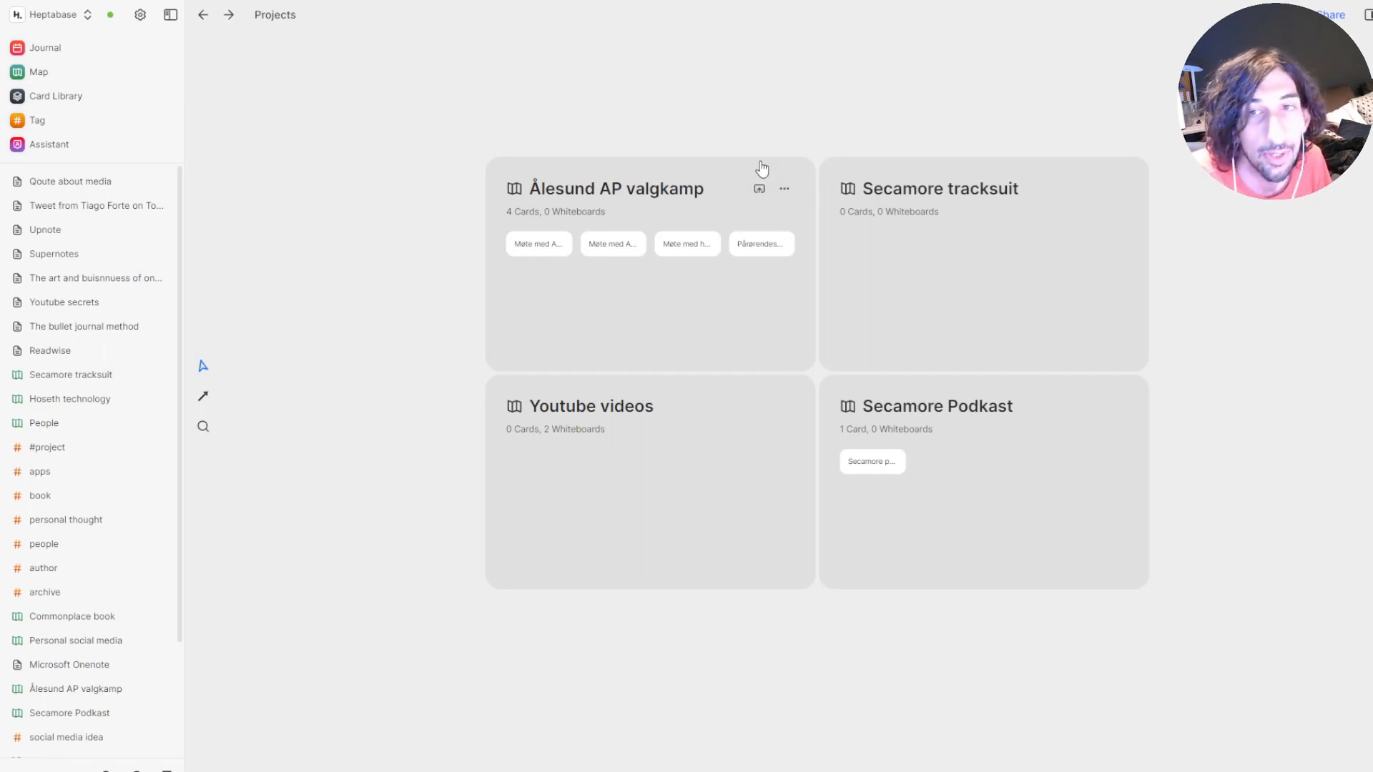
pyautogui.moveTo(669, 195)
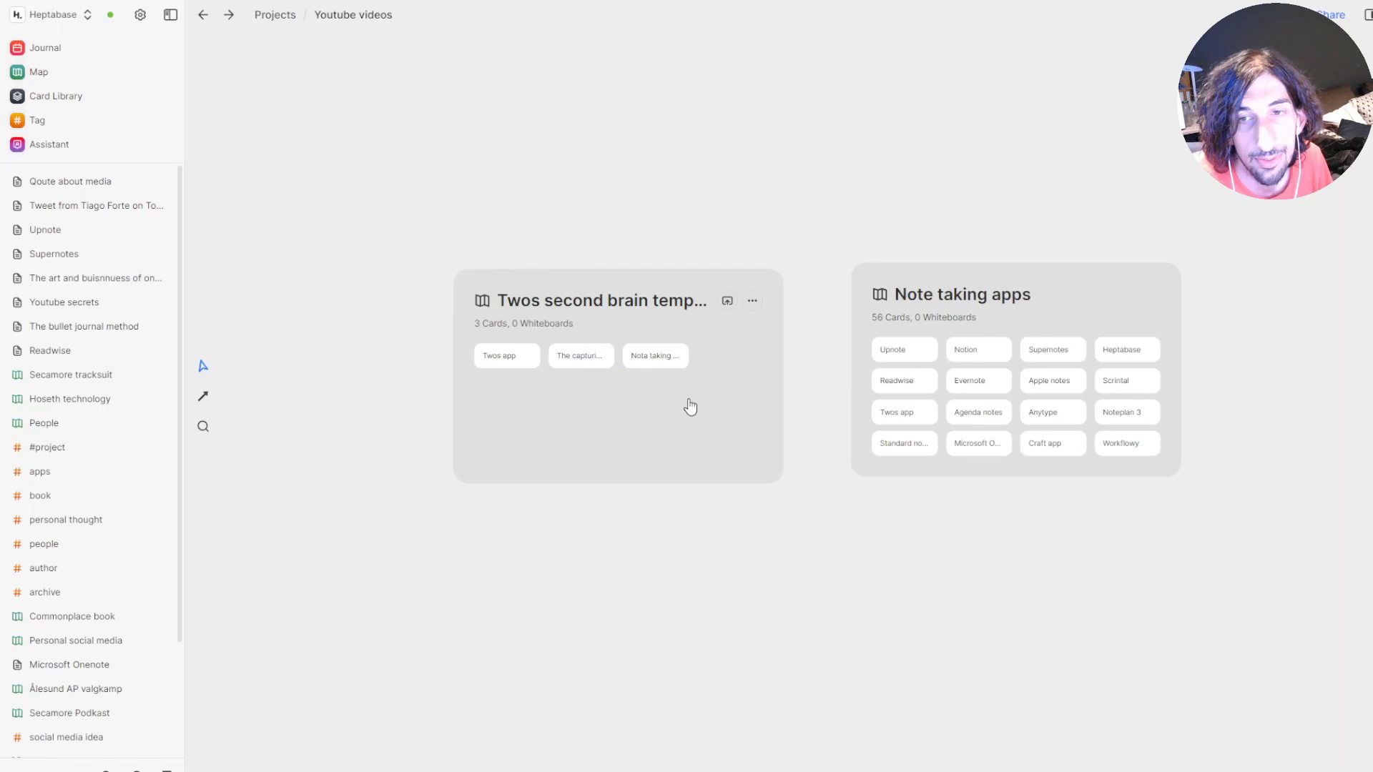
# Visit the Note taking apps whiteboard, then reopen Reasources from the Map
pyautogui.click(950, 295)
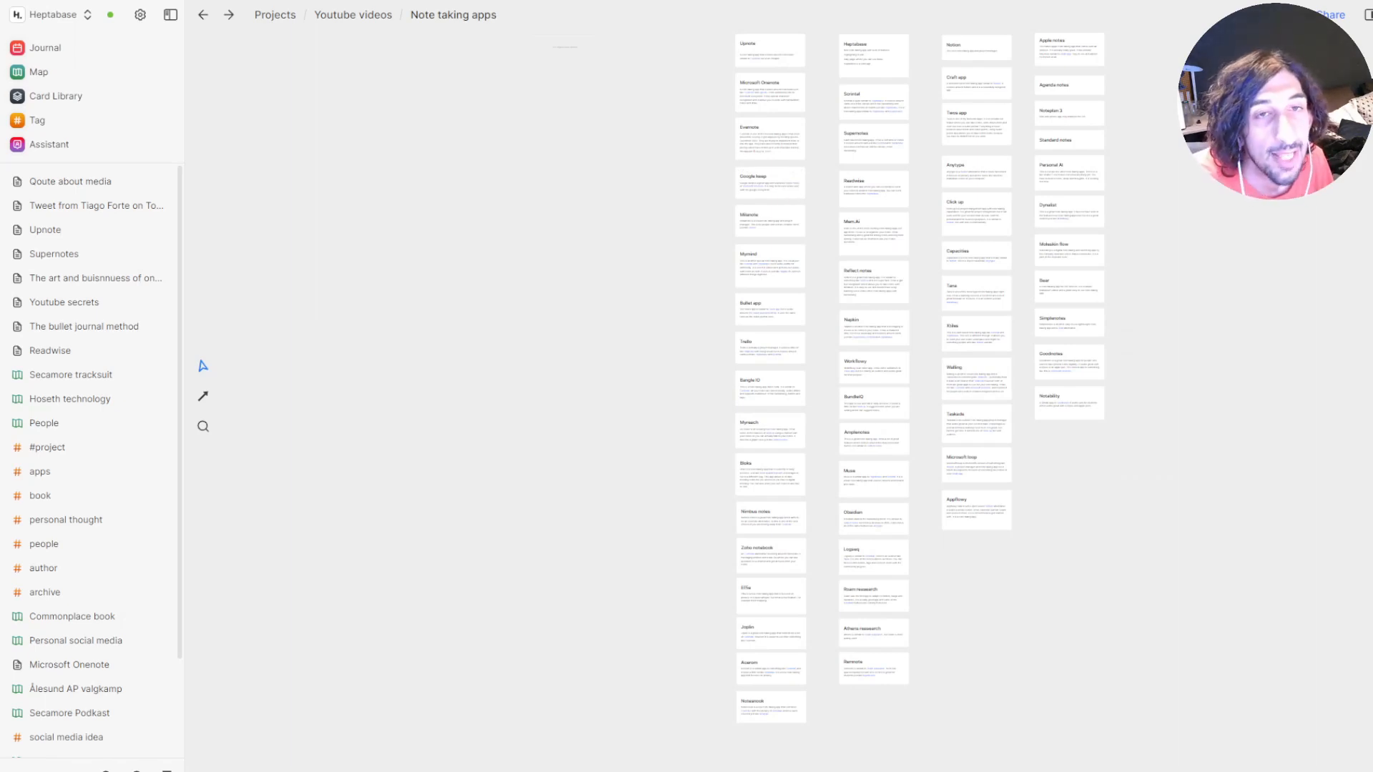
pyautogui.click(40, 72)
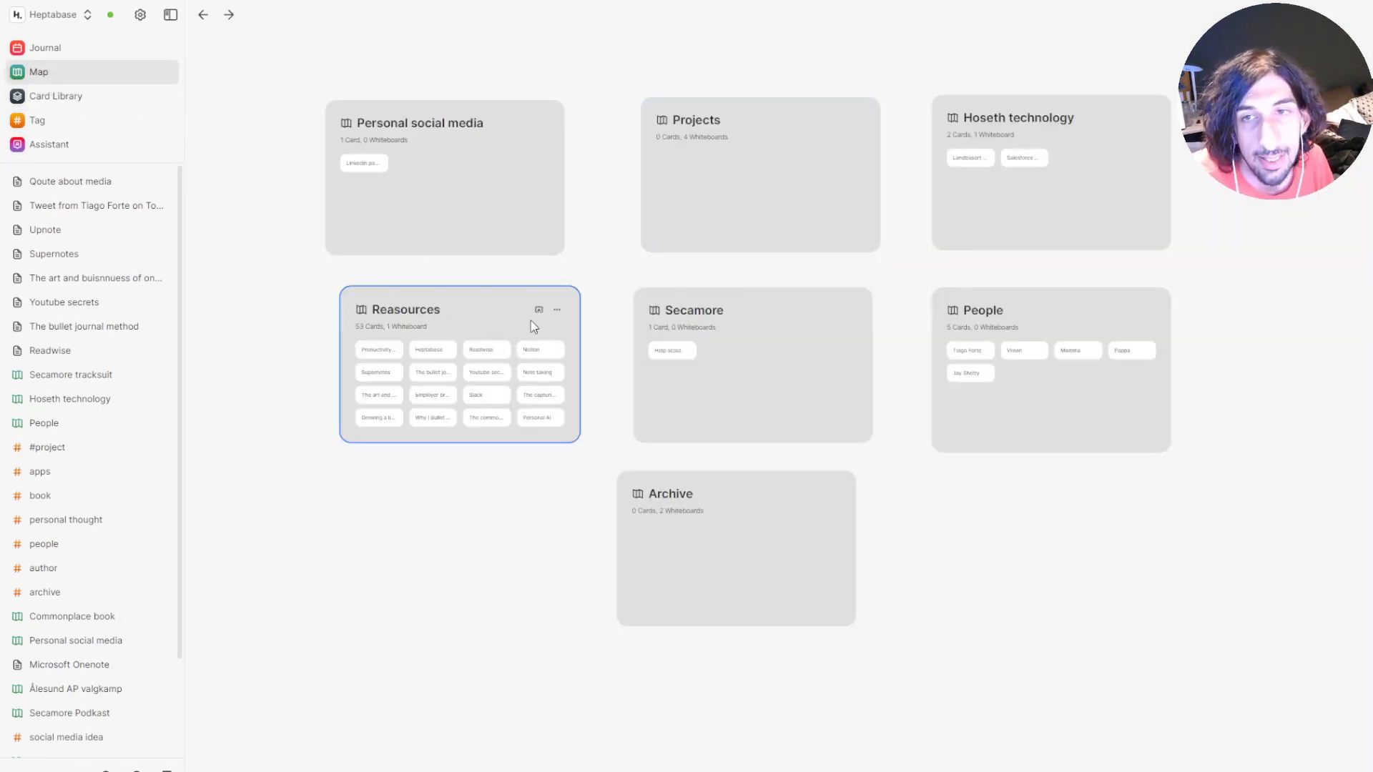
pyautogui.doubleClick(404, 309)
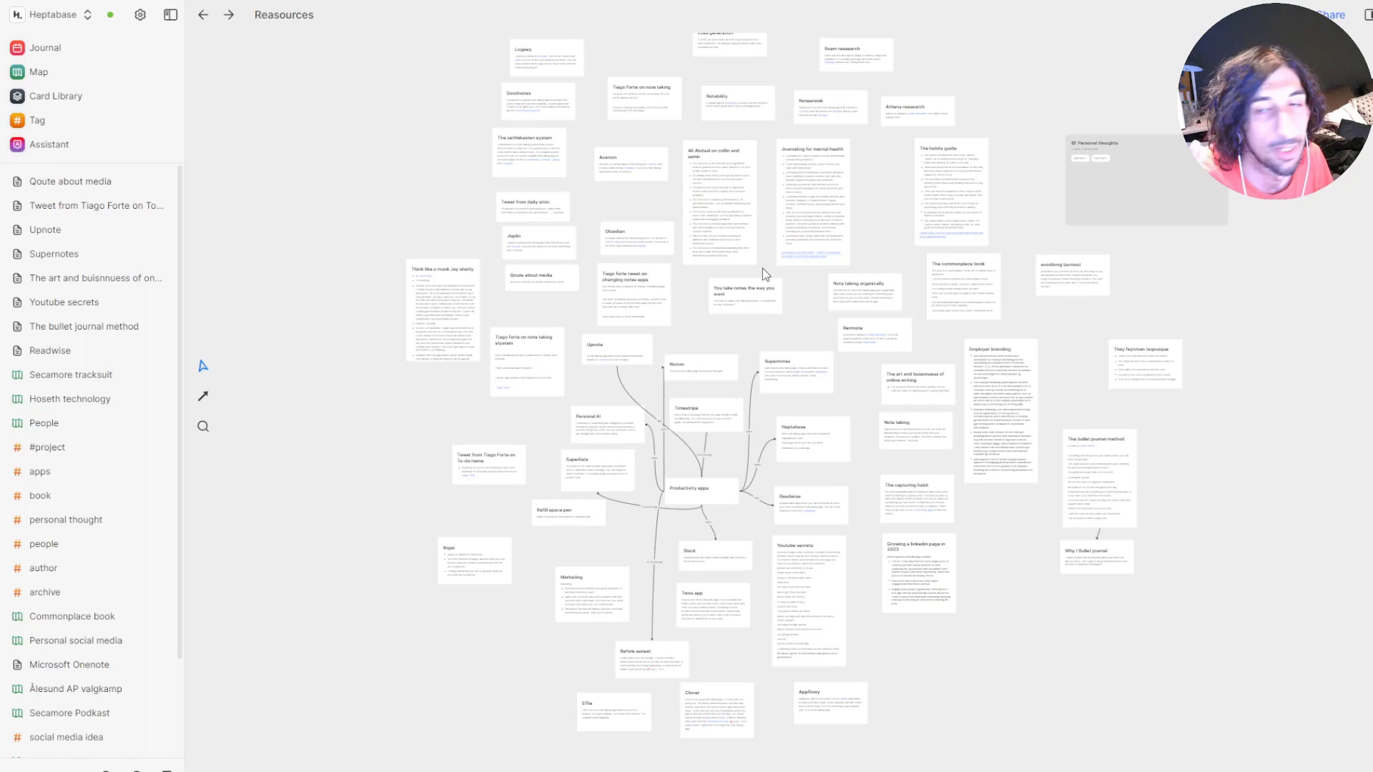